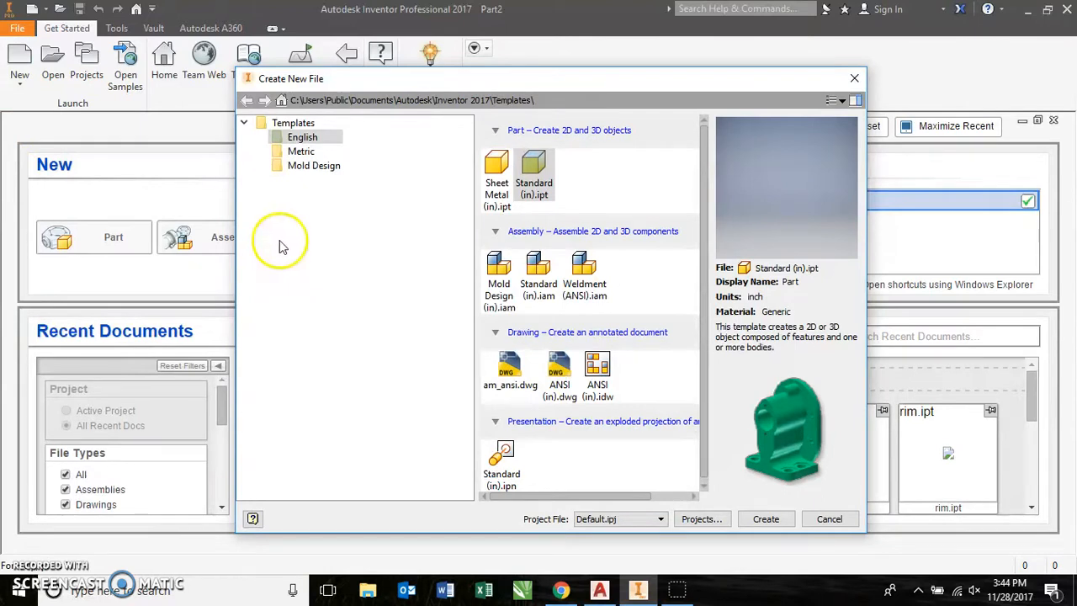
pyautogui.moveTo(715, 450)
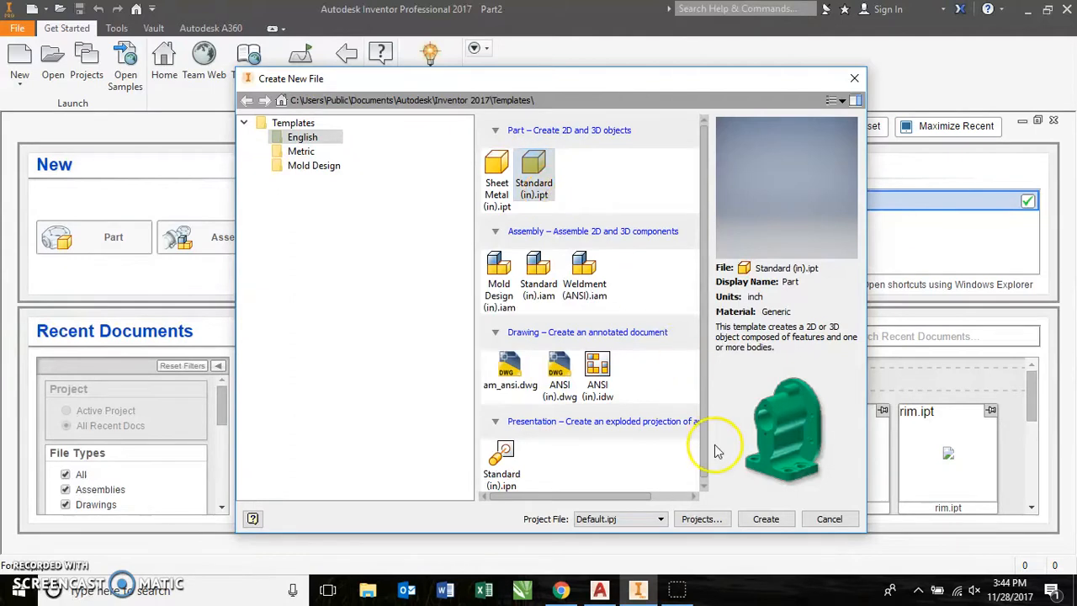
# - Create a new part from the Standard (in).ipt template
pyautogui.click(765, 518)
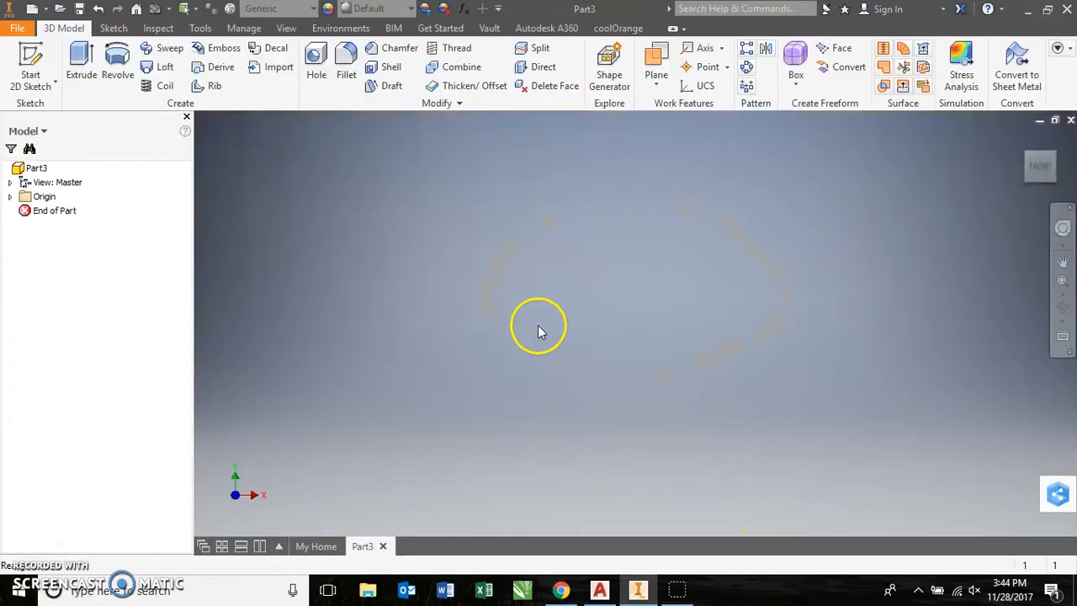
# - Start a 2D sketch on a plane and draw the profile's 3.000 in base line
pyautogui.click(31, 63)
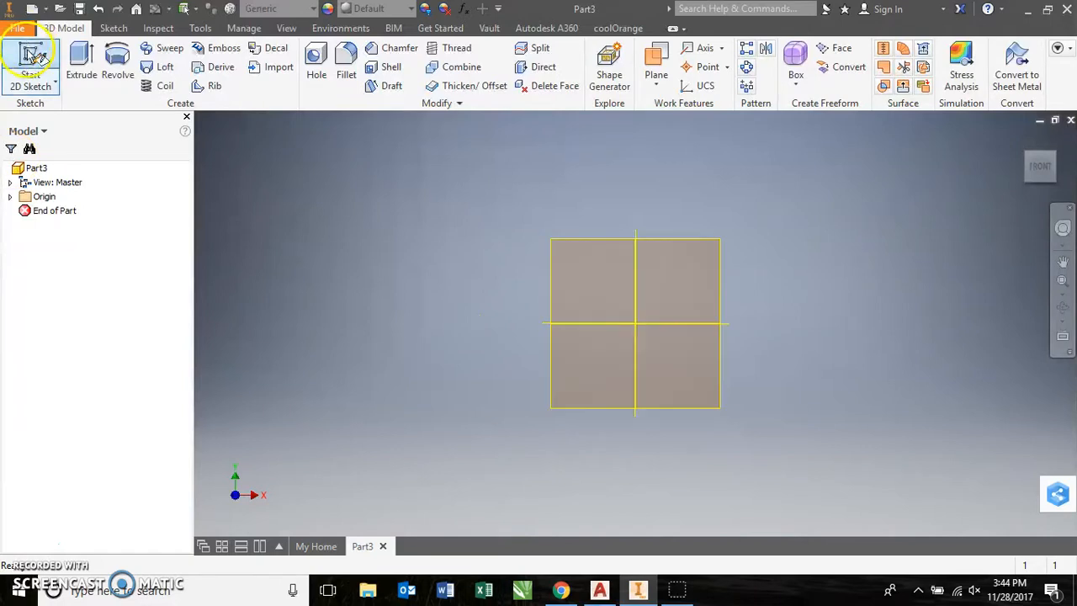
pyautogui.click(31, 74)
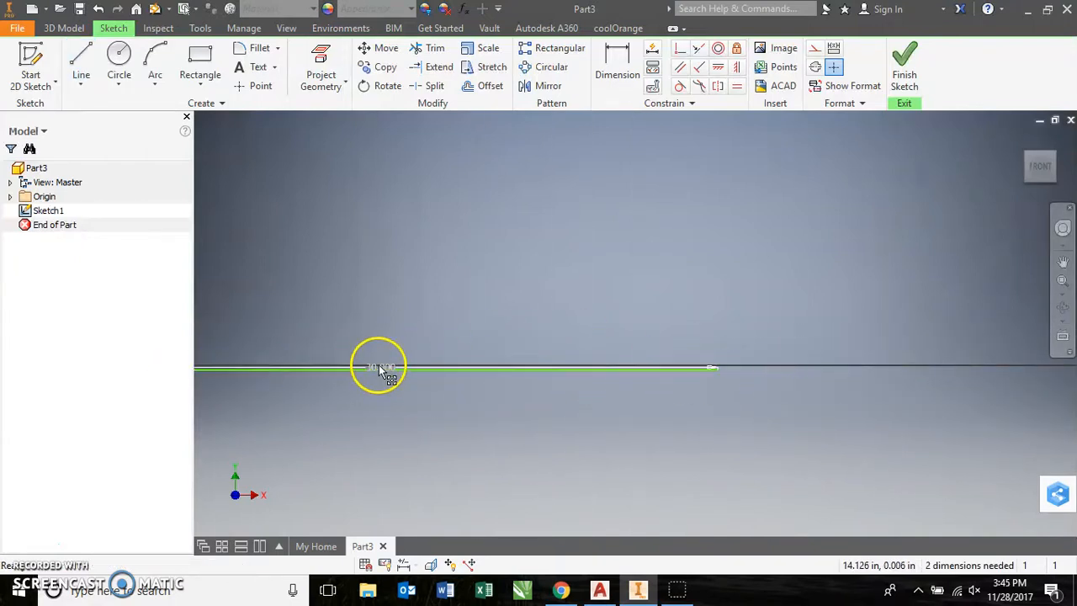
pyautogui.click(378, 366)
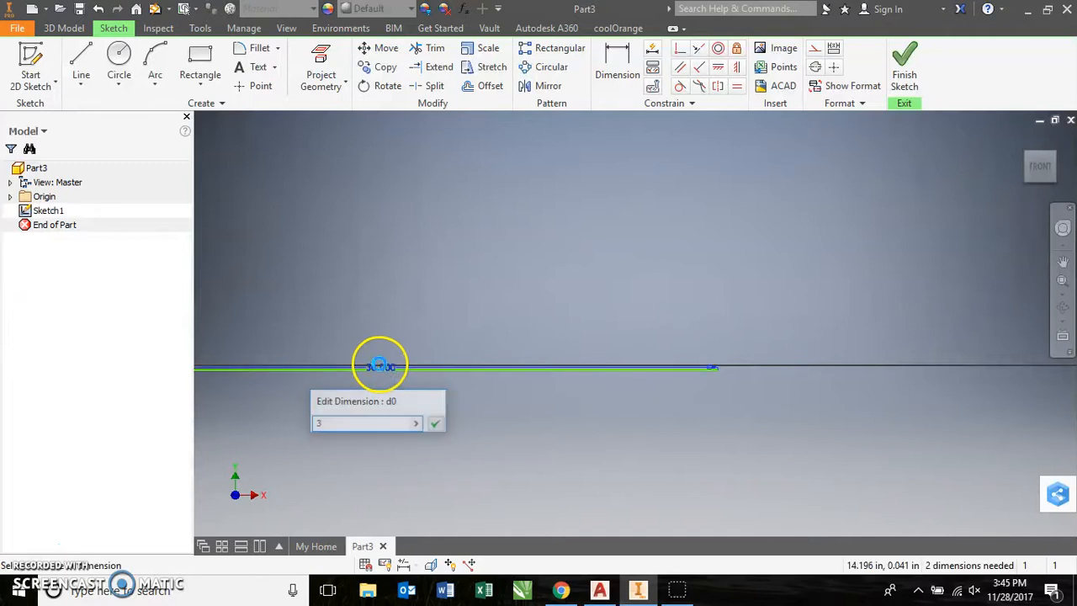
pyautogui.click(435, 422)
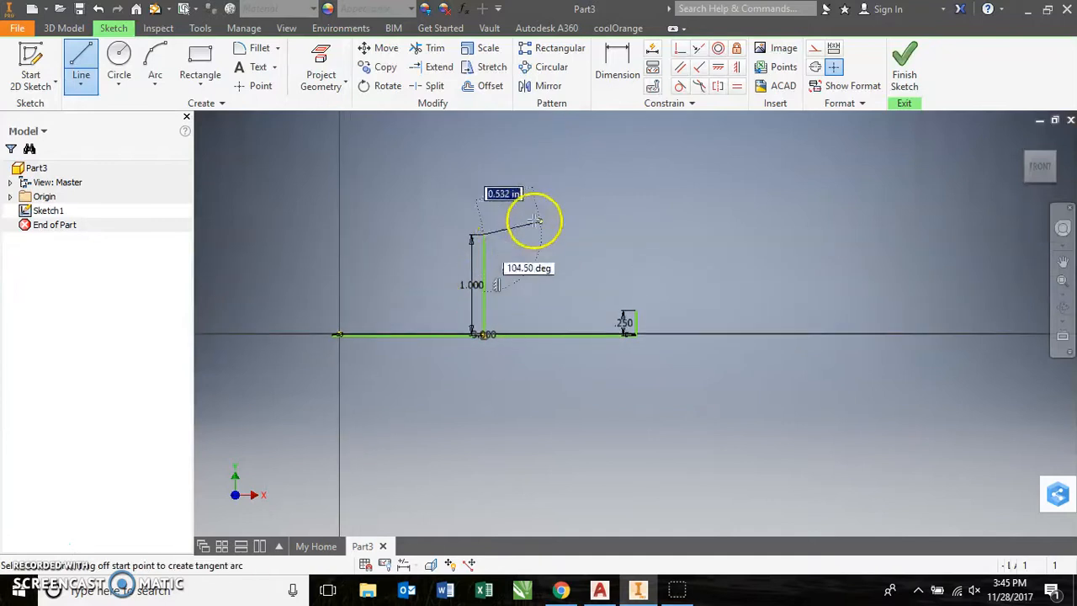
pyautogui.moveTo(543, 232)
pyautogui.write('.375')
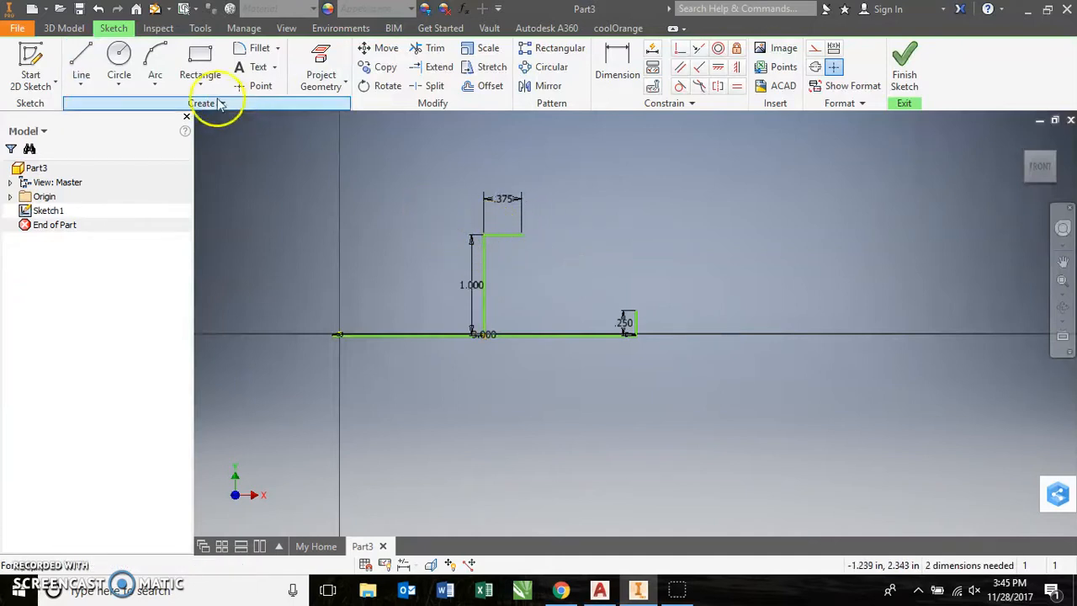
# - Draw the profile sides at .375 and .25 heights, then finish Sketch1
pyautogui.click(81, 63)
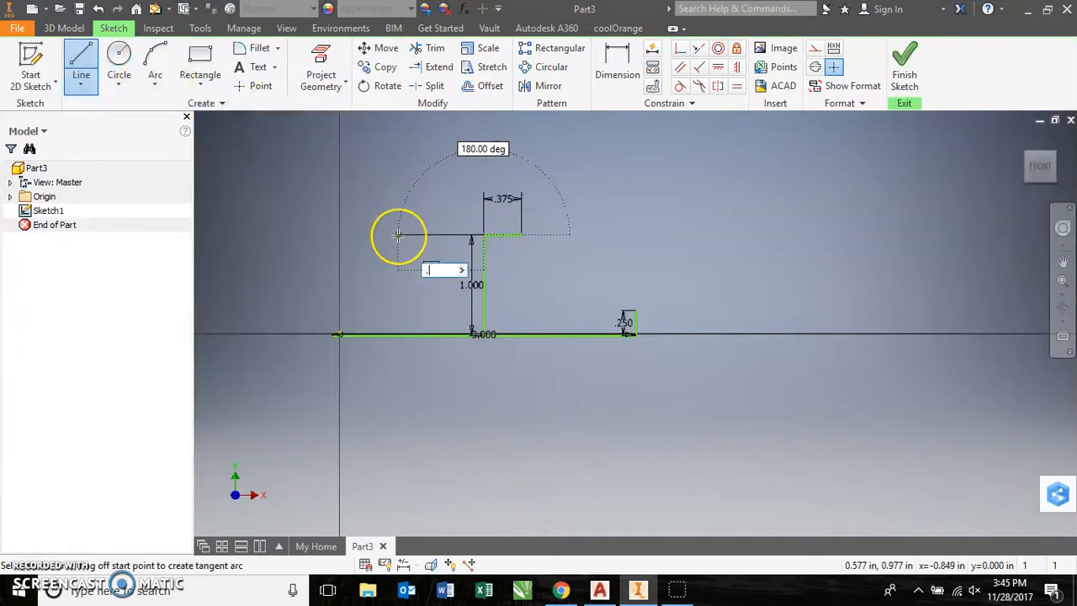
pyautogui.write('.375')
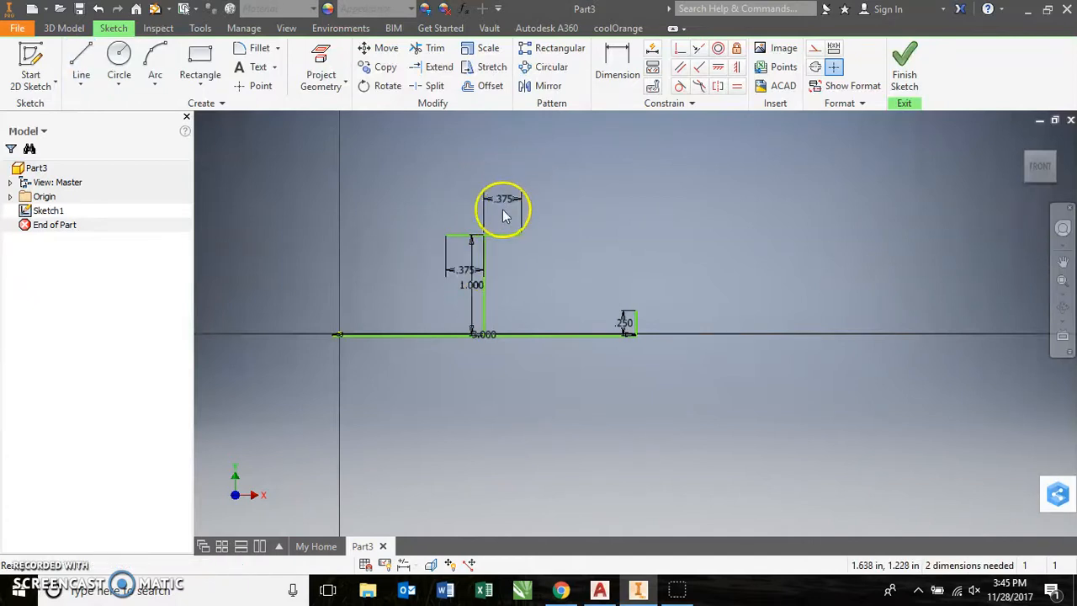
pyautogui.click(80, 63)
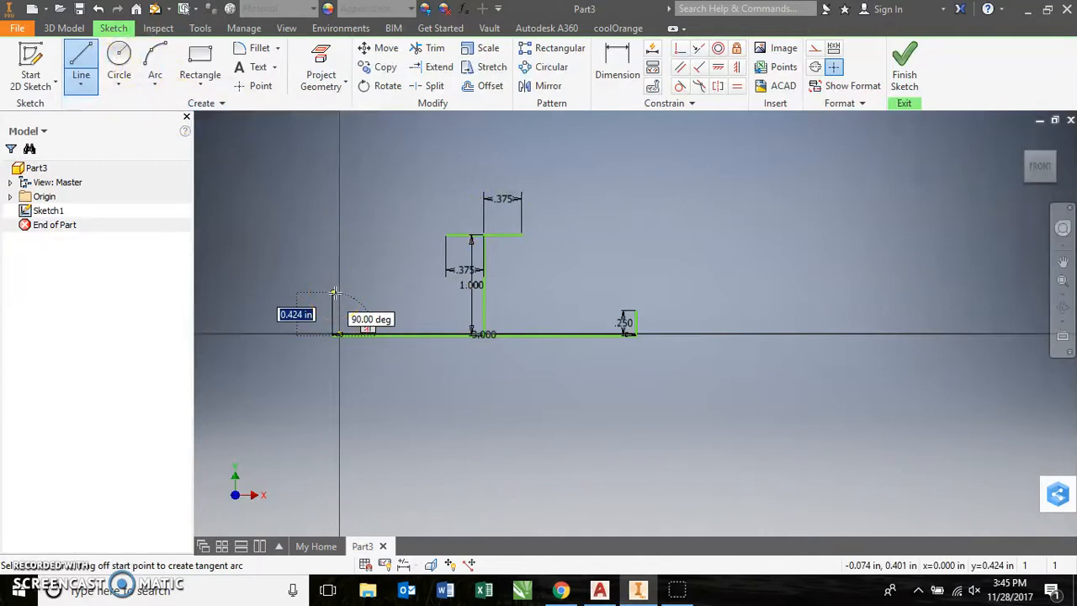
pyautogui.write('.25')
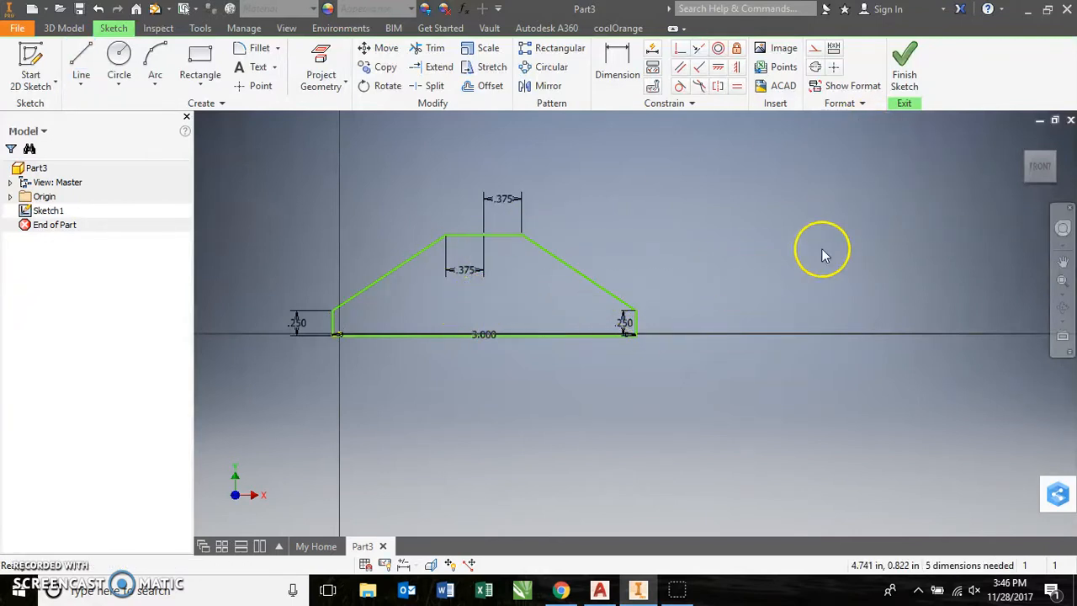
pyautogui.click(903, 63)
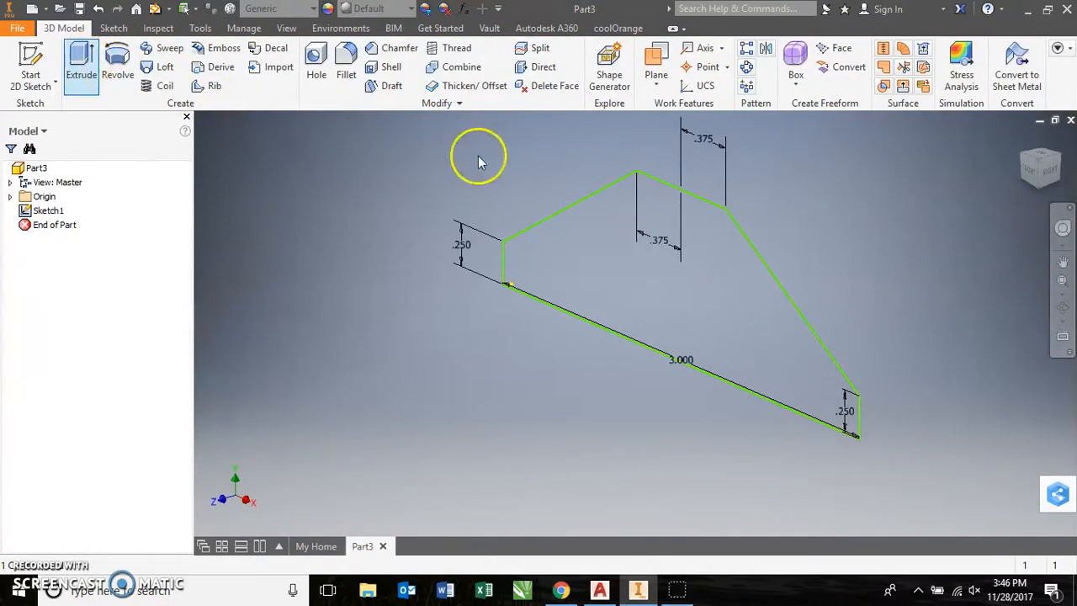
# - Extrude the profile at the default distance to create Extrusion1
pyautogui.click(81, 63)
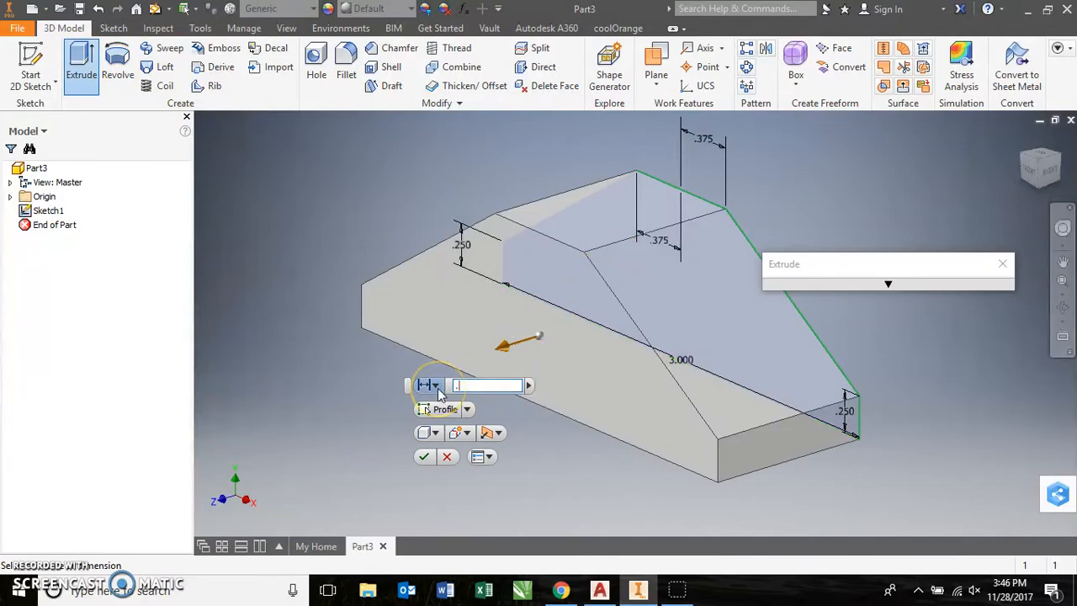
pyautogui.click(424, 456)
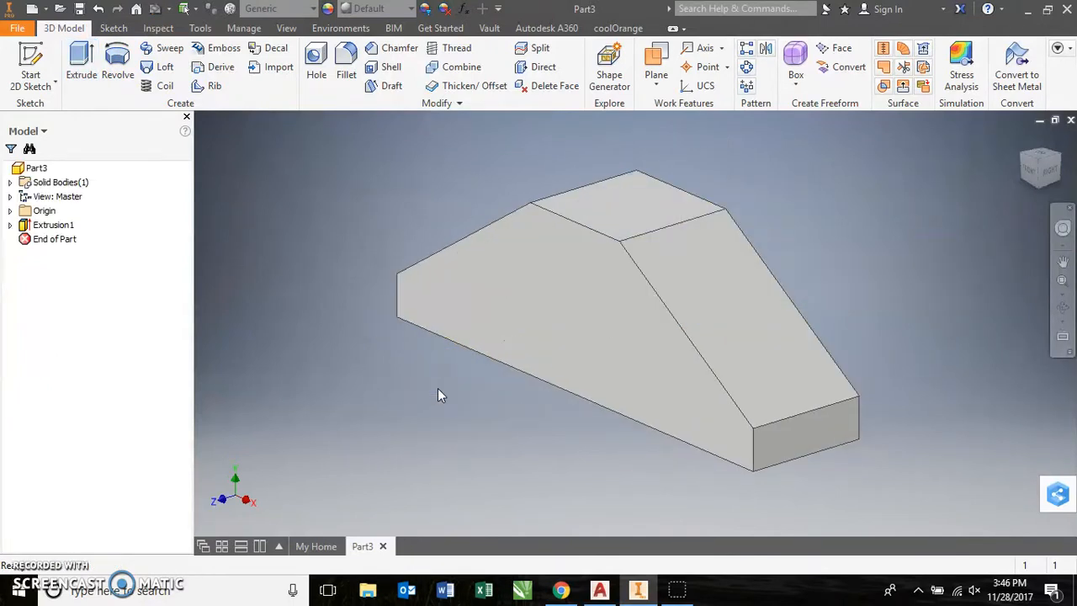
pyautogui.click(30, 63)
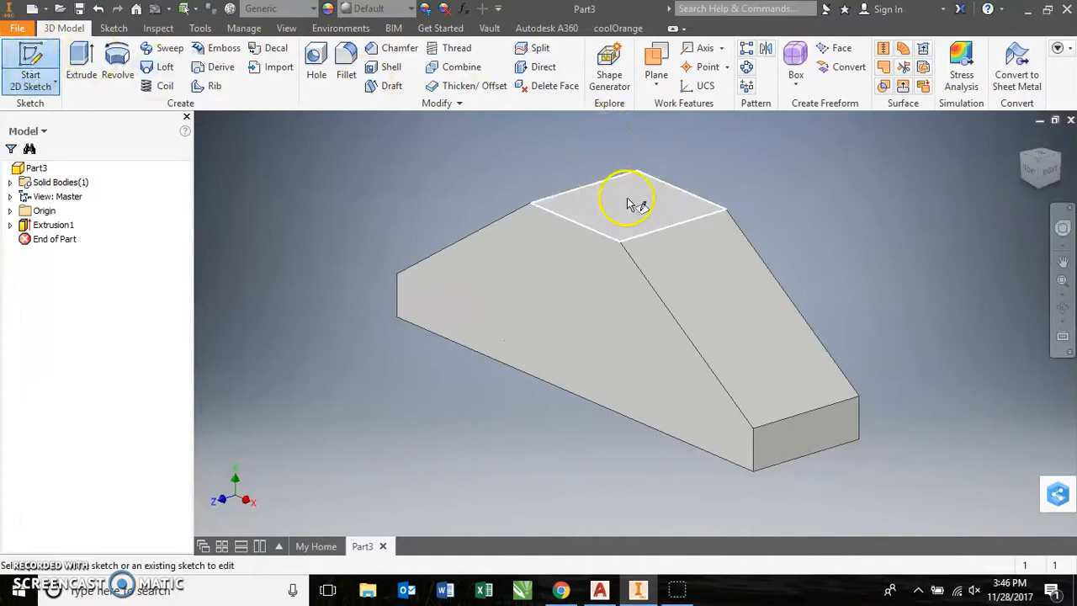
pyautogui.click(625, 201)
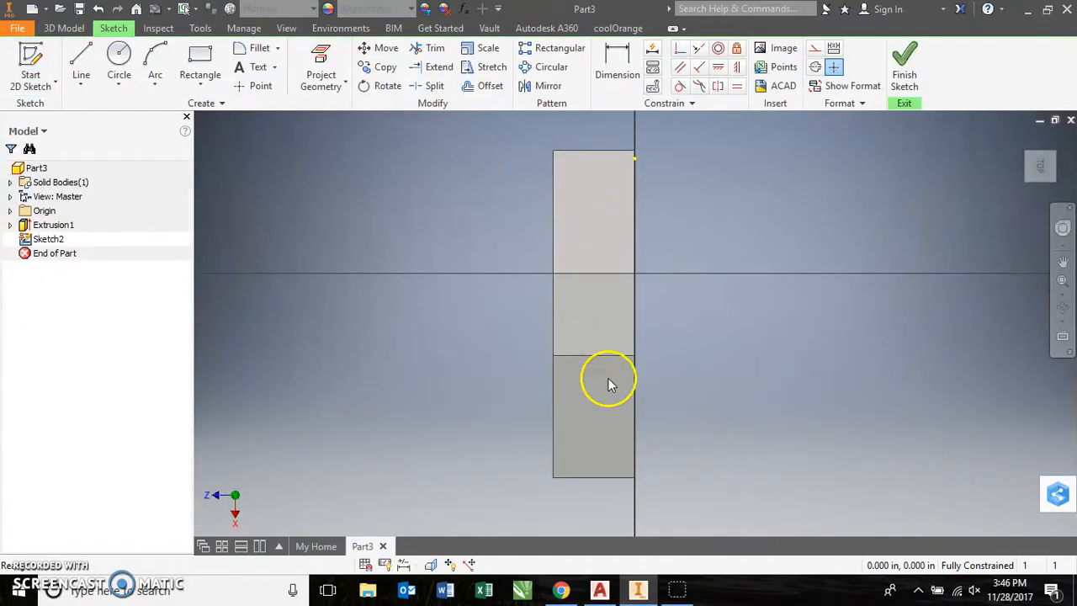
pyautogui.click(118, 63)
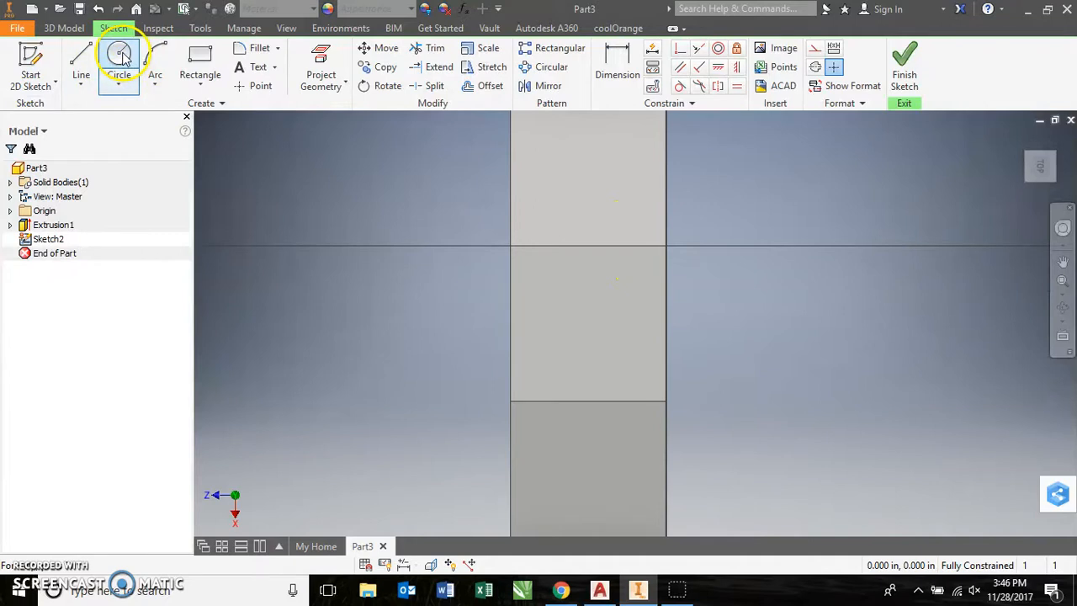
pyautogui.click(119, 57)
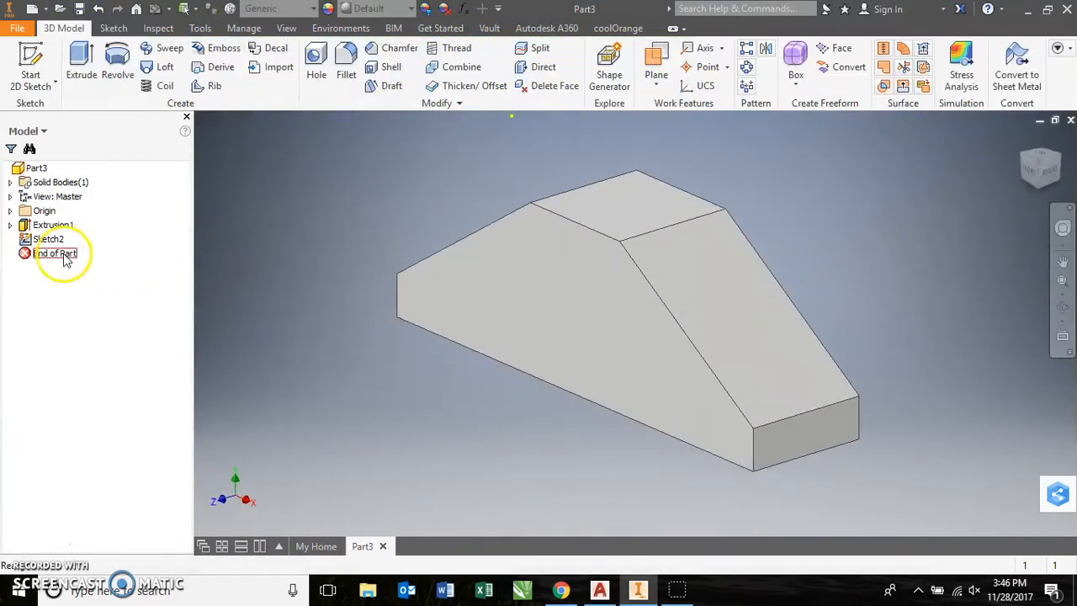
pyautogui.click(48, 238)
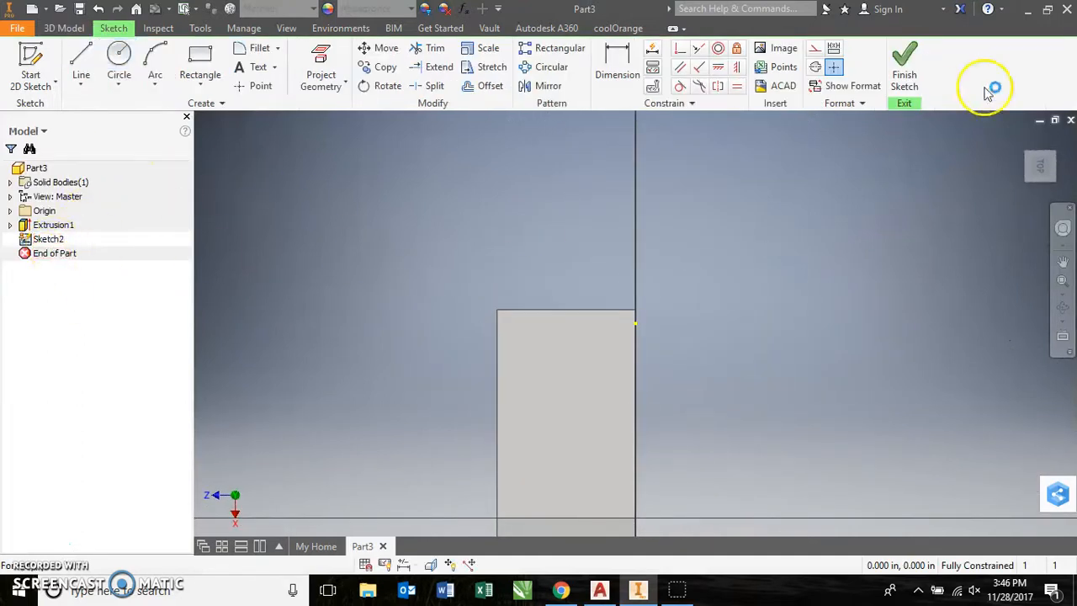
pyautogui.click(903, 63)
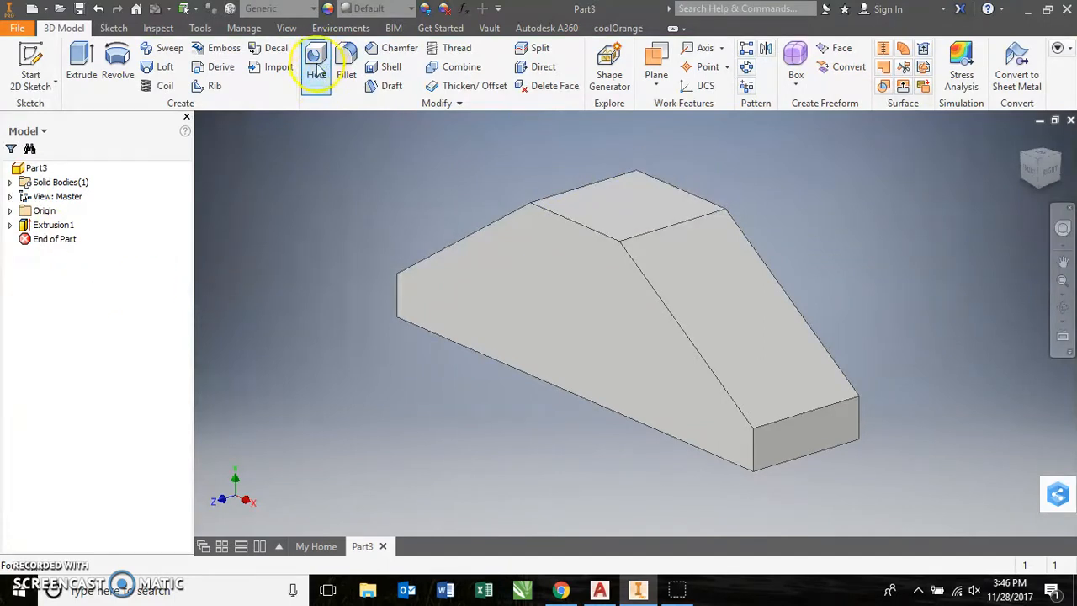
# - Start a linear-placement counterbored hole on the block's flat top face
pyautogui.click(315, 63)
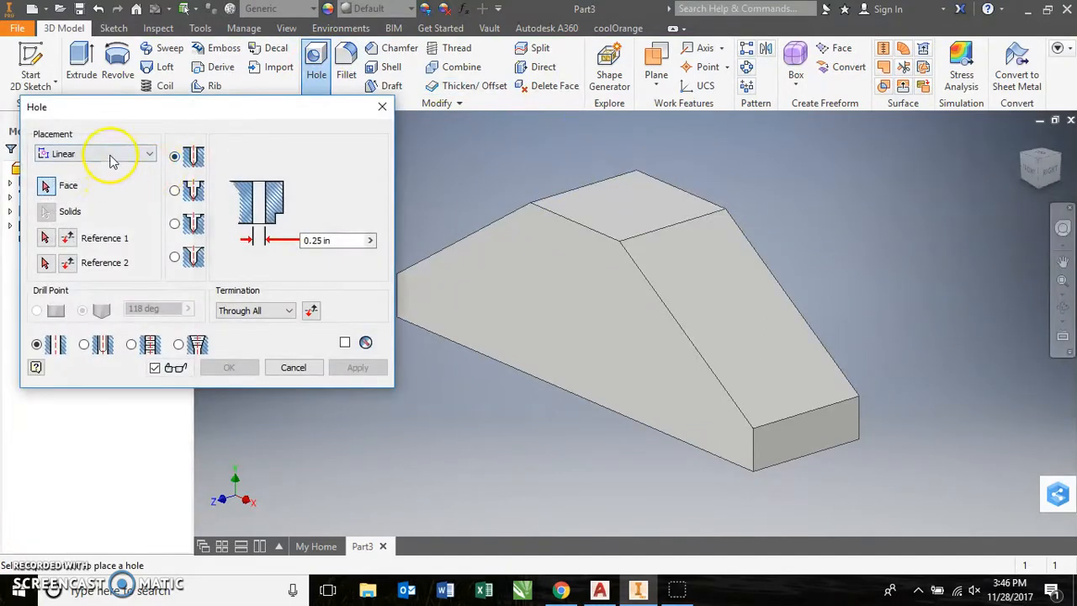
pyautogui.click(149, 153)
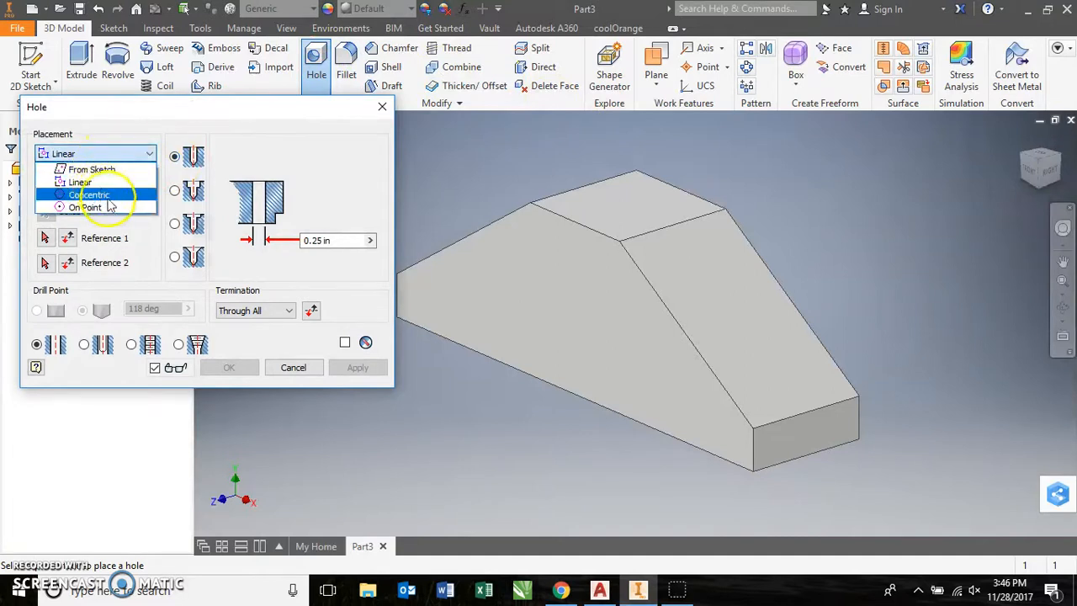
pyautogui.click(80, 181)
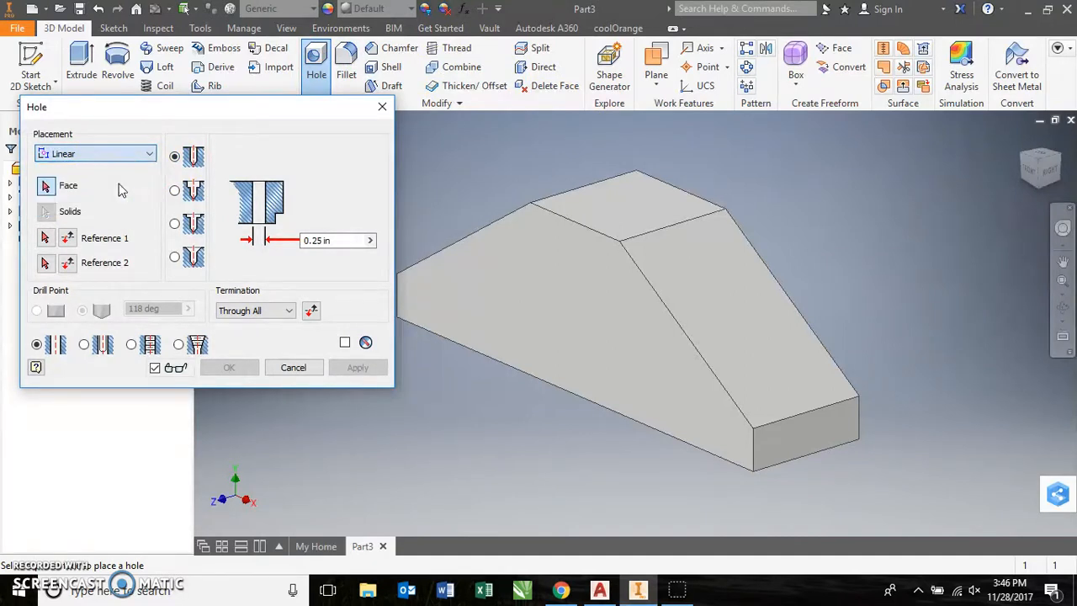
pyautogui.click(627, 198)
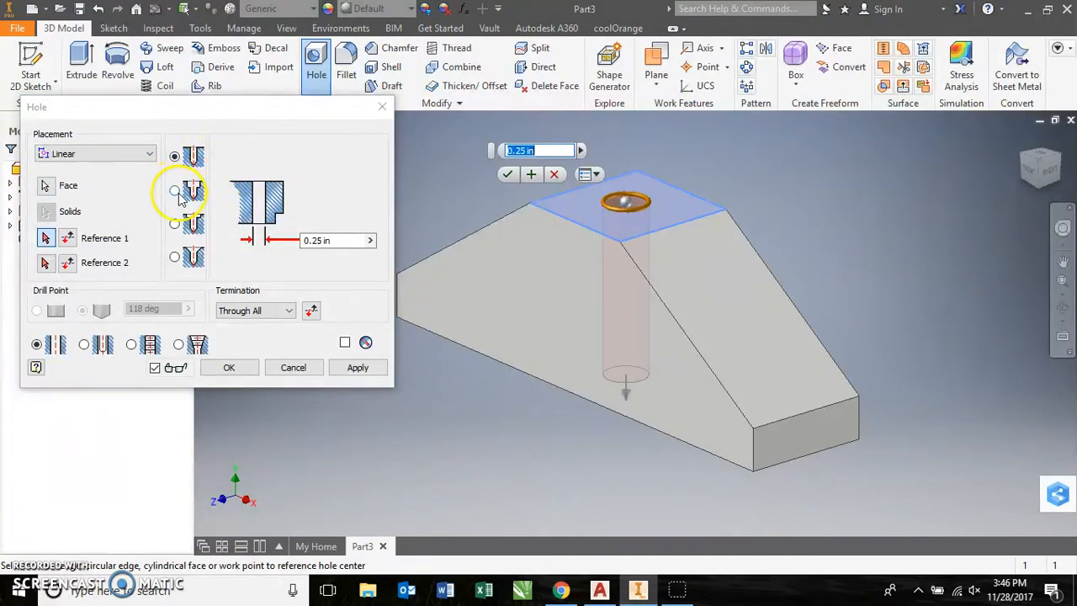
pyautogui.click(174, 190)
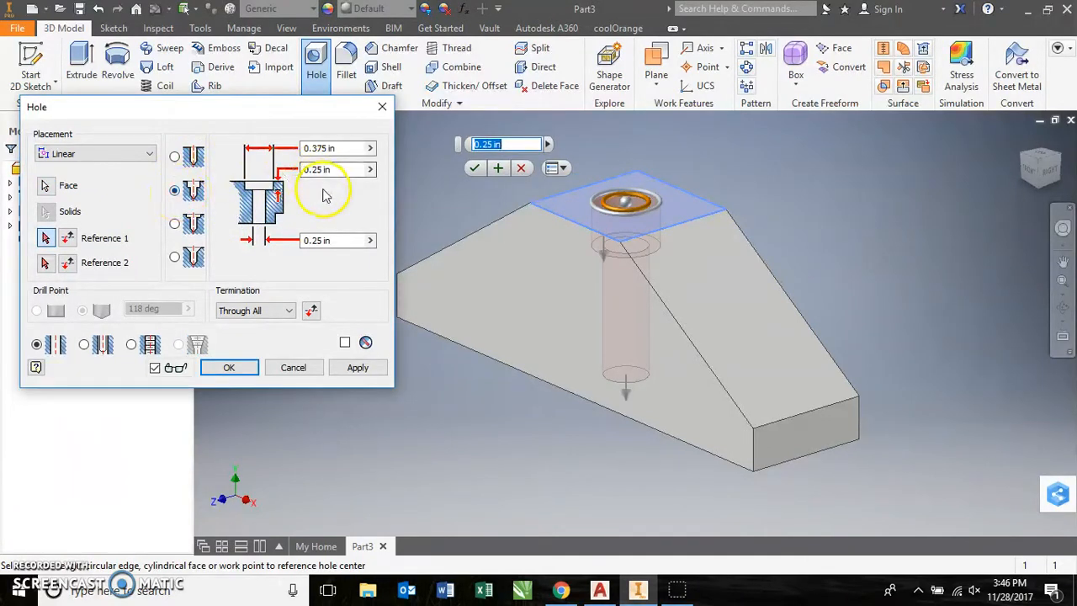
pyautogui.moveTo(334, 160)
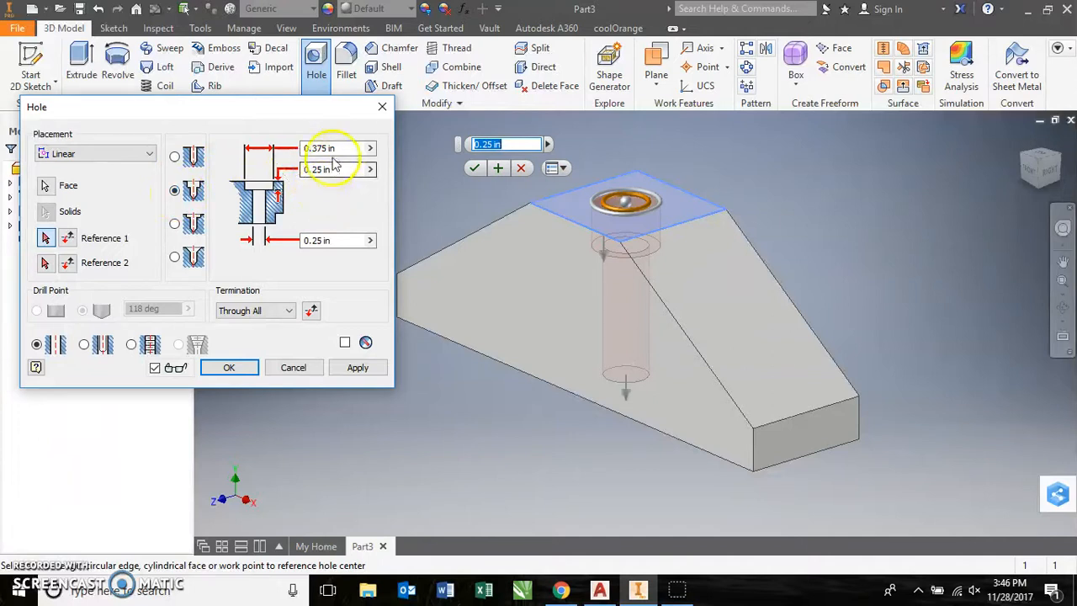
pyautogui.moveTo(332, 150)
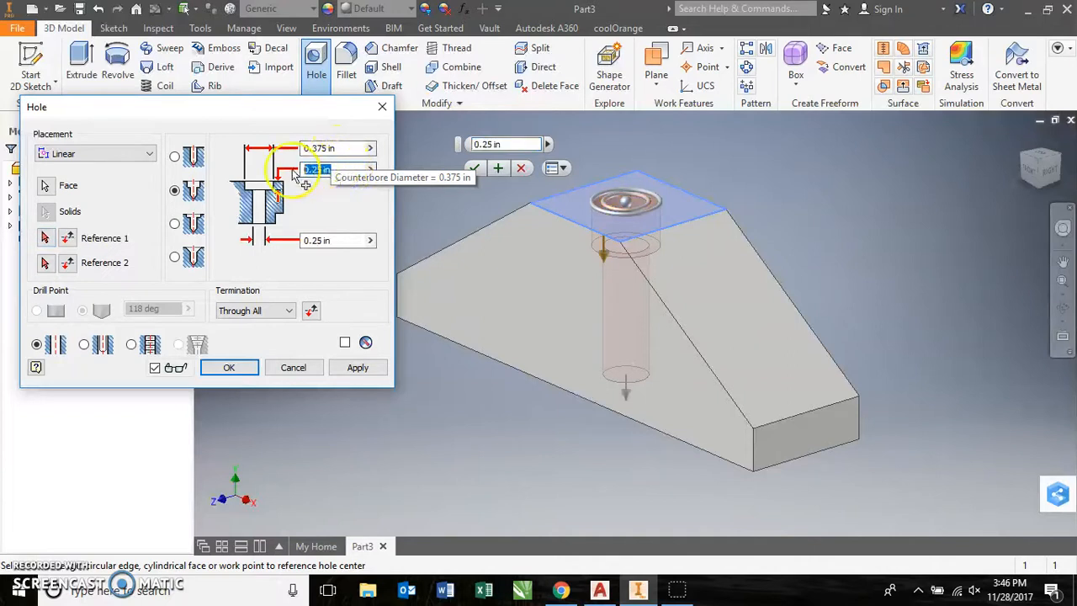
# - Enter counterbore values .43 and .125, reference the edges, and create Hole1
pyautogui.write('.4375')
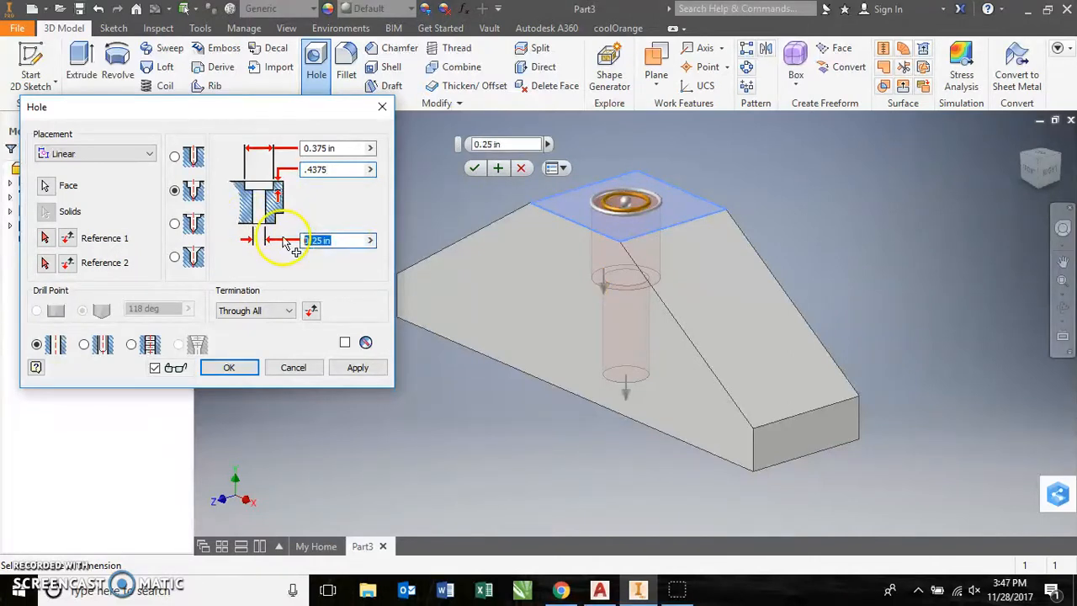
pyautogui.write('.125')
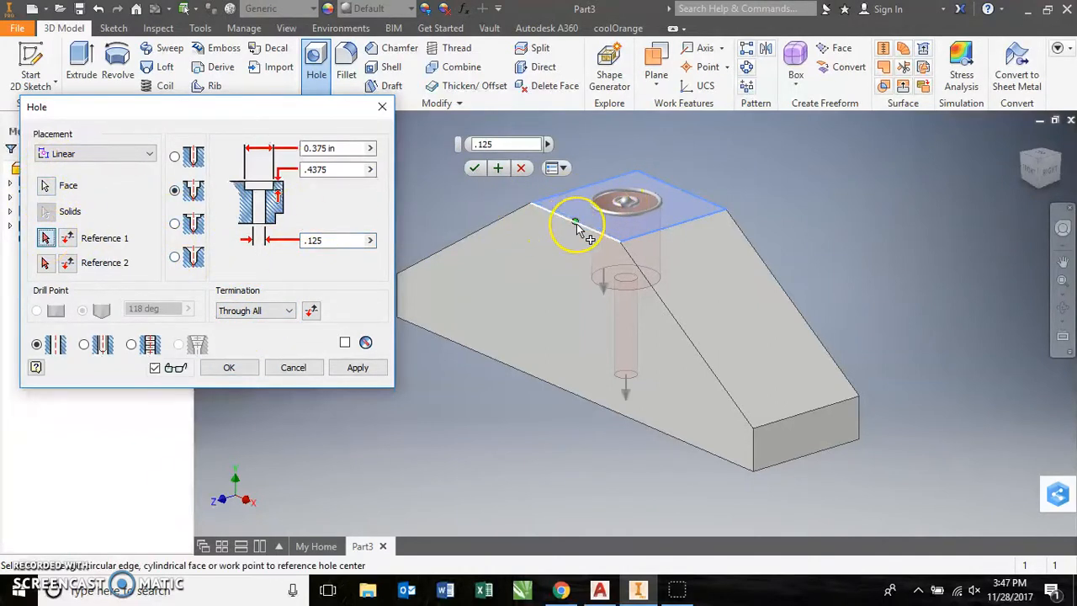
pyautogui.click(575, 222)
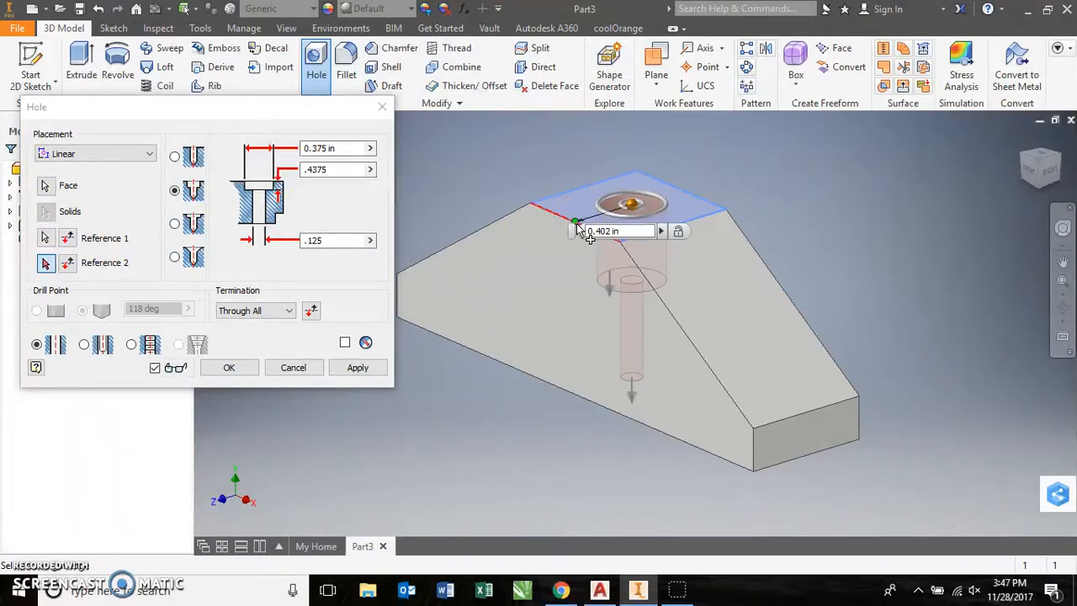
pyautogui.moveTo(828, 198)
pyautogui.write('0.375')
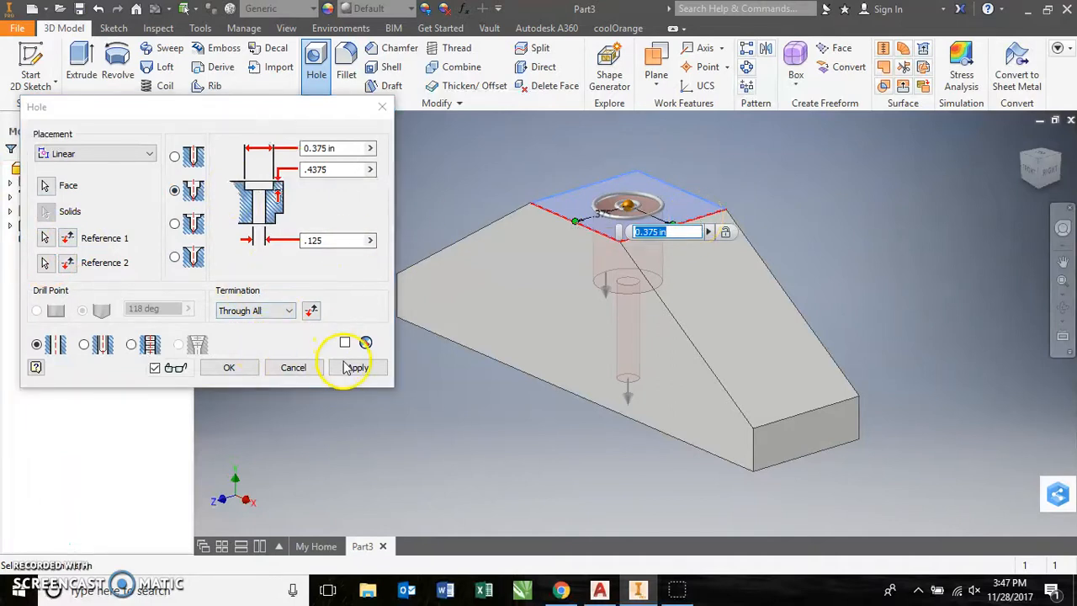
pyautogui.click(357, 367)
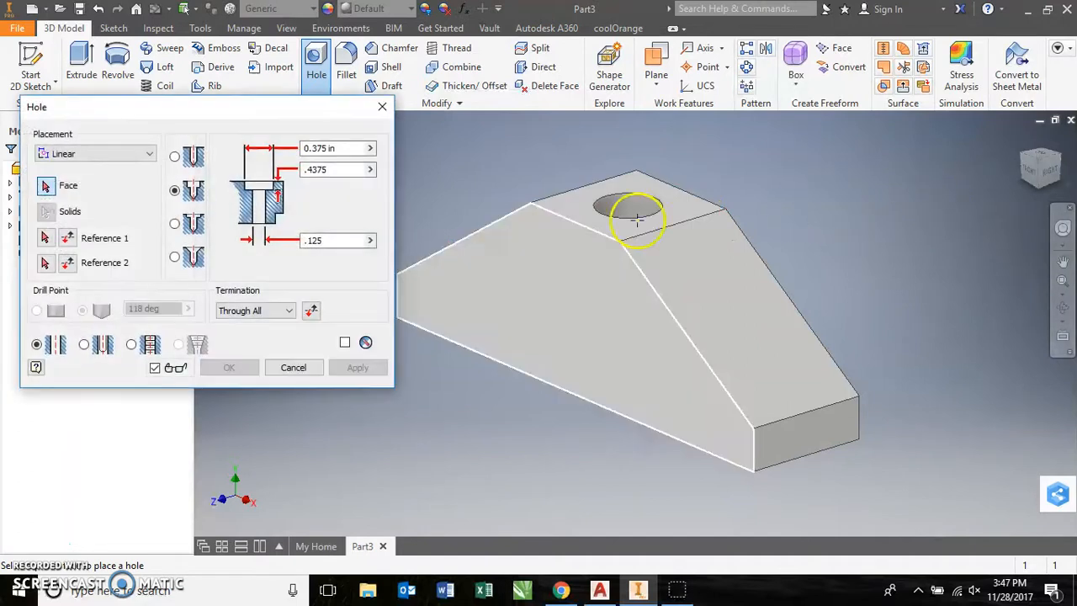
pyautogui.moveTo(294, 368)
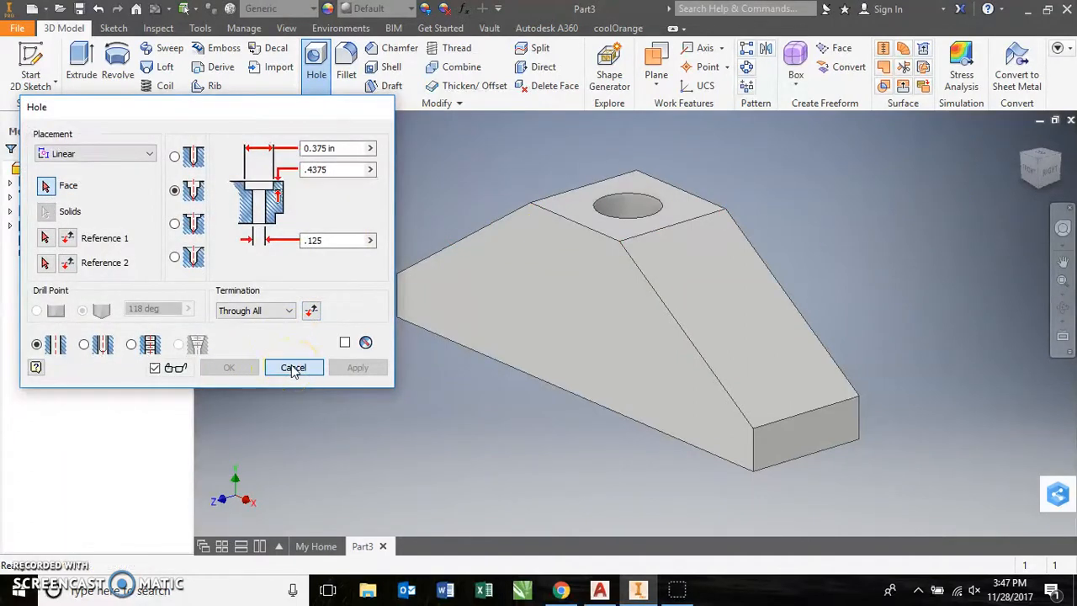
pyautogui.click(294, 367)
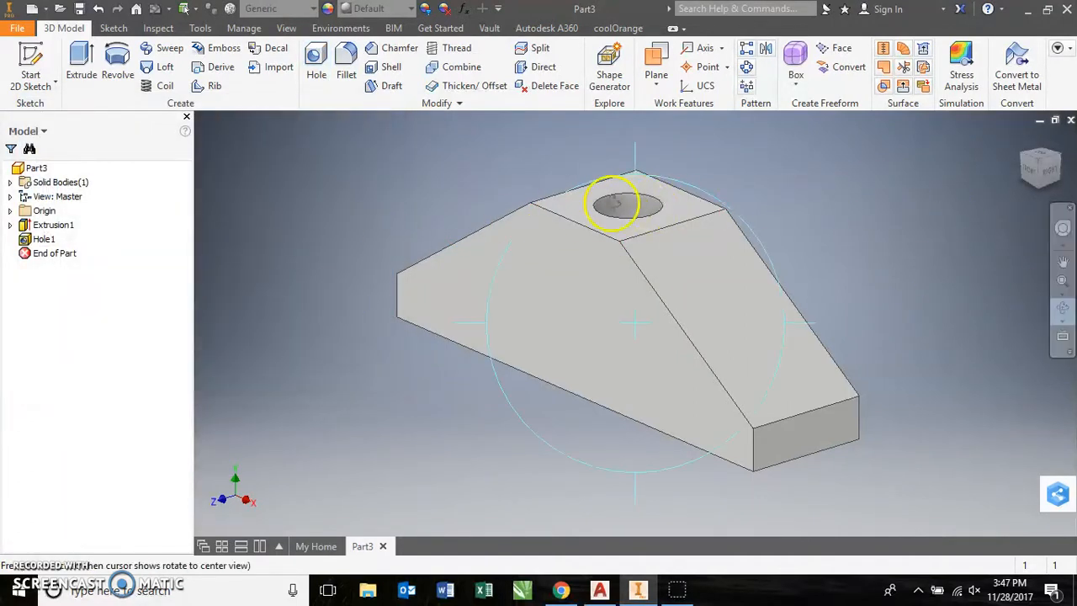
pyautogui.moveTo(613, 201); pyautogui.dragTo(602, 341)
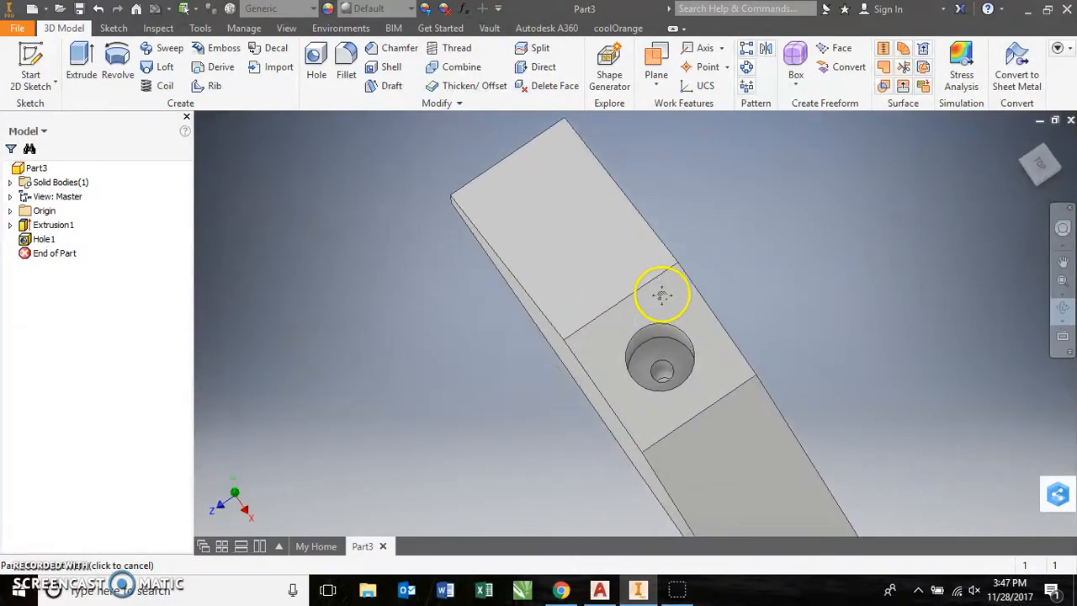
pyautogui.moveTo(661, 295); pyautogui.dragTo(829, 237)
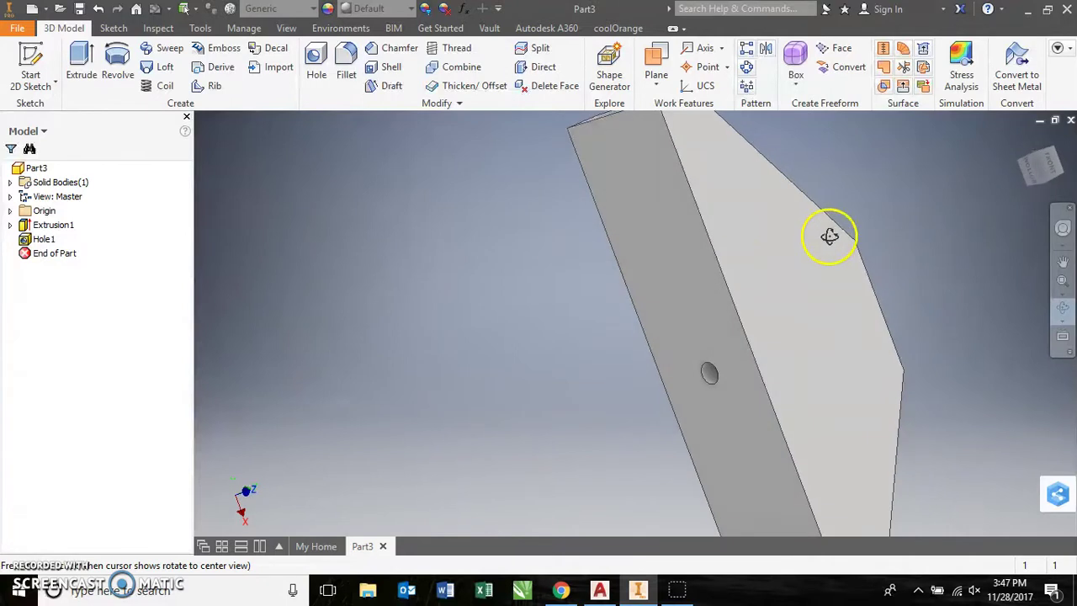
pyautogui.moveTo(828, 235); pyautogui.dragTo(631, 267)
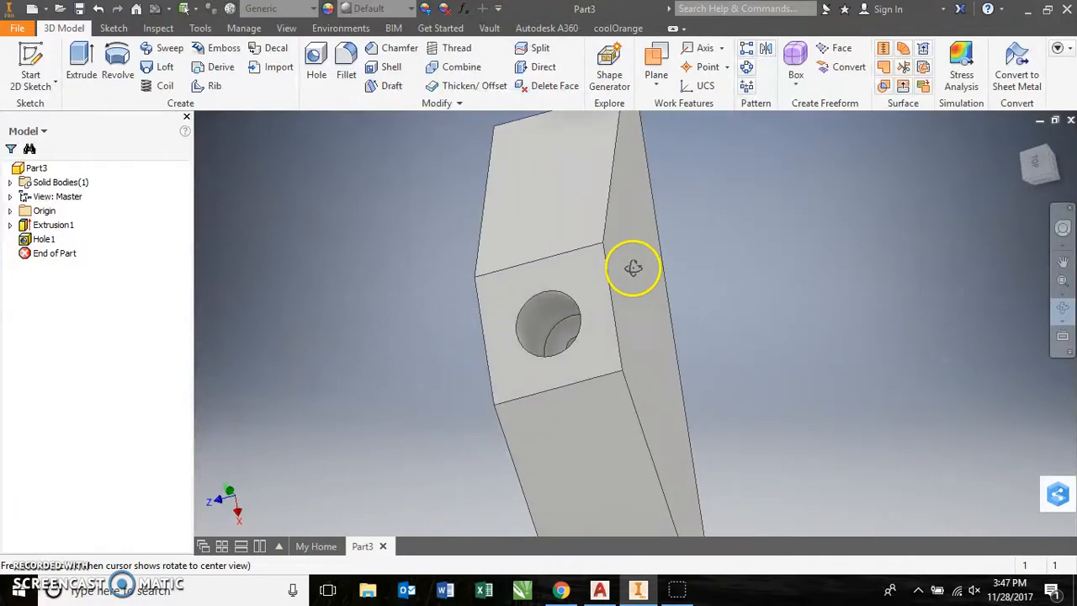
pyautogui.moveTo(632, 267); pyautogui.dragTo(702, 311)
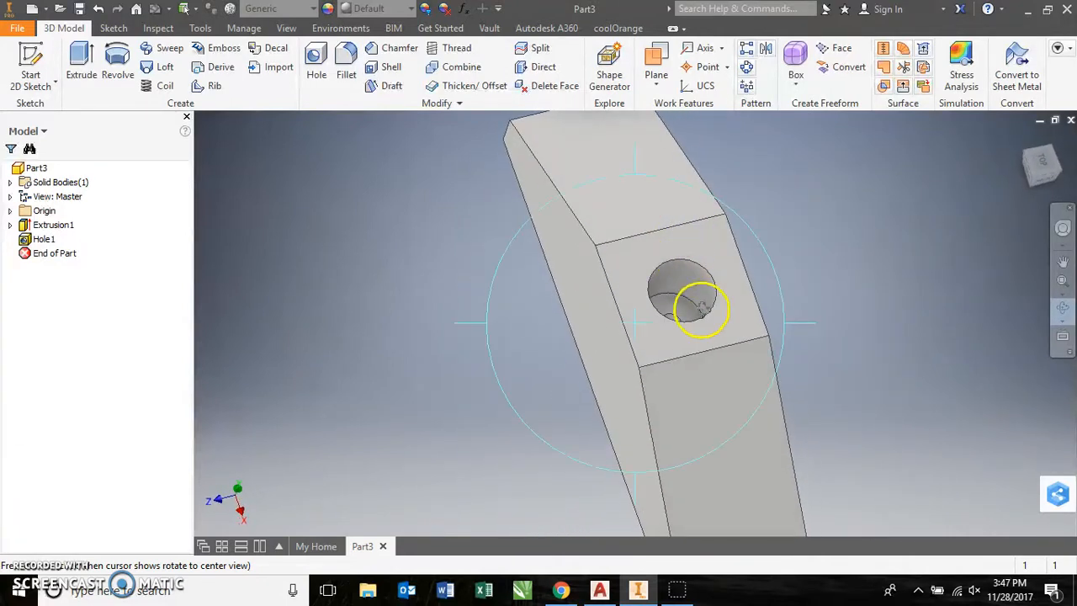
pyautogui.moveTo(703, 310); pyautogui.dragTo(751, 248)
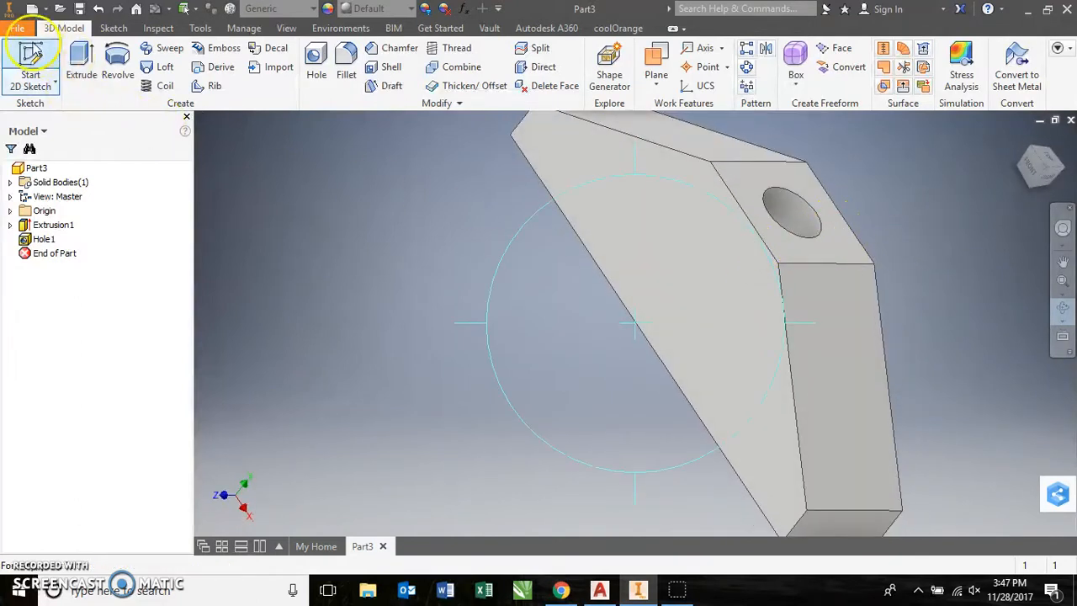
pyautogui.moveTo(633, 331)
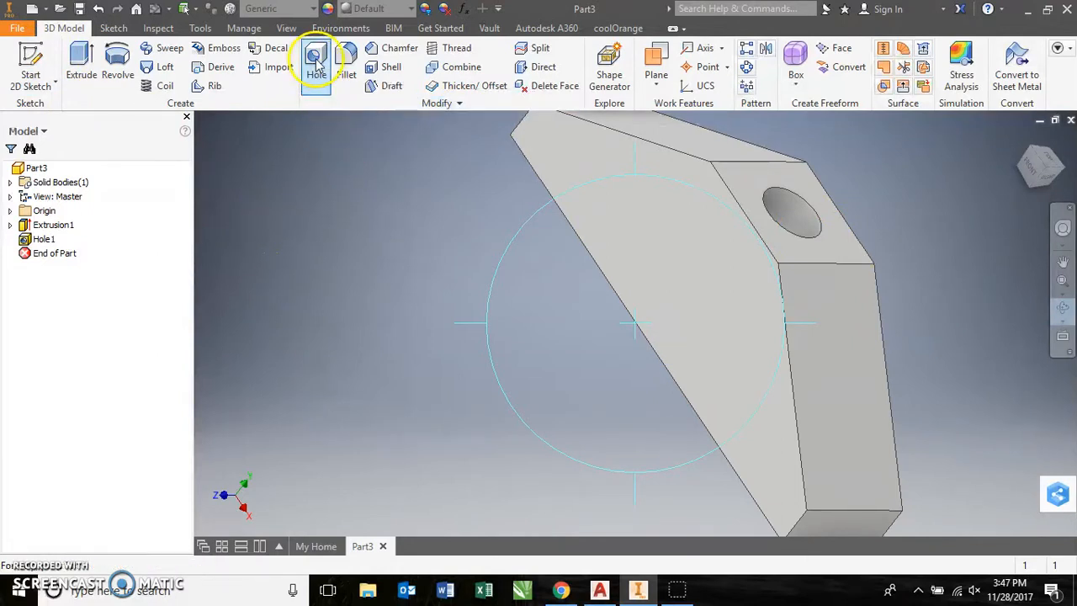
# - Start a plain drilled hole with Distance termination at .625 depth
pyautogui.click(316, 59)
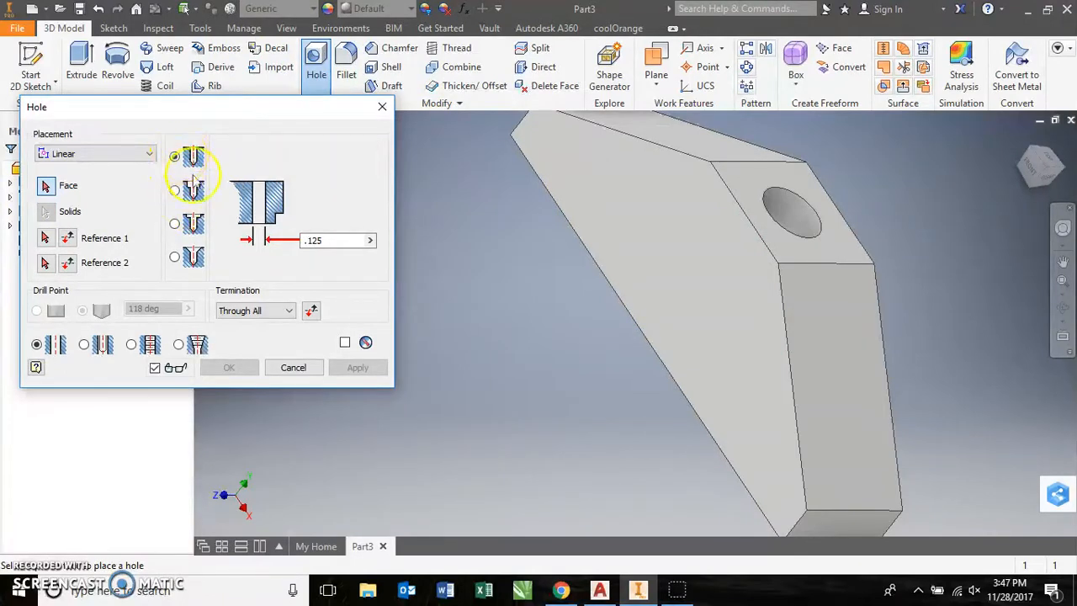
pyautogui.click(255, 310)
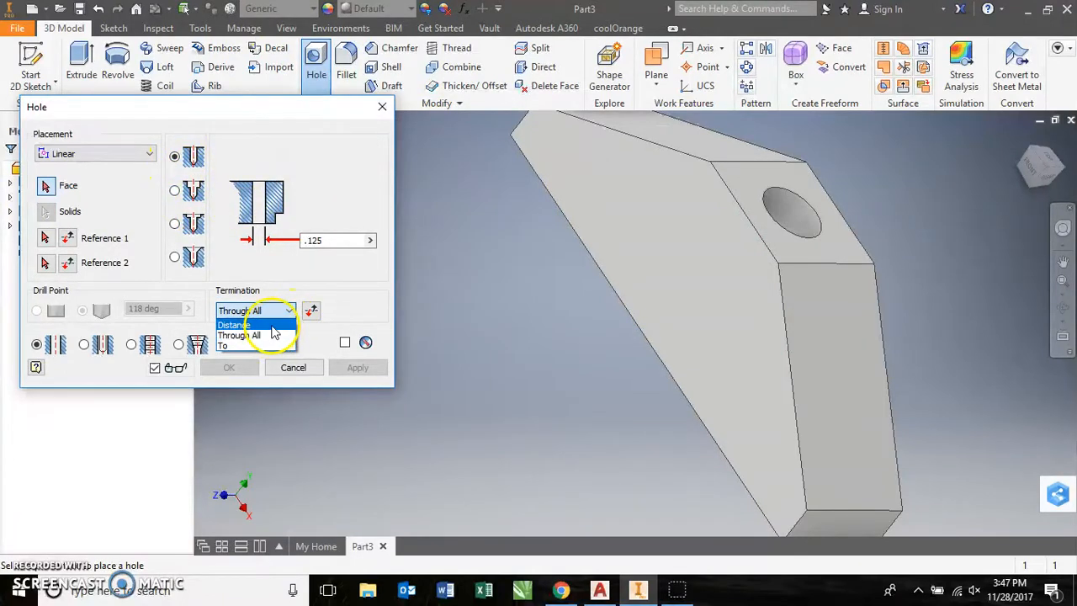
pyautogui.click(234, 325)
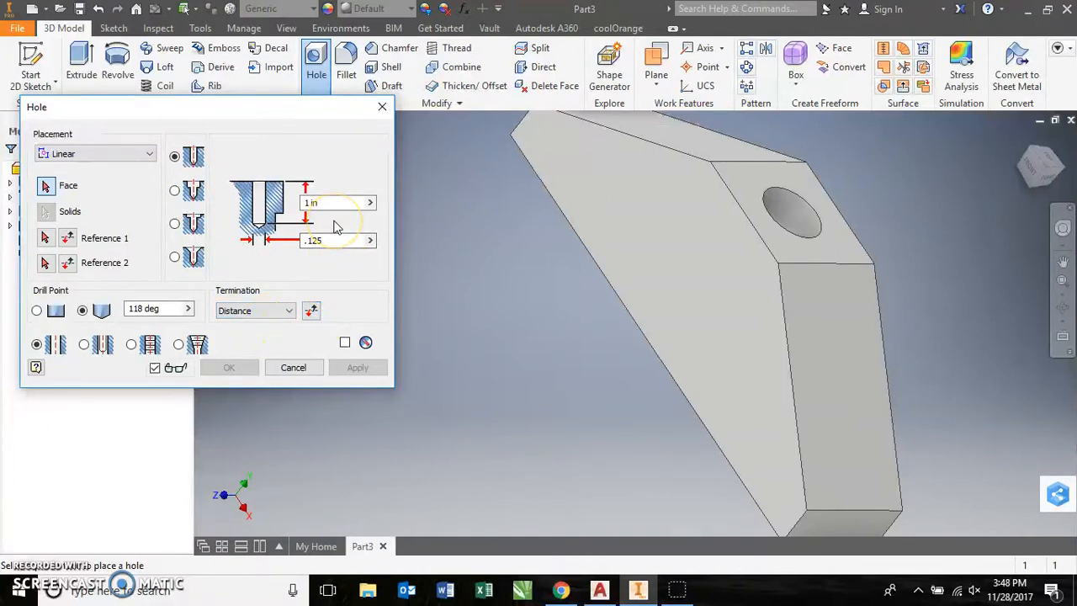
pyautogui.moveTo(333, 222)
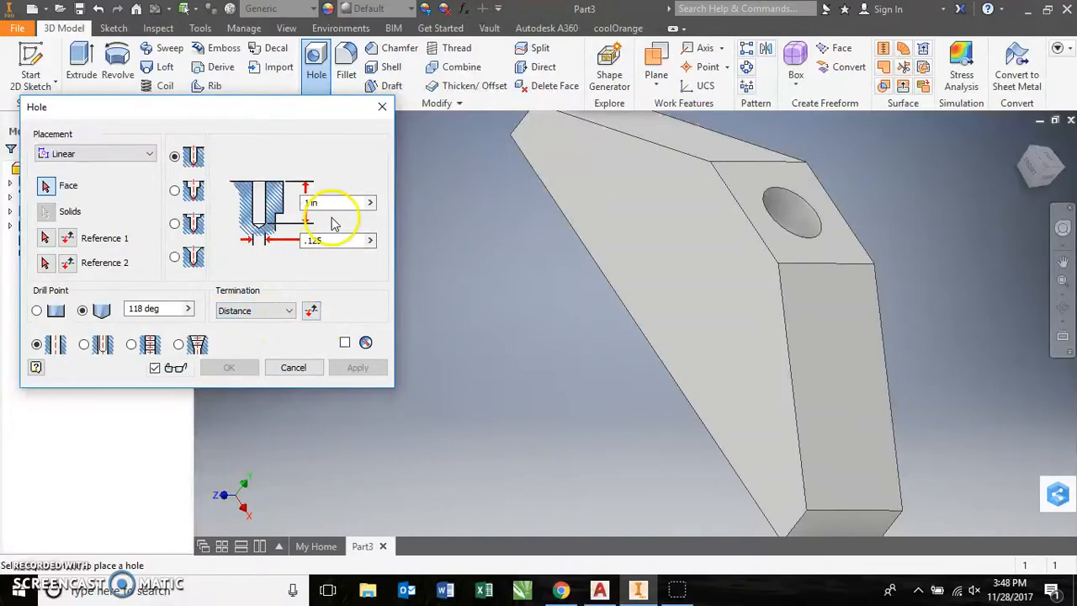
pyautogui.tripleClick(336, 202)
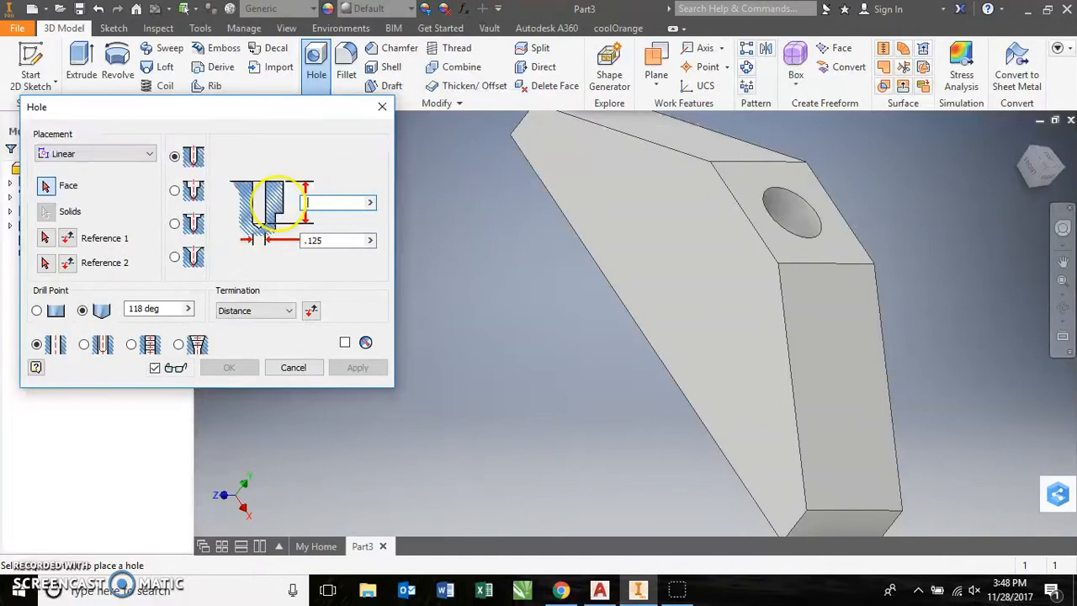
pyautogui.write('.625')
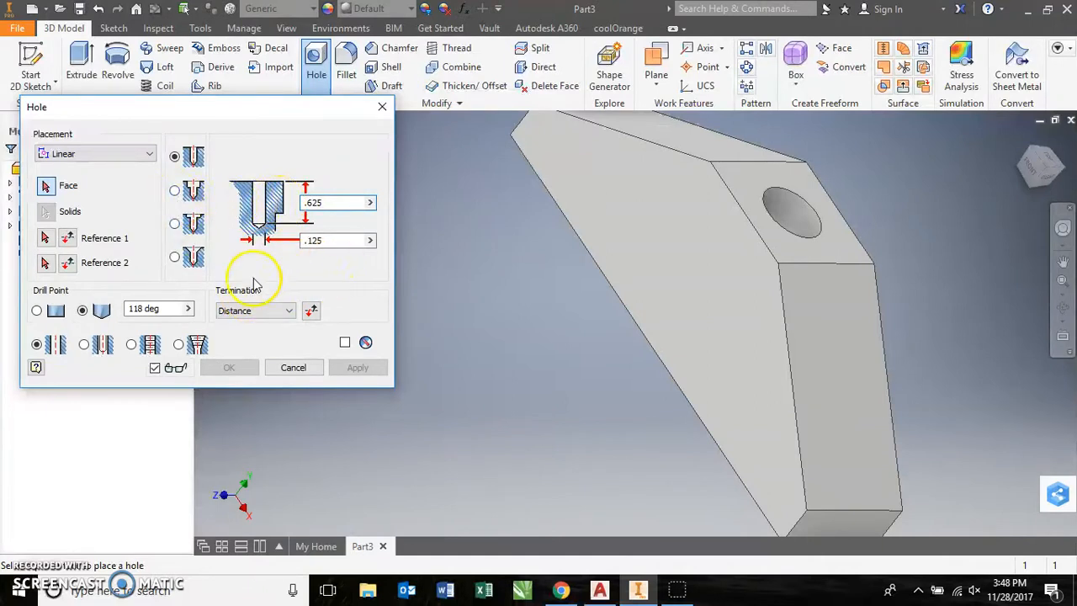
pyautogui.moveTo(134, 344)
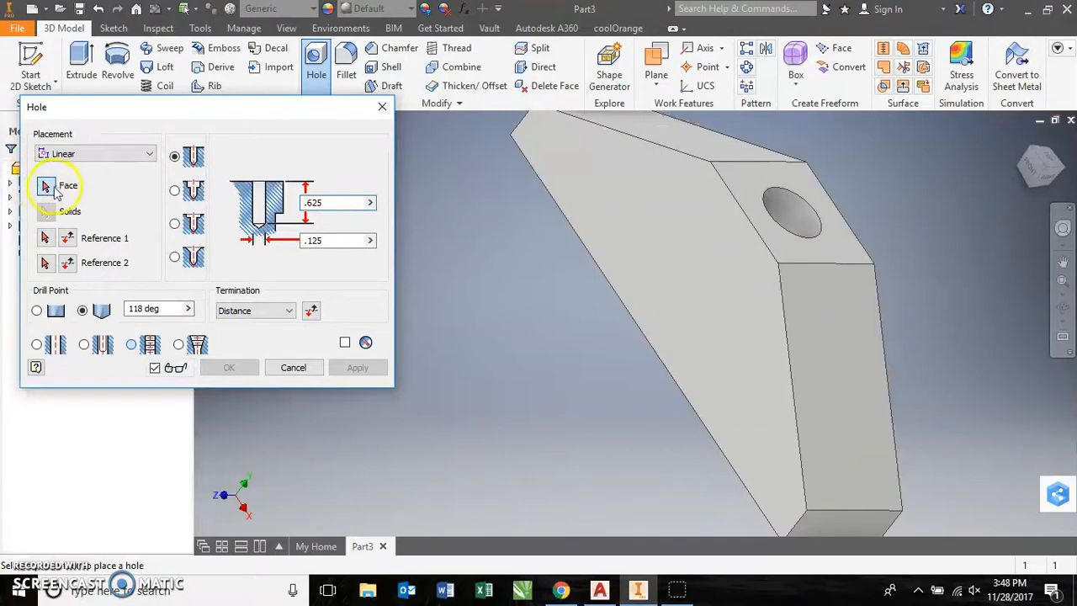
pyautogui.moveTo(279, 378)
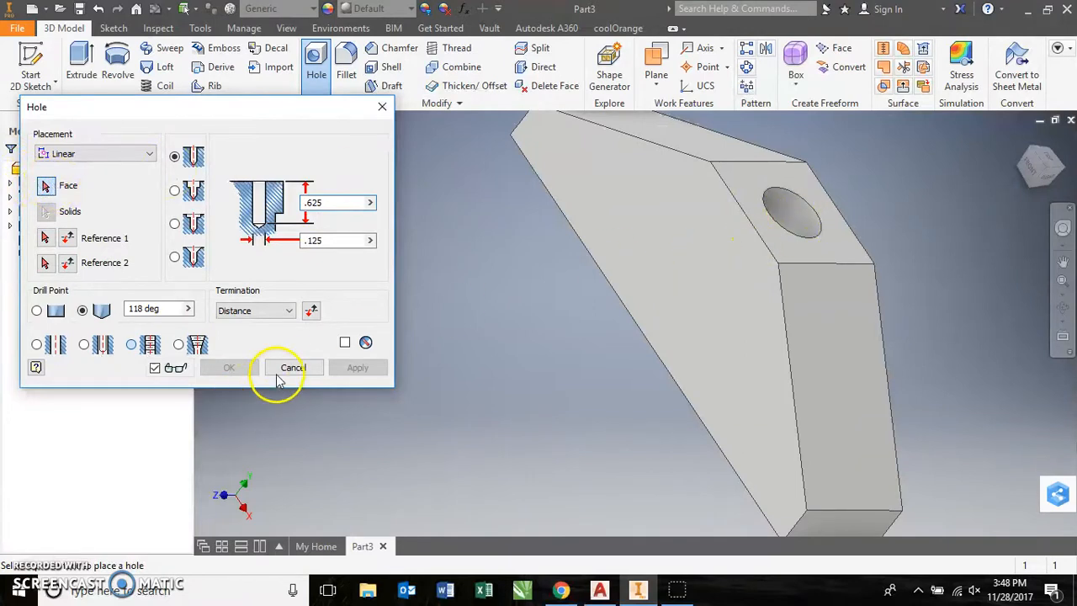
pyautogui.moveTo(296, 374)
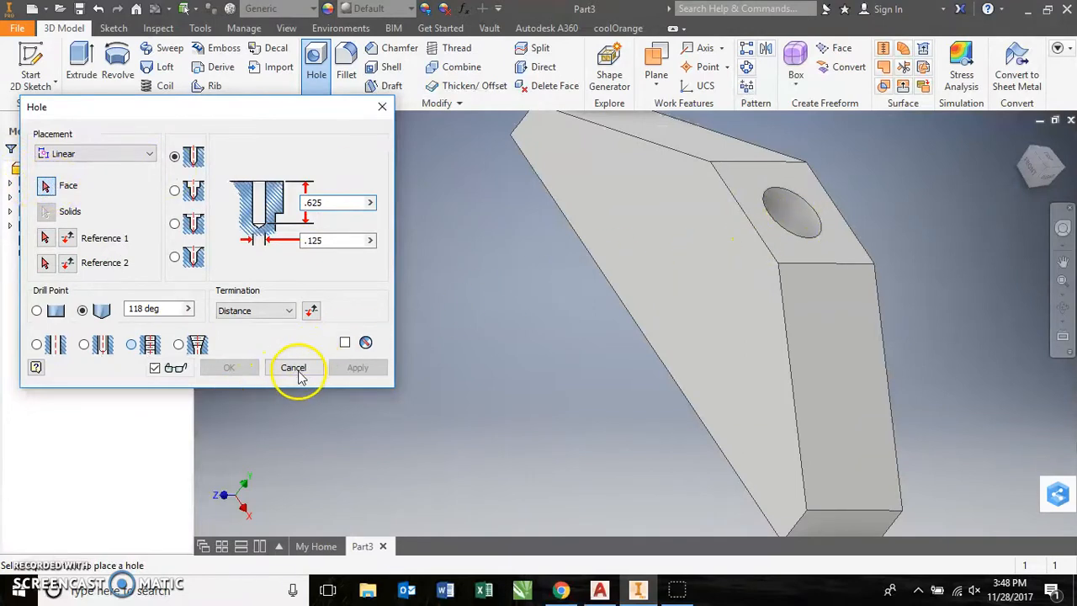
# - Make the hole tapped on the large sloped face and adjust its depth values
pyautogui.click(130, 344)
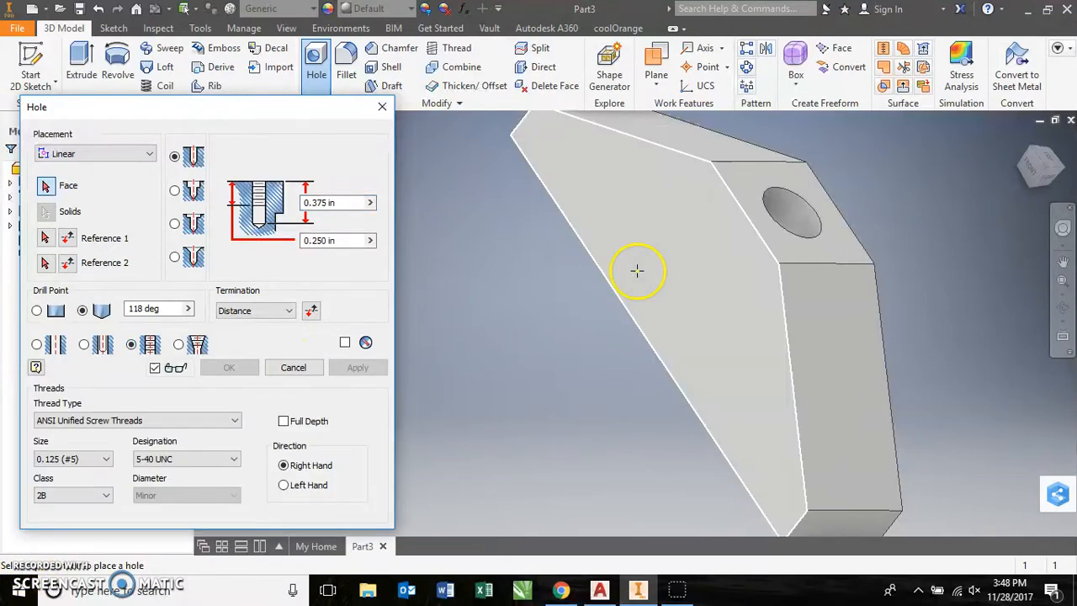
pyautogui.moveTo(673, 289)
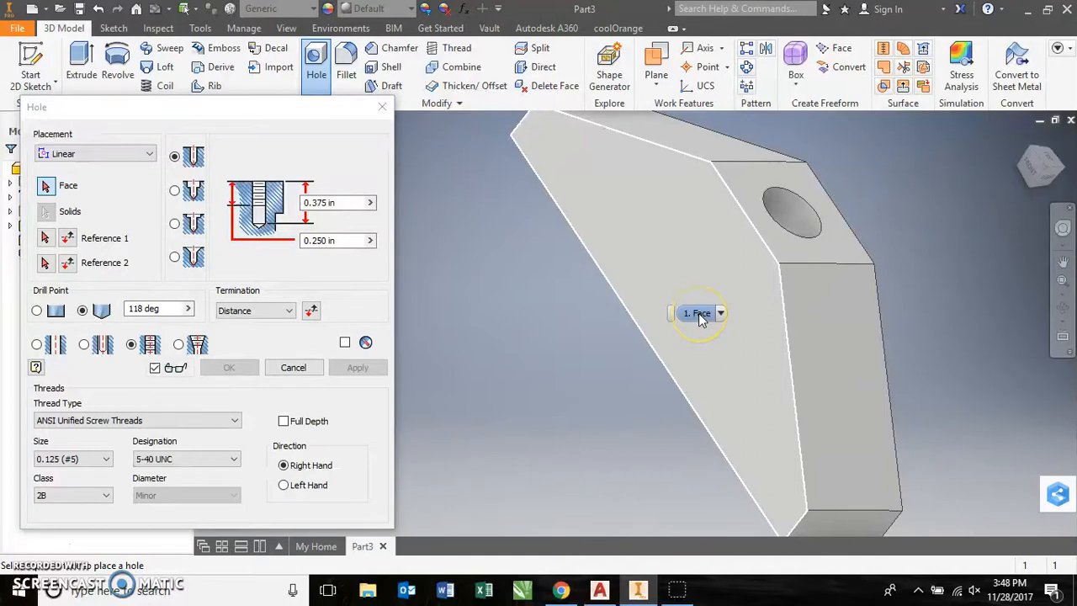
pyautogui.click(698, 313)
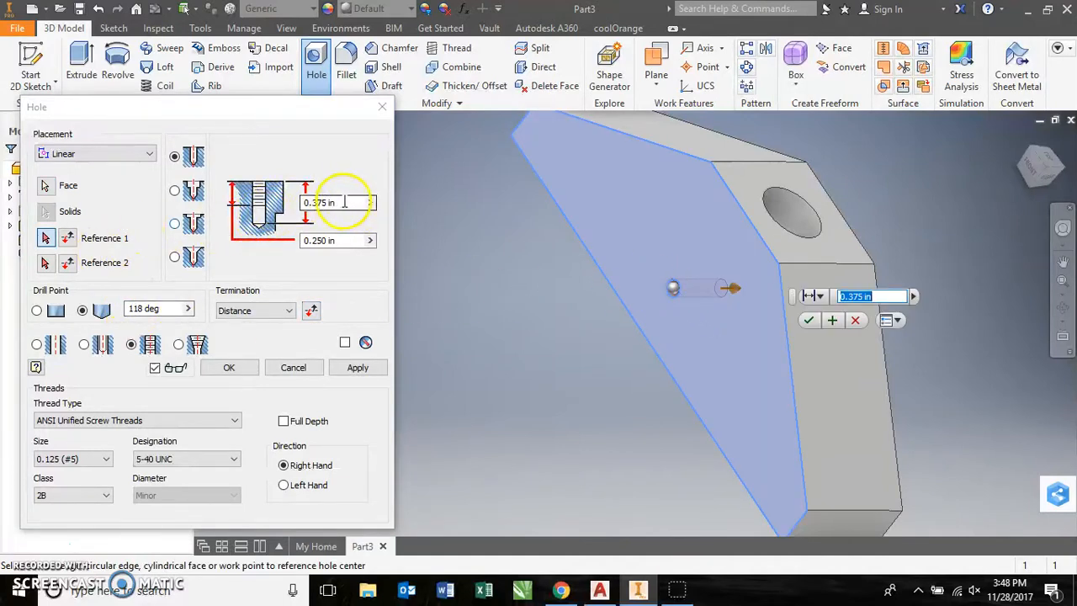
pyautogui.click(332, 201)
pyautogui.write('.625')
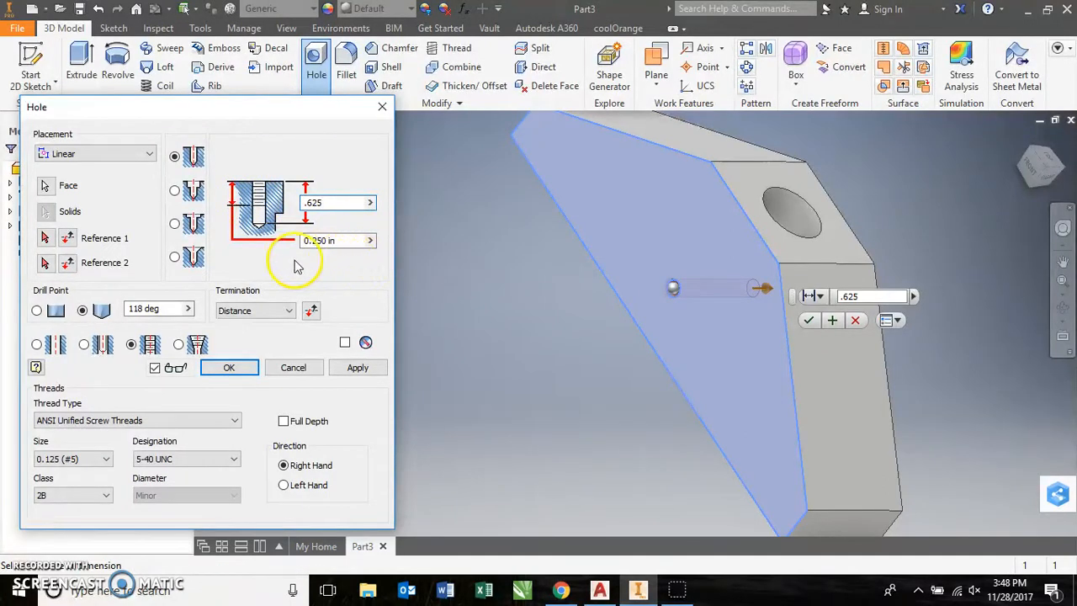
pyautogui.click(370, 241)
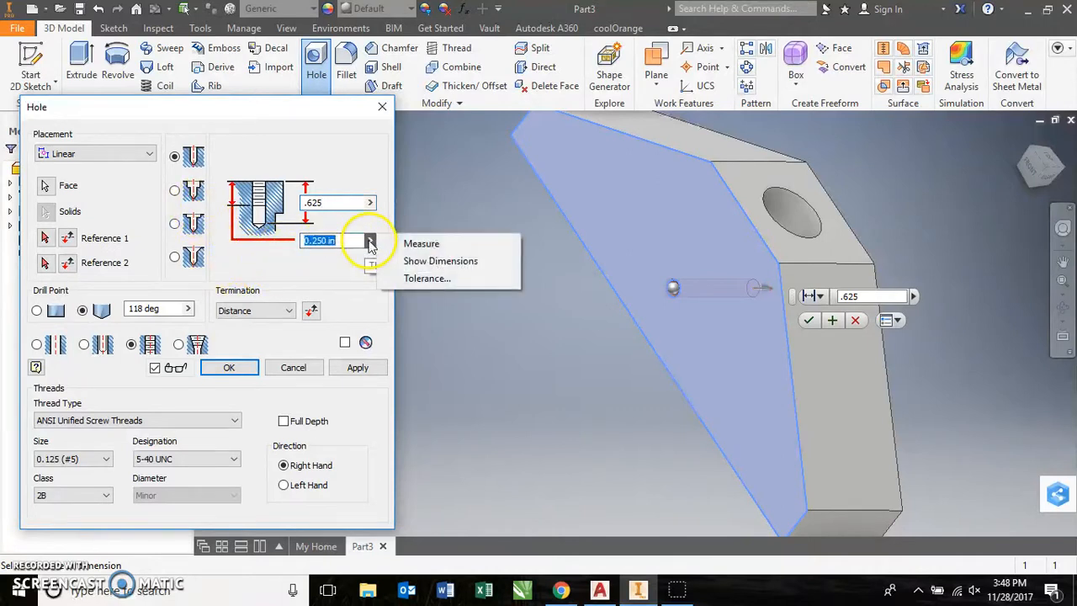
pyautogui.moveTo(440, 260)
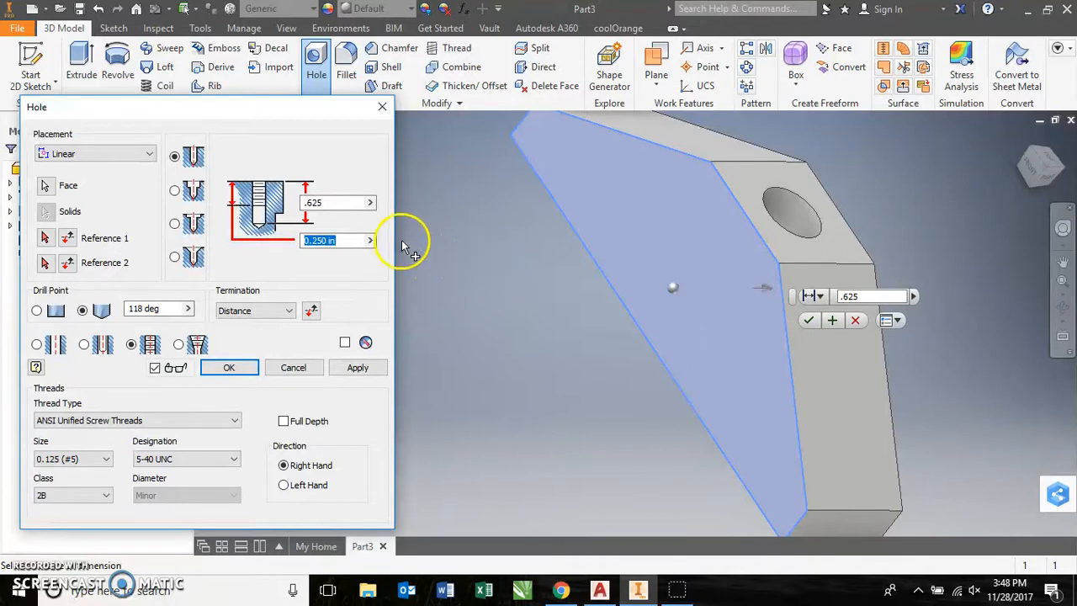
pyautogui.moveTo(407, 248)
pyautogui.write('.625')
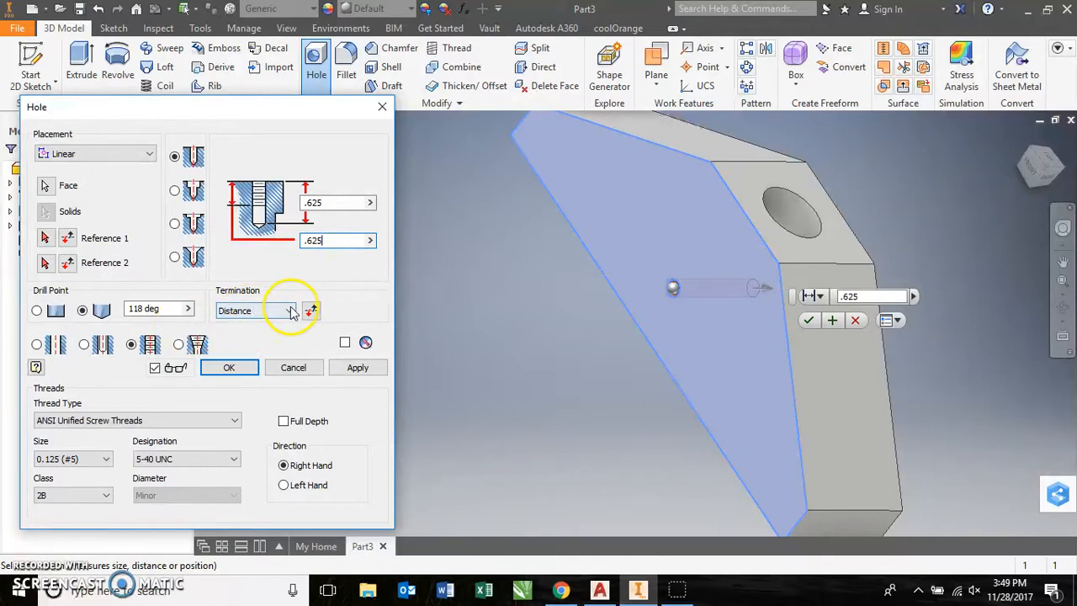
pyautogui.moveTo(129, 343)
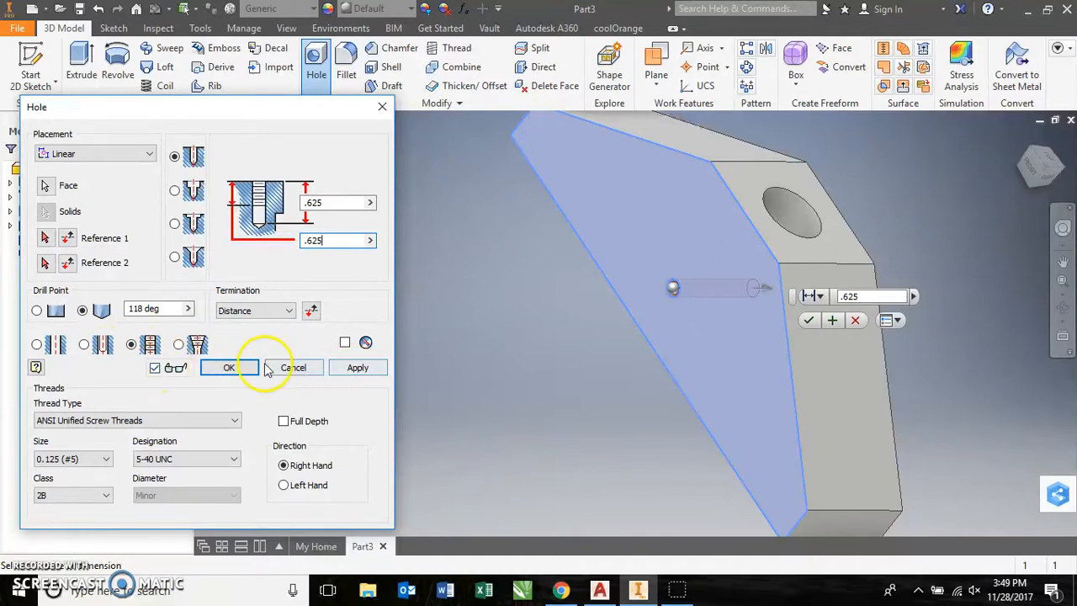
pyautogui.moveTo(64, 433)
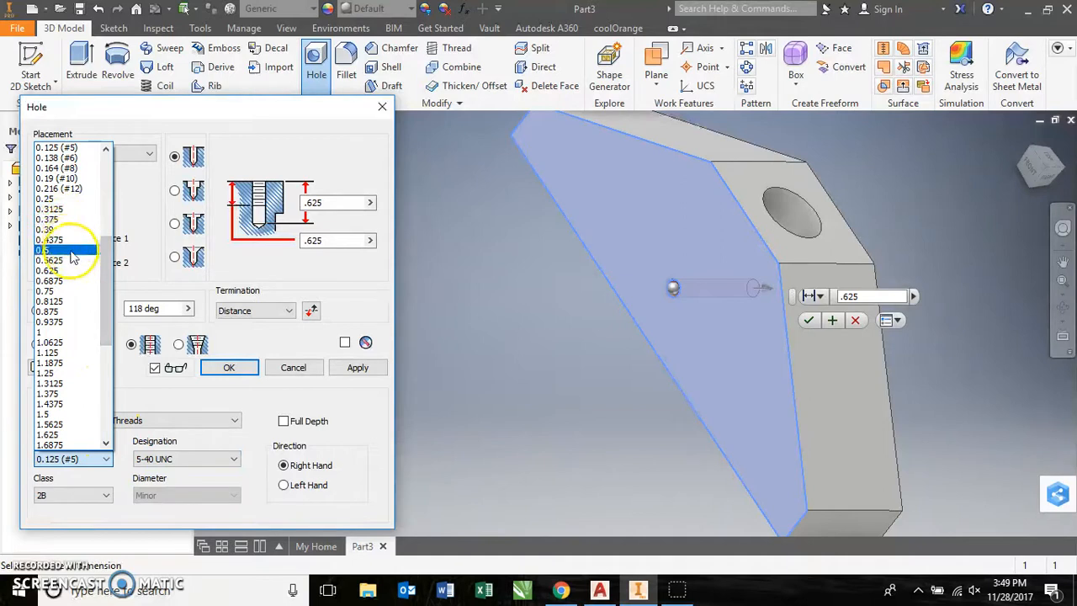
# - Choose thread size 0.25, giving a 1/4-20 UNC designation
pyautogui.scroll(3)
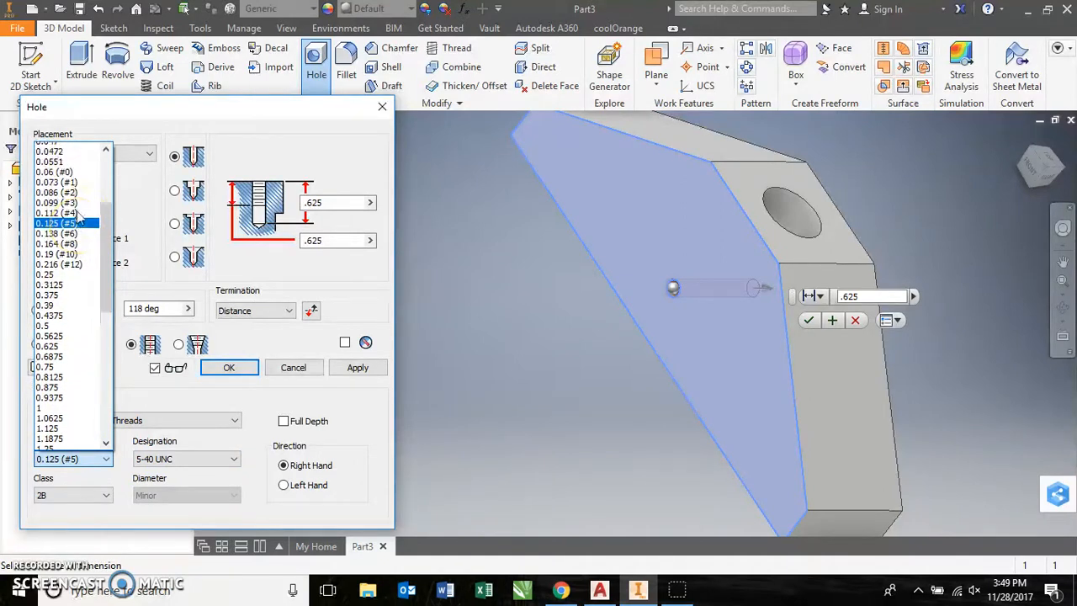
pyautogui.scroll(3)
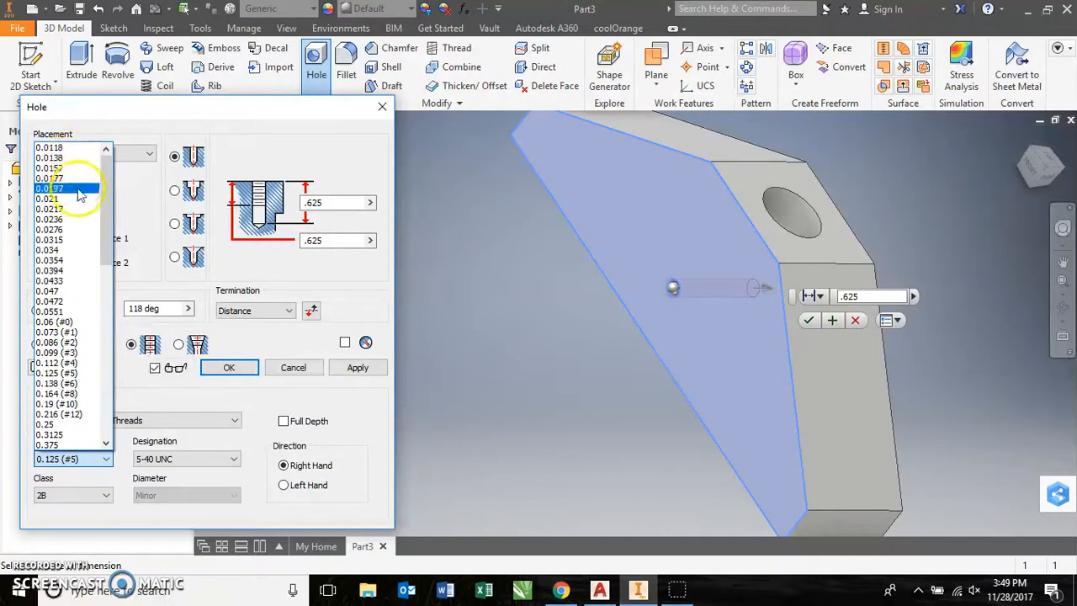
pyautogui.click(59, 393)
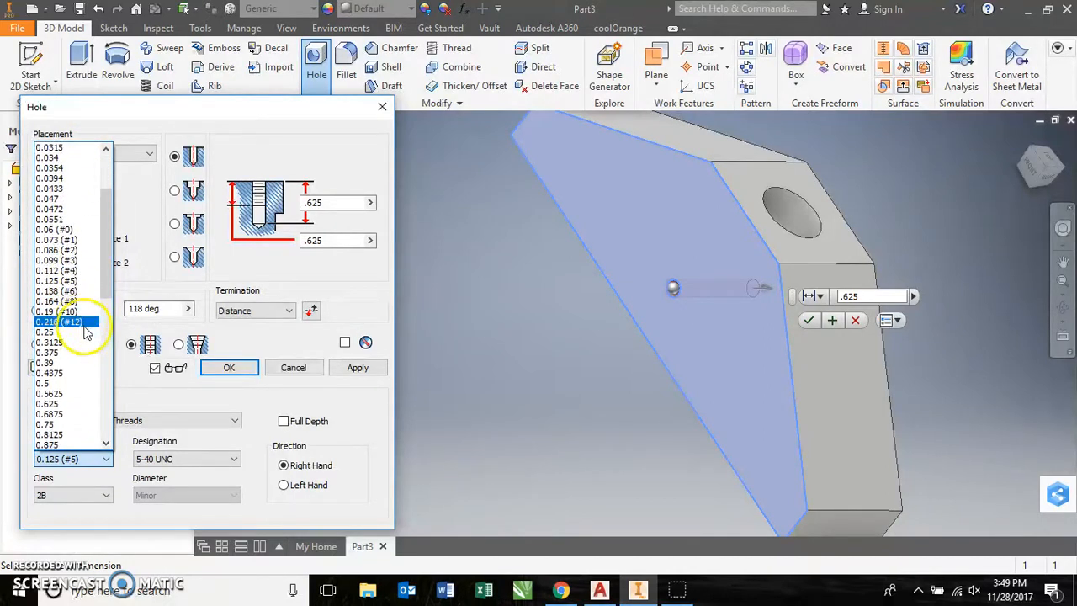
pyautogui.click(45, 331)
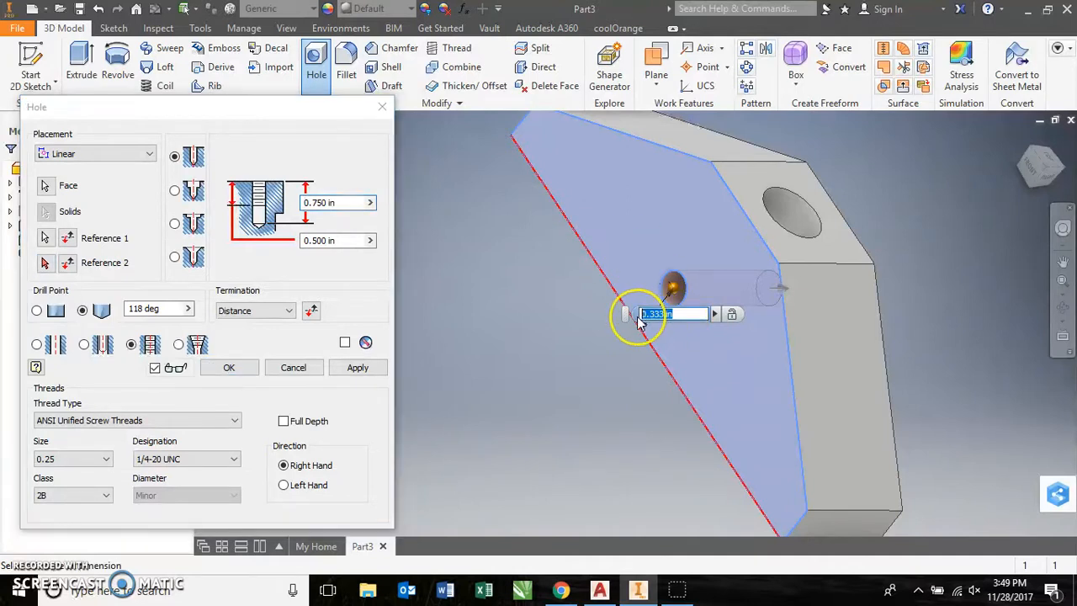
# - Position the tapped hole .375 from the bottom edge and create Hole2
pyautogui.write('.375')
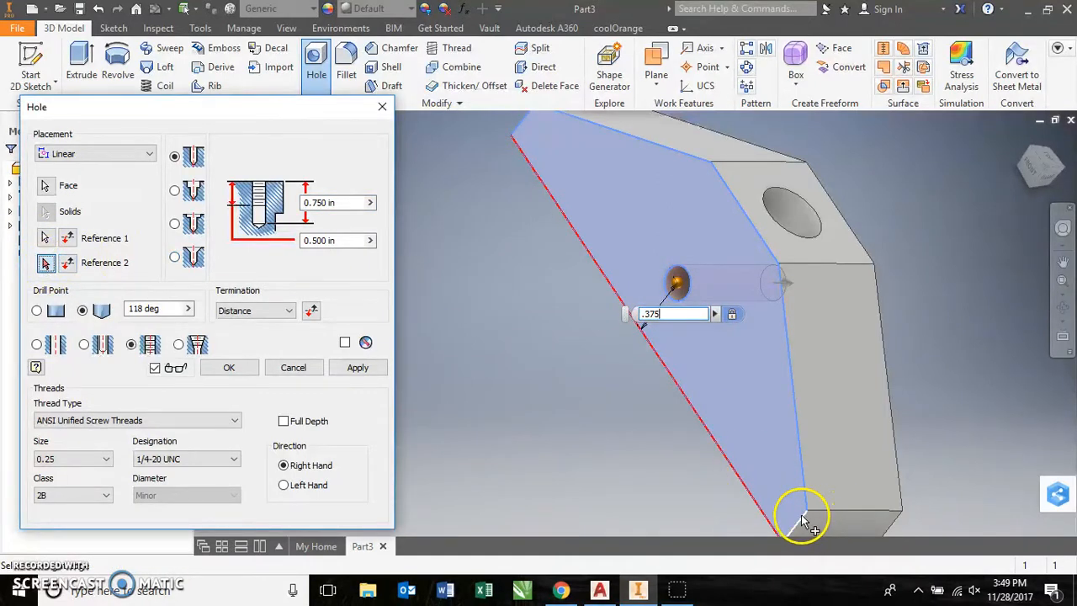
pyautogui.click(803, 517)
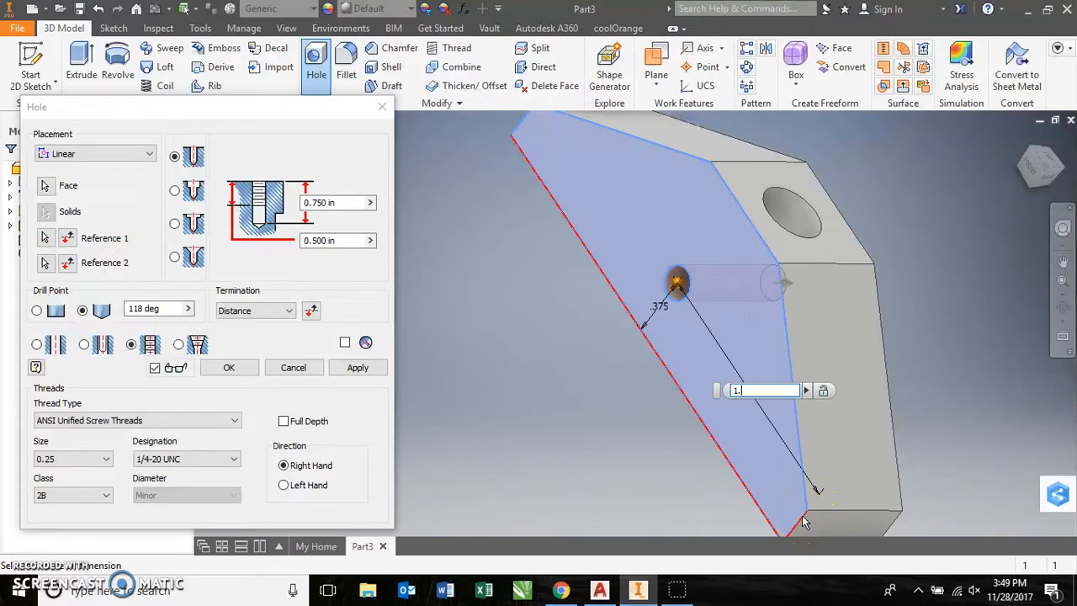
pyautogui.click(229, 367)
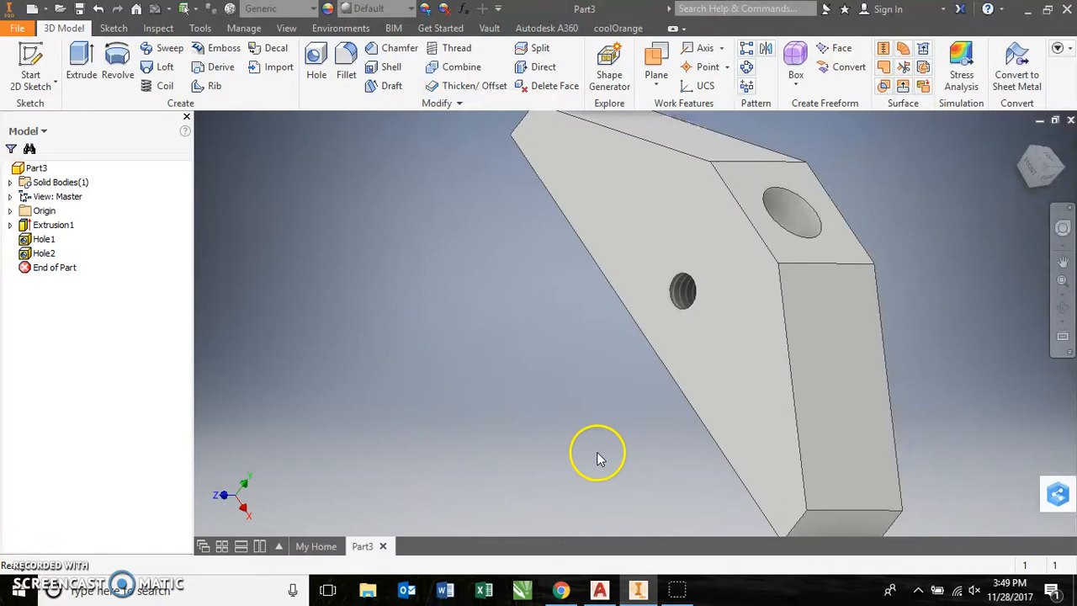
pyautogui.moveTo(690, 295)
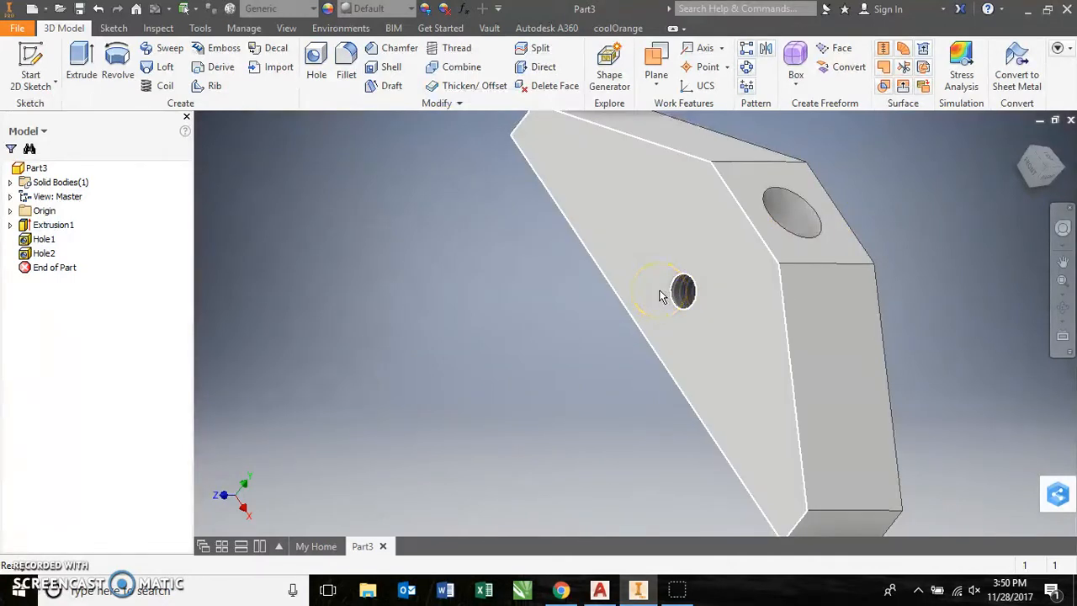
pyautogui.moveTo(671, 196)
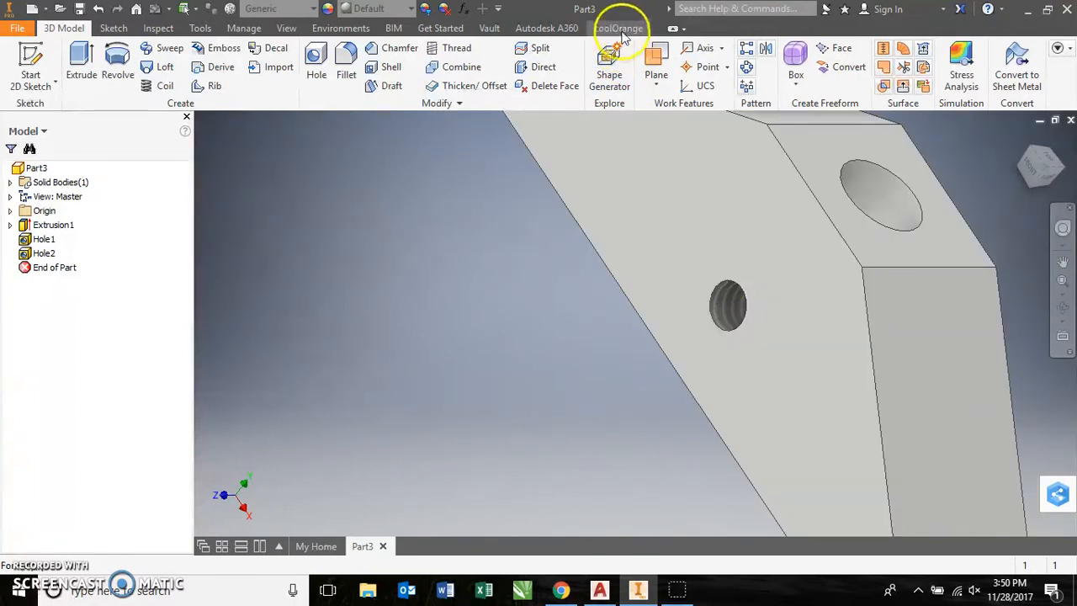
# - Open coolOrange threadModeler, select Hole2, then cancel without adding threads
pyautogui.click(617, 28)
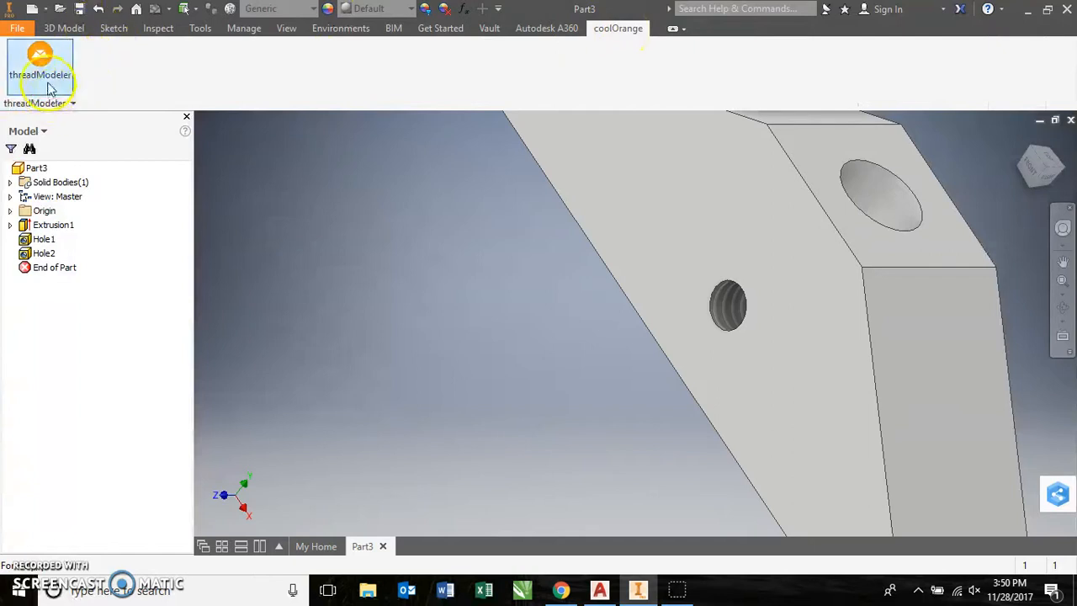
pyautogui.click(40, 63)
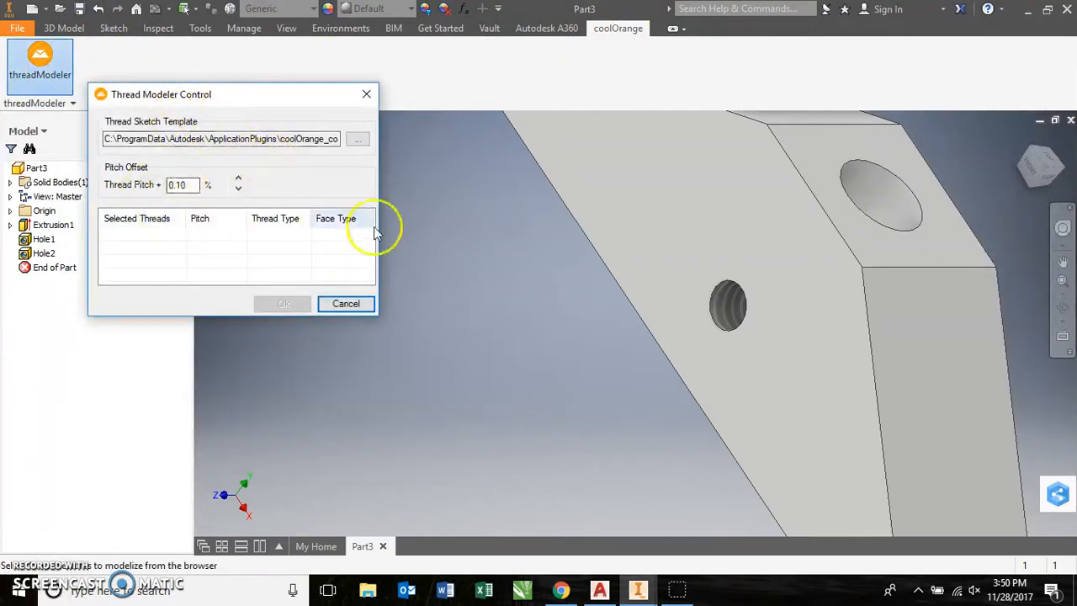
pyautogui.moveTo(761, 248)
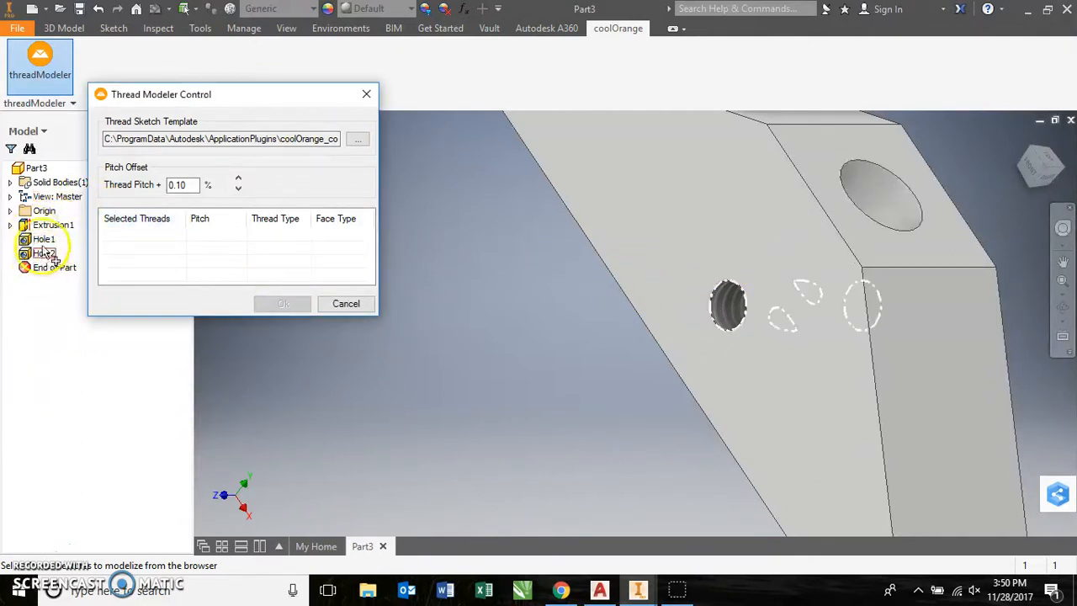
pyautogui.click(44, 253)
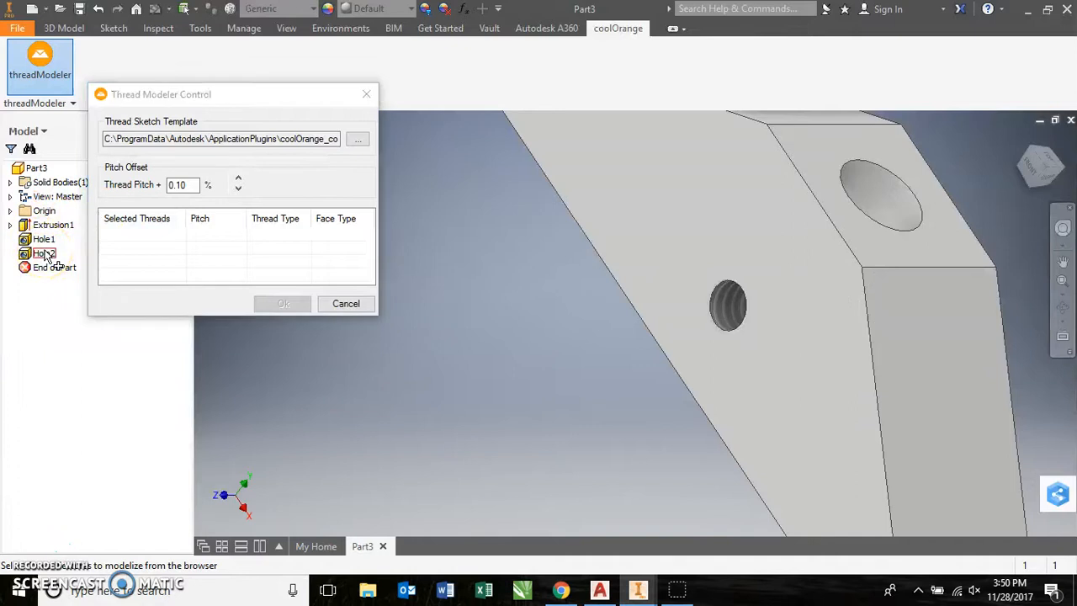
pyautogui.click(43, 253)
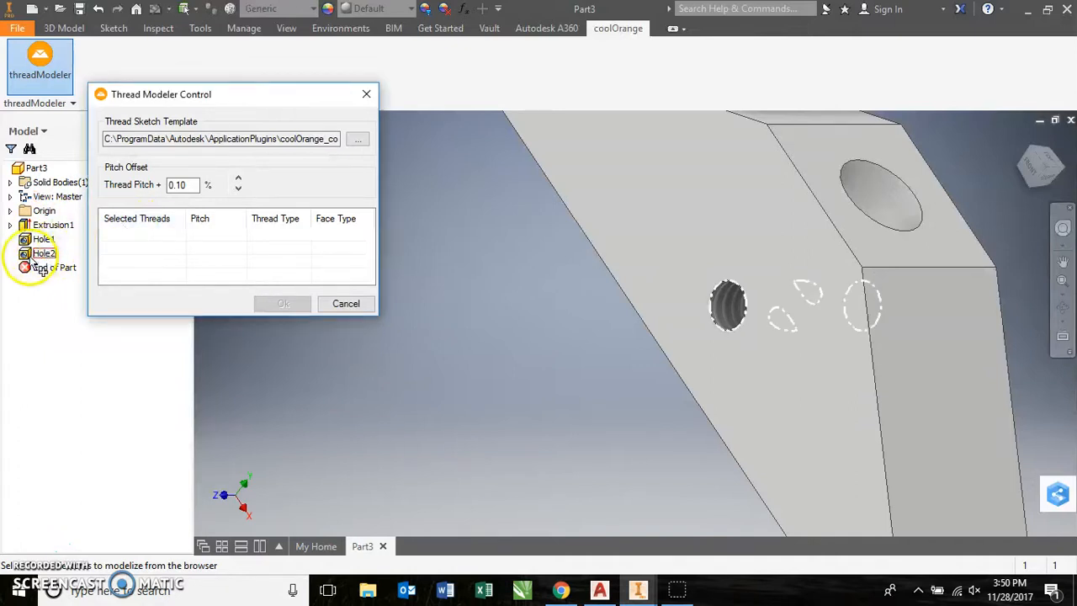
pyautogui.click(54, 267)
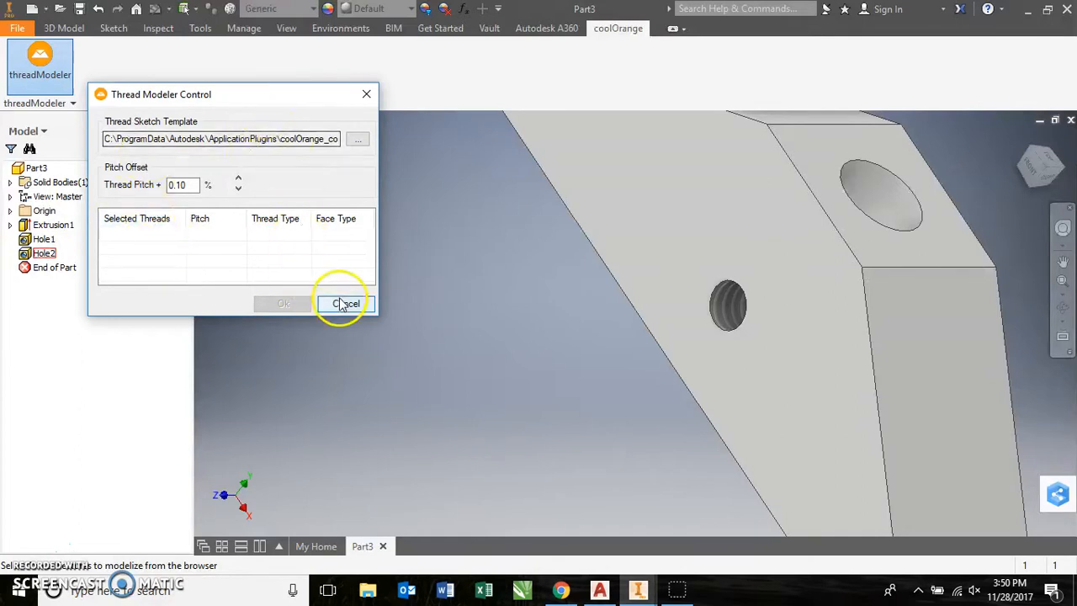
pyautogui.click(346, 303)
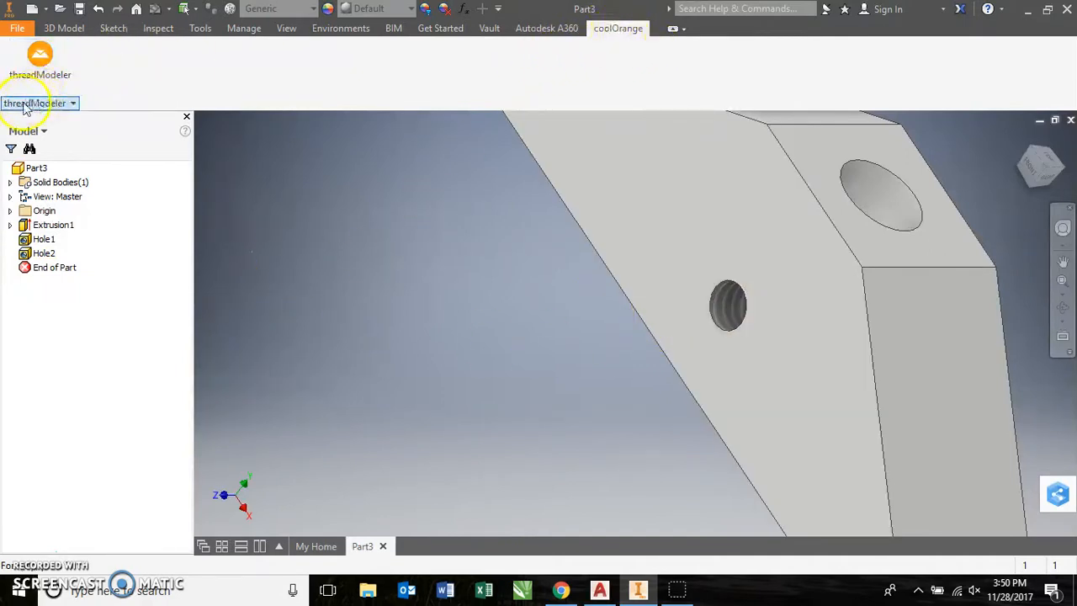
# - Switch to the 3D Model tab and rotate the part to view Hole2
pyautogui.click(63, 28)
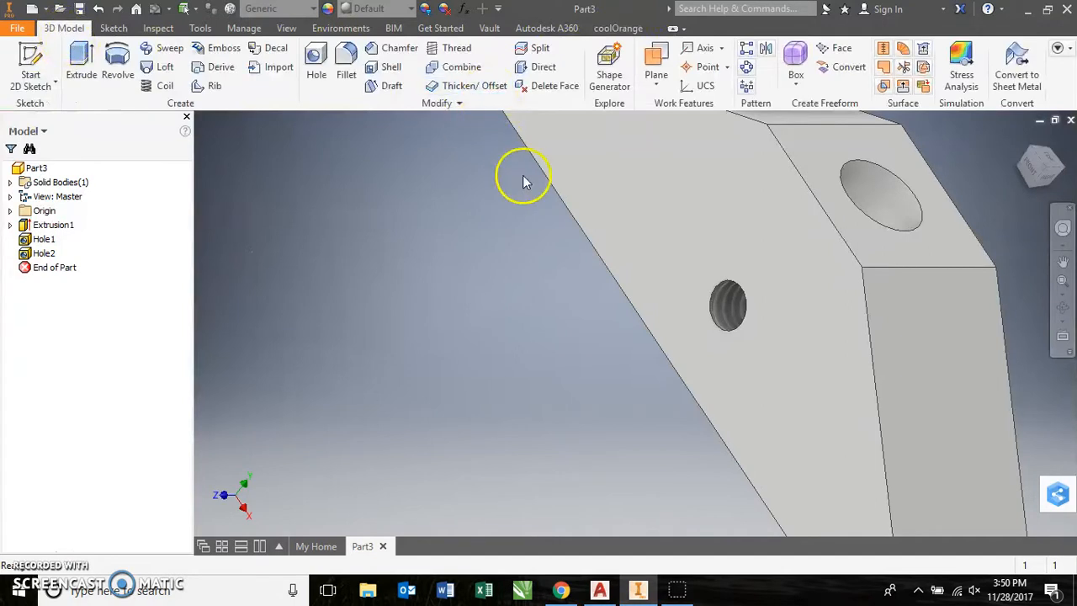
pyautogui.moveTo(525, 180); pyautogui.dragTo(724, 362)
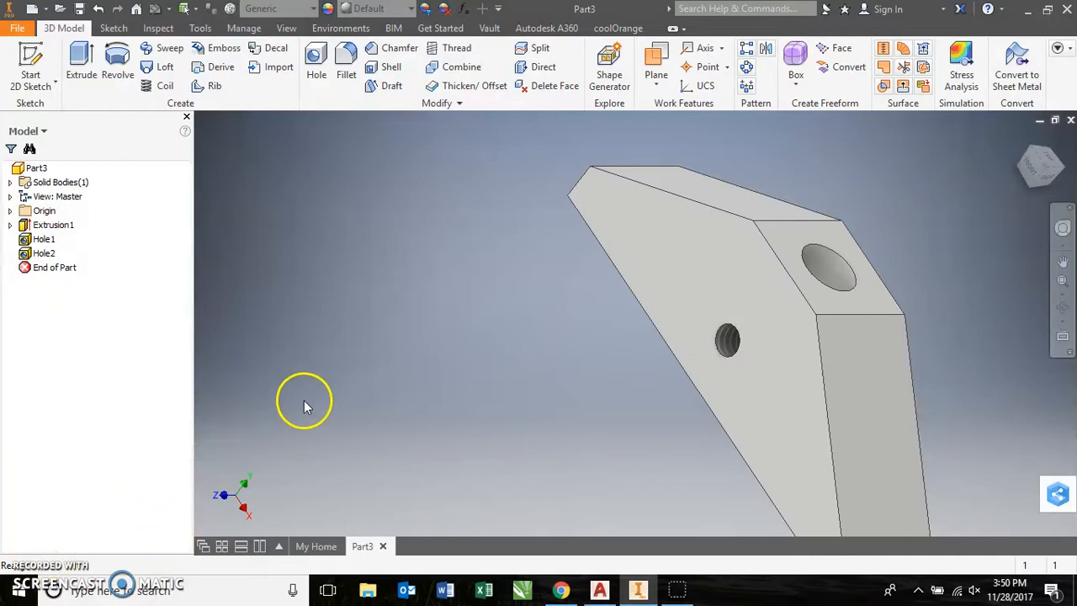
pyautogui.moveTo(365, 199)
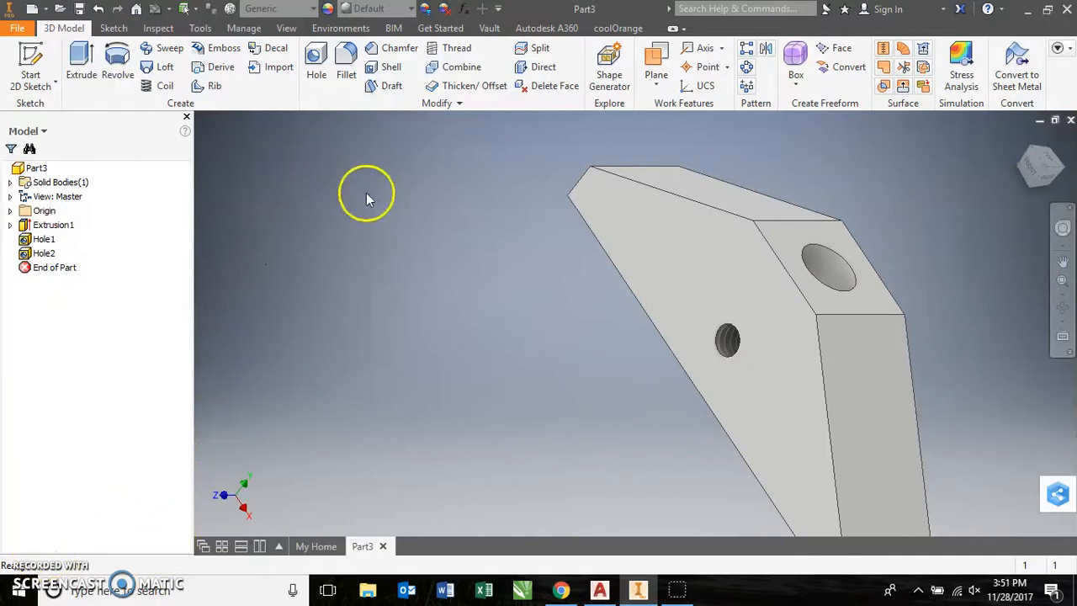
pyautogui.moveTo(396, 277)
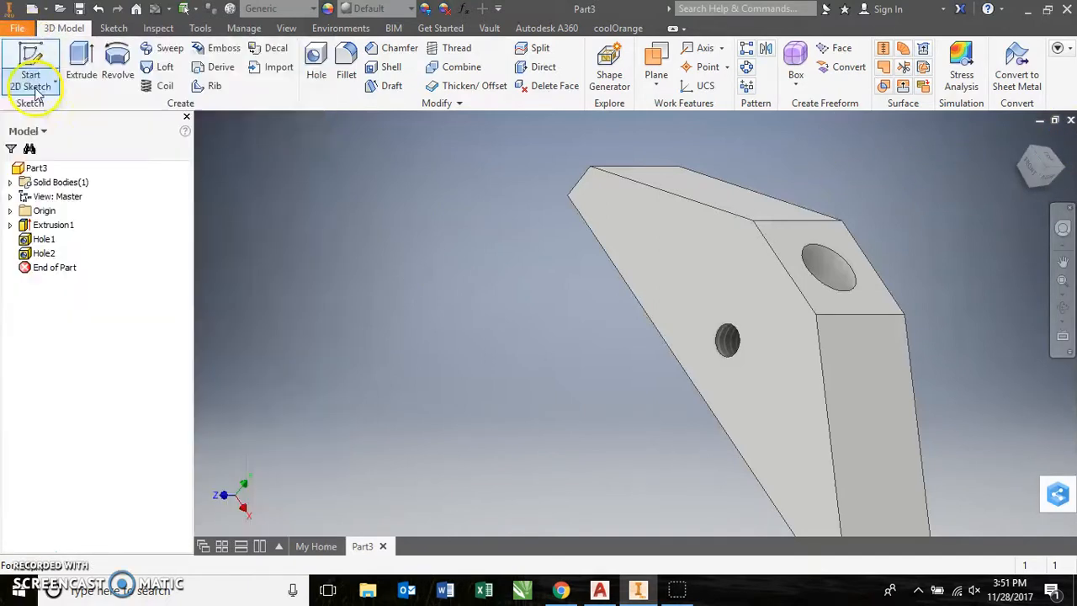
# - Create a Standard (in) part, sketch a .5-diameter circle, and extrude it into a cylinder
pyautogui.click(32, 63)
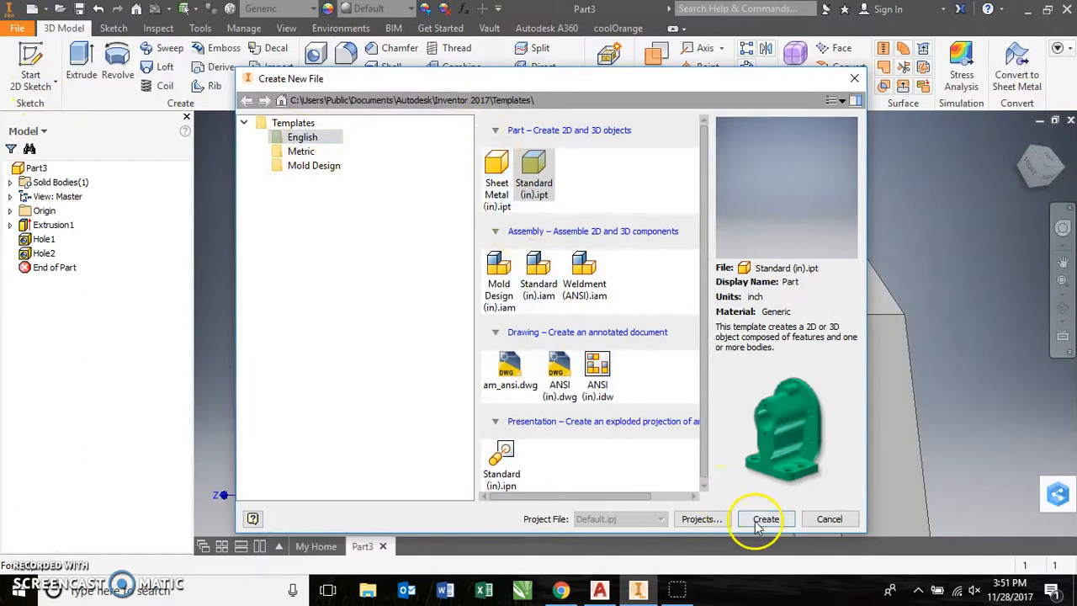
pyautogui.click(765, 518)
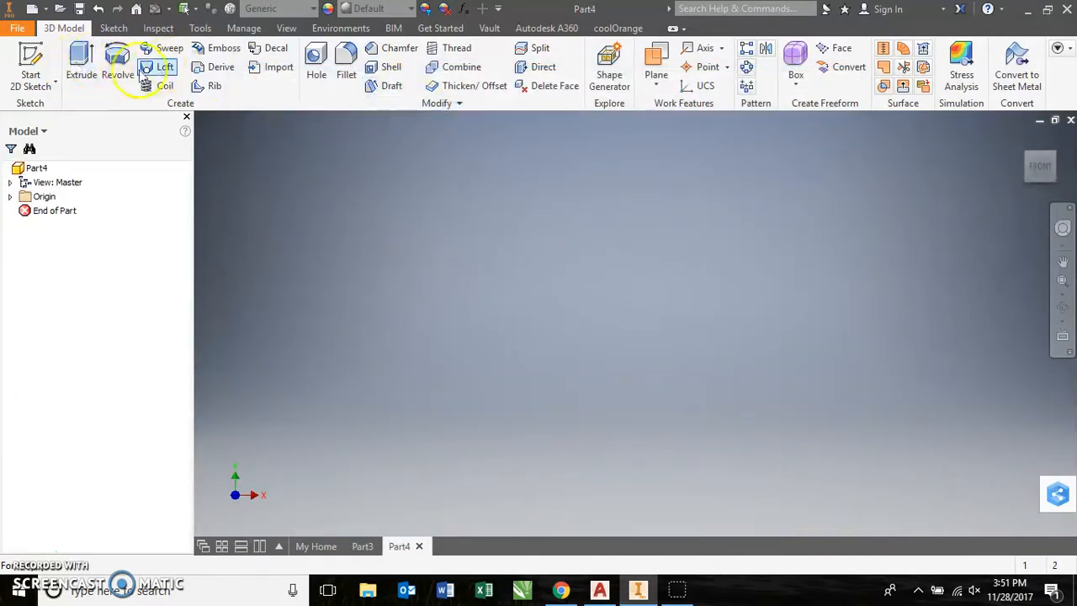
pyautogui.click(31, 63)
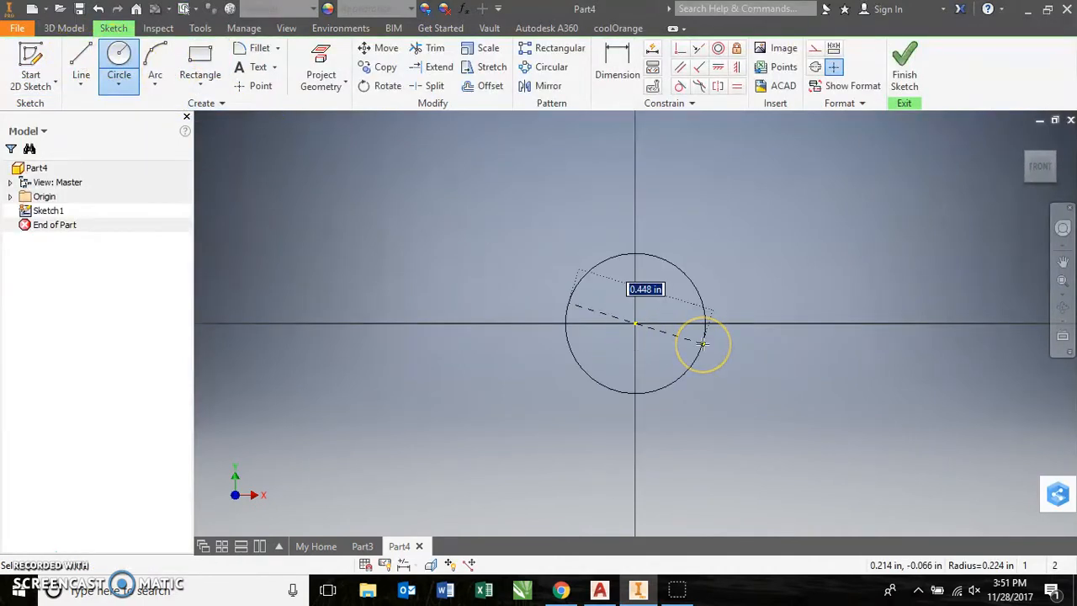
pyautogui.write('.5')
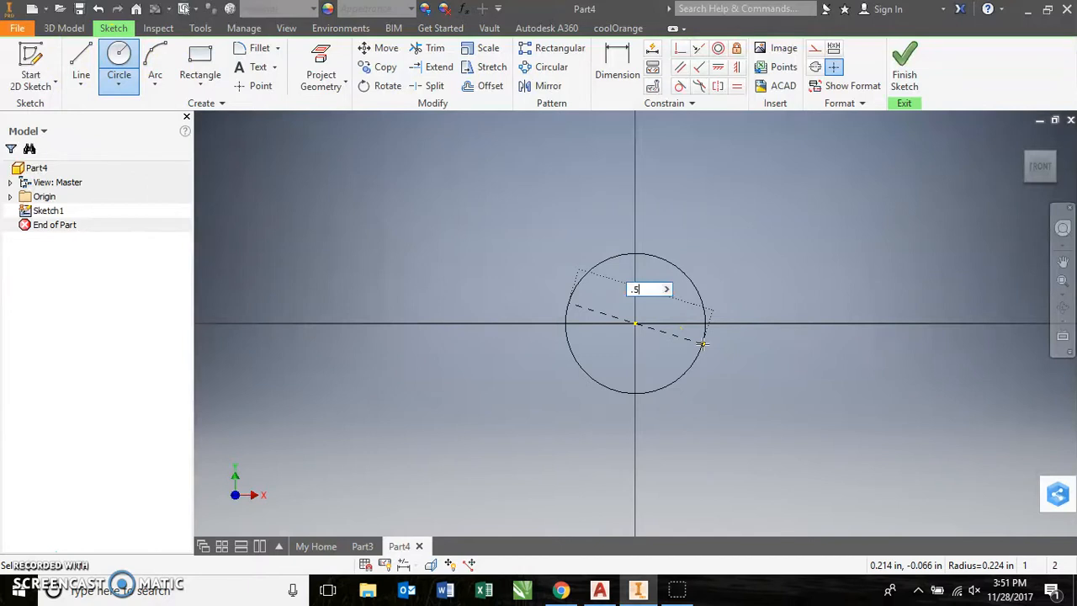
pyautogui.press('Return')
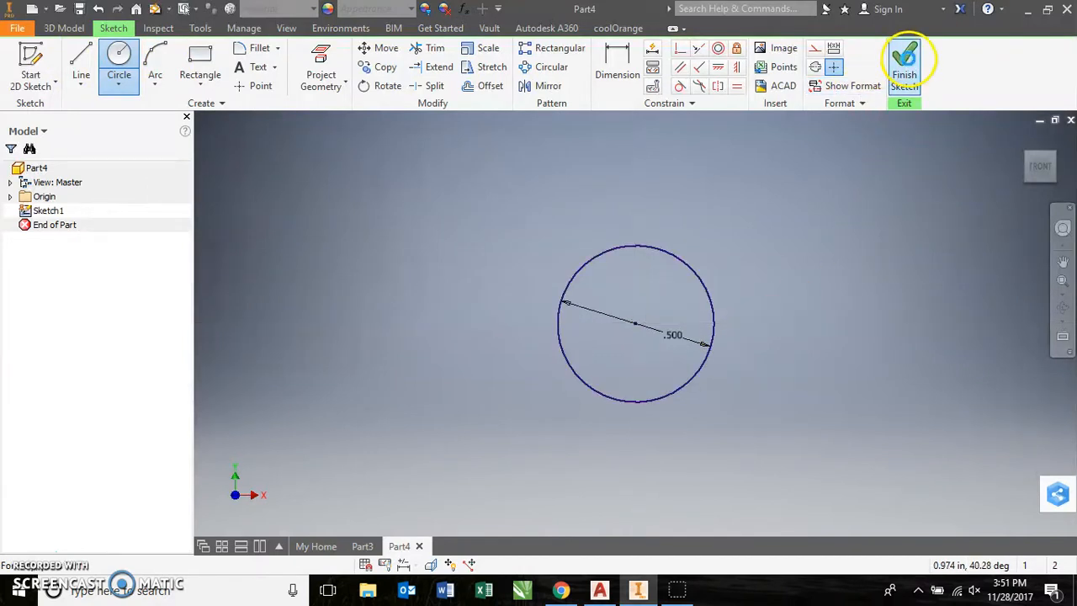
pyautogui.click(904, 63)
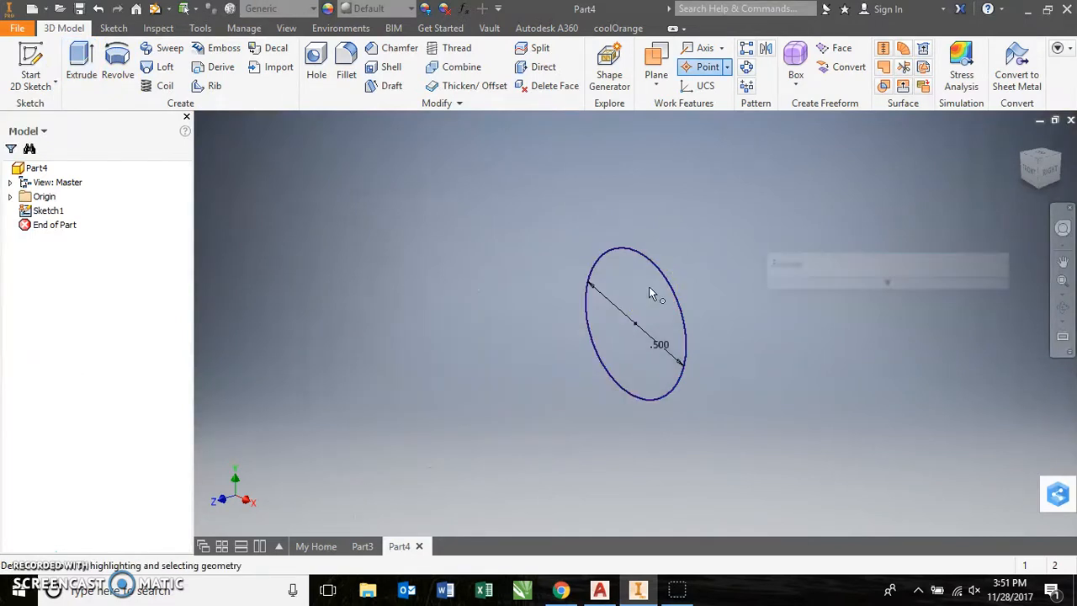
pyautogui.moveTo(730, 301)
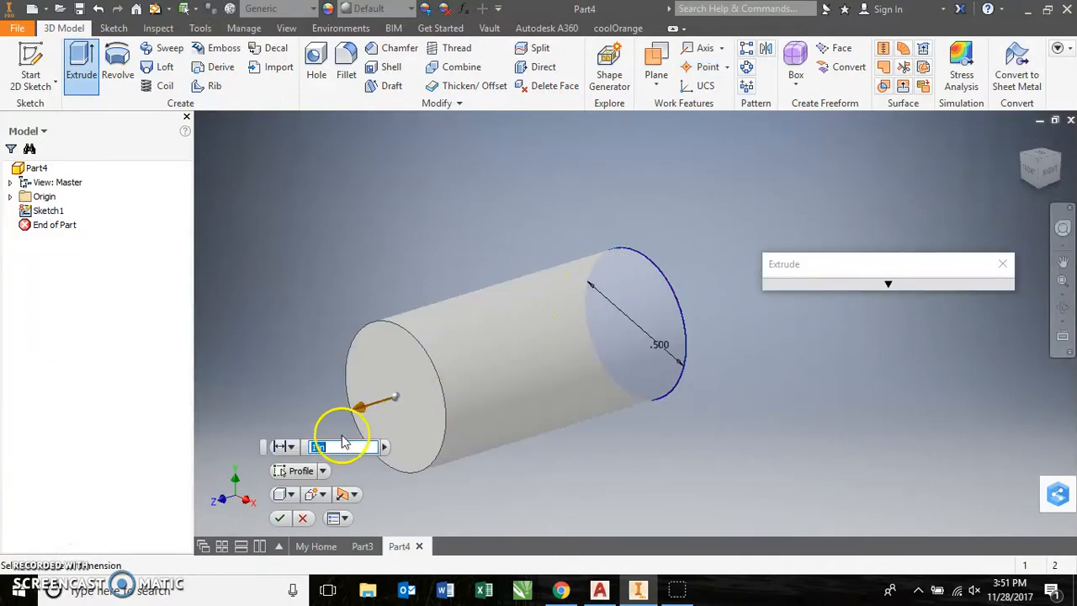
pyautogui.moveTo(318, 446)
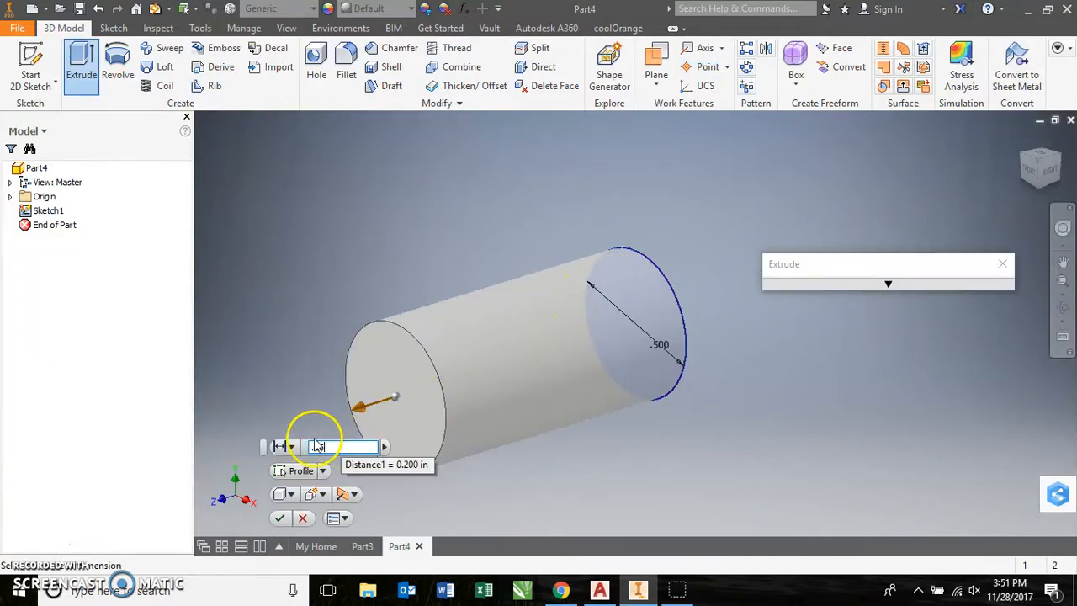
pyautogui.click(279, 517)
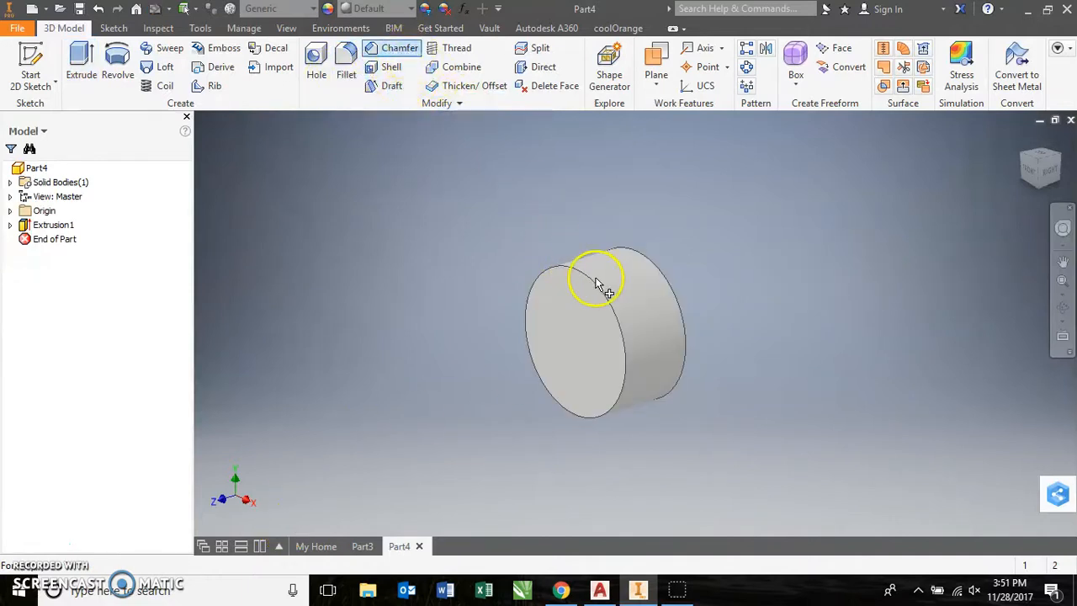
# - Chamfer the cylinder's front circular edge by 1/32 in
pyautogui.click(399, 47)
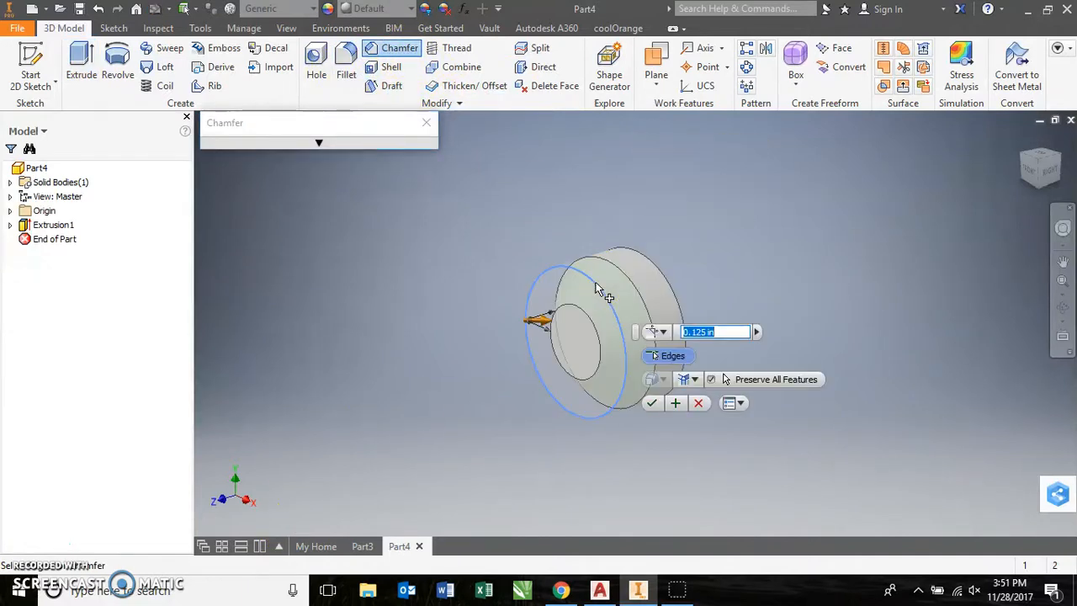
pyautogui.moveTo(736, 296)
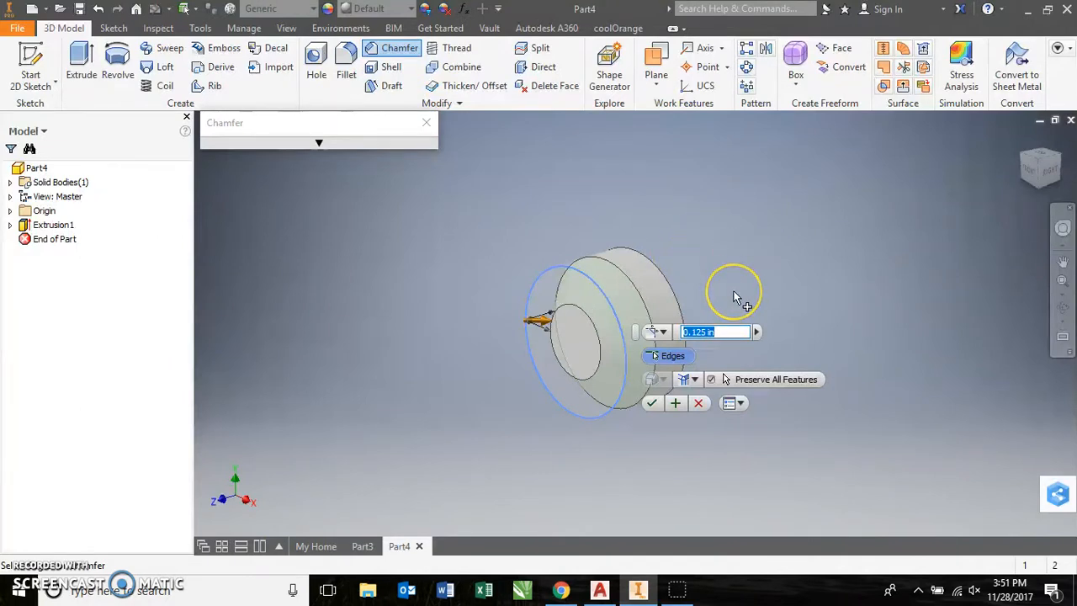
pyautogui.write('1/32')
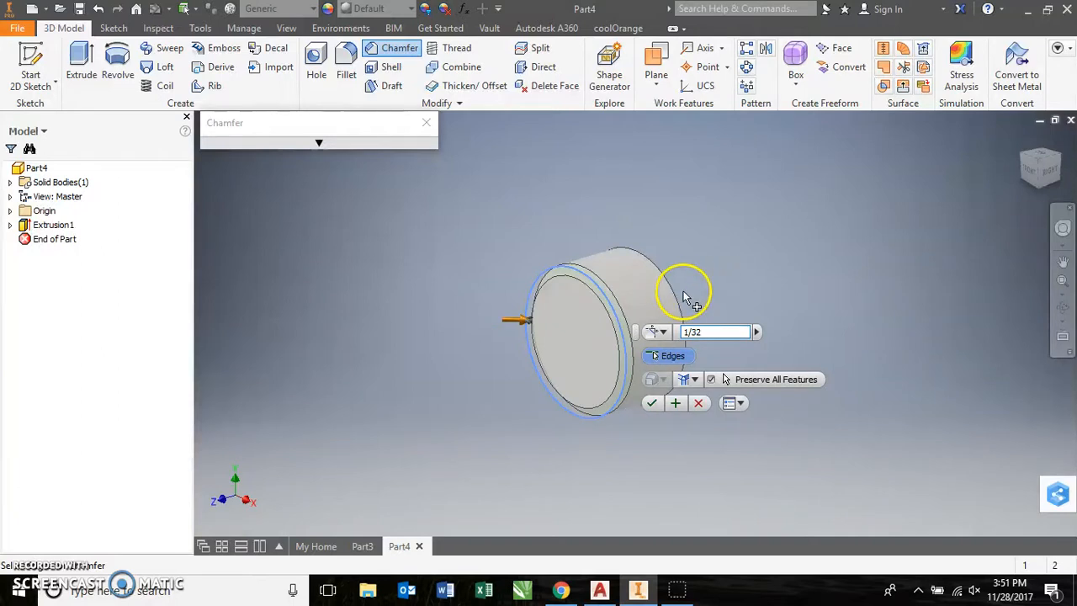
pyautogui.click(651, 403)
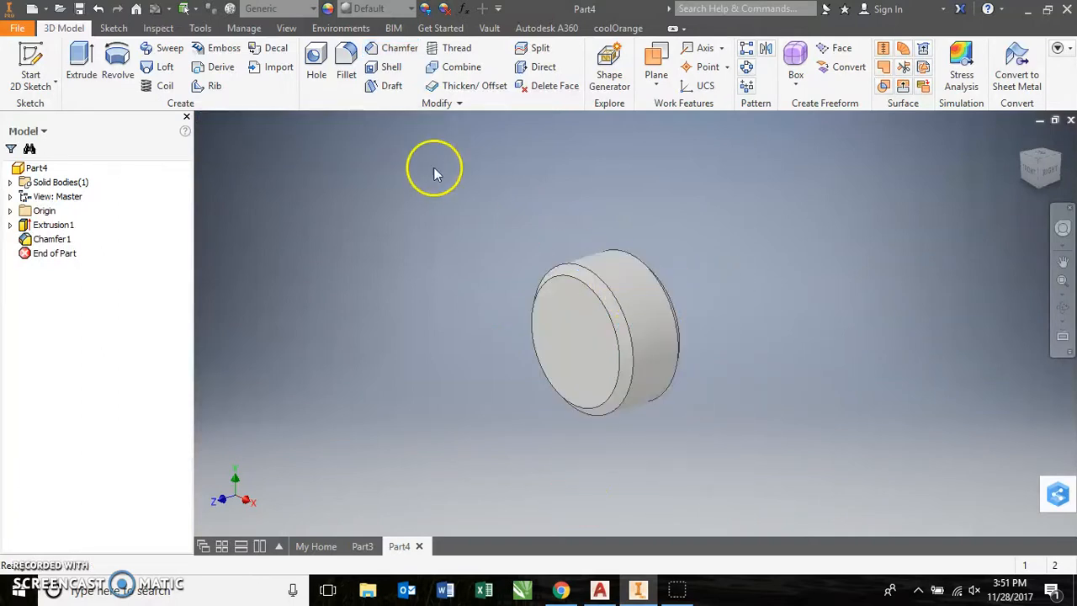
pyautogui.moveTo(517, 150)
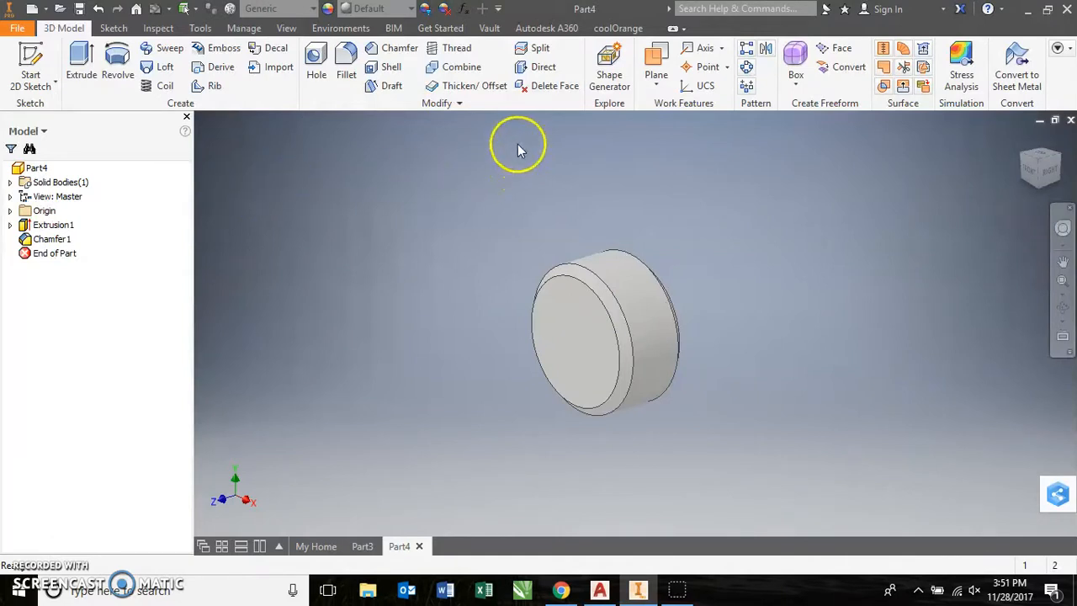
pyautogui.moveTo(237, 95)
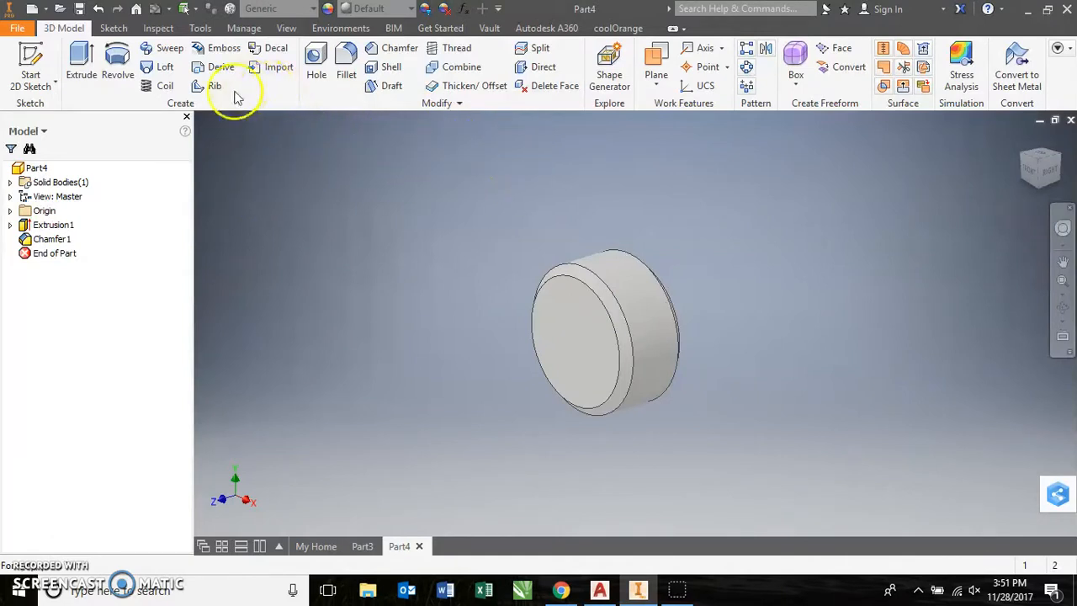
pyautogui.moveTo(269, 419)
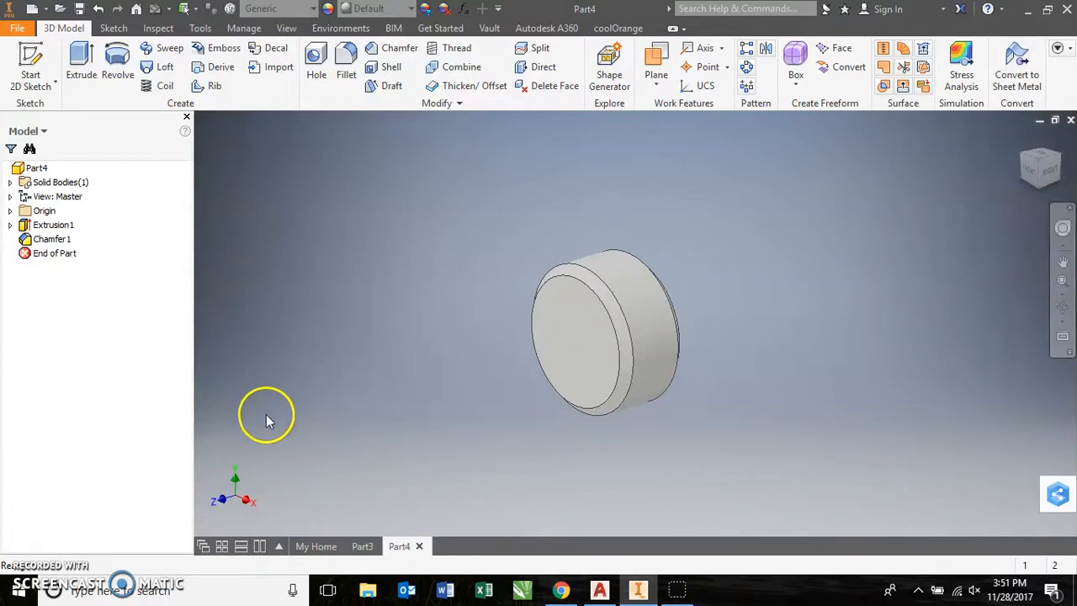
# - Apply the Knurled 45 appearance to the cylinder's curved side face
pyautogui.click(589, 336)
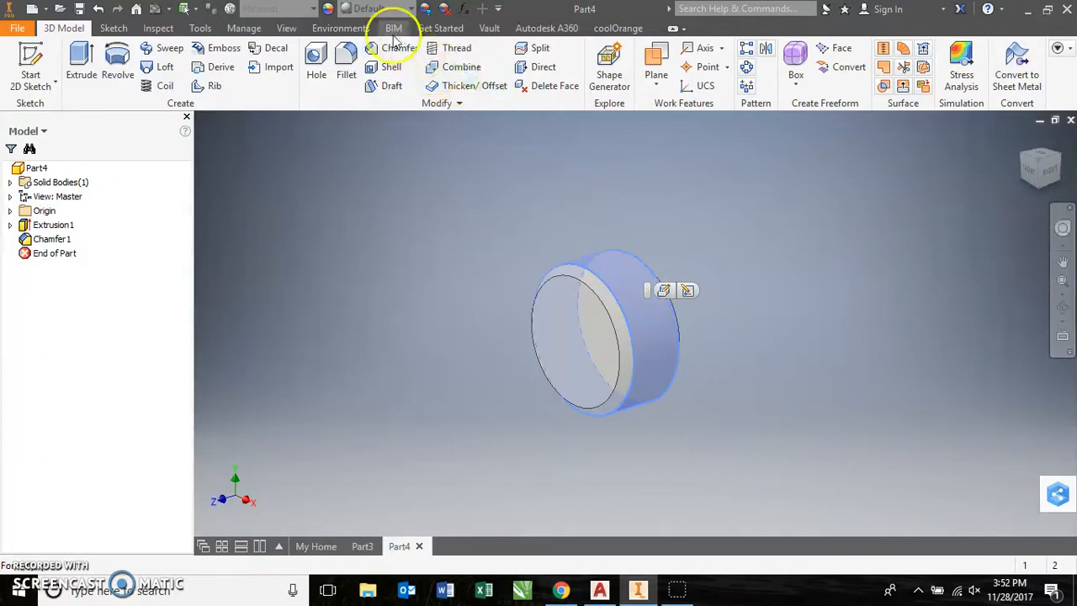
pyautogui.click(407, 9)
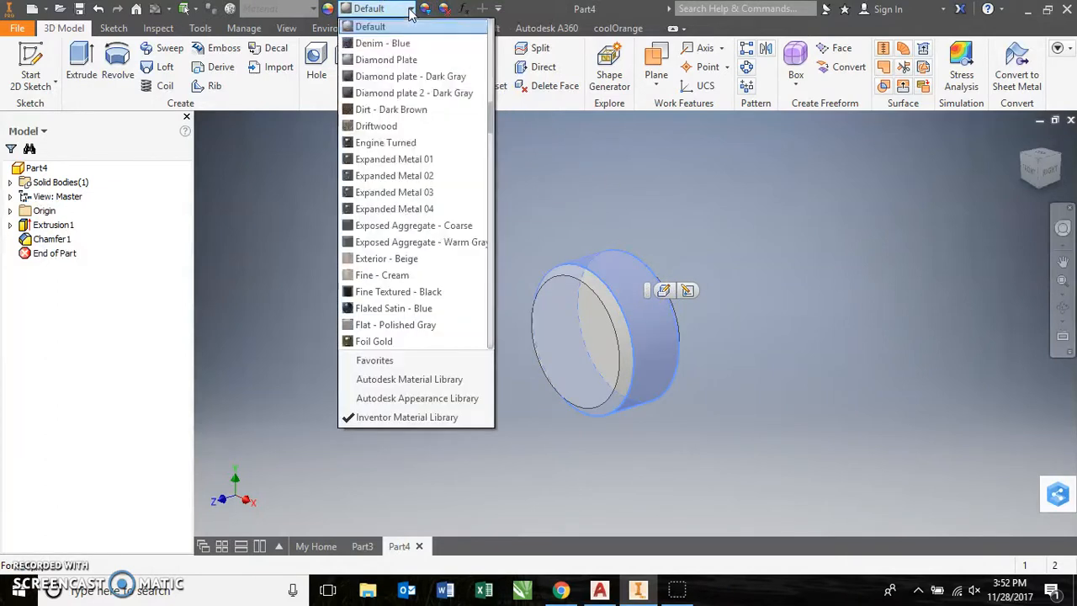
pyautogui.scroll(-3)
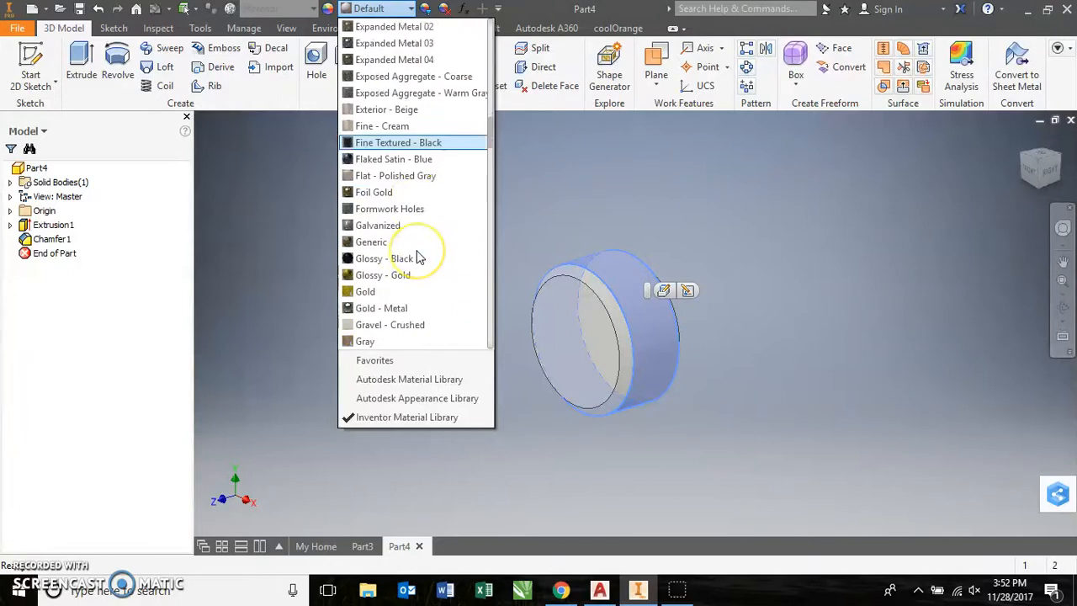
pyautogui.scroll(-3)
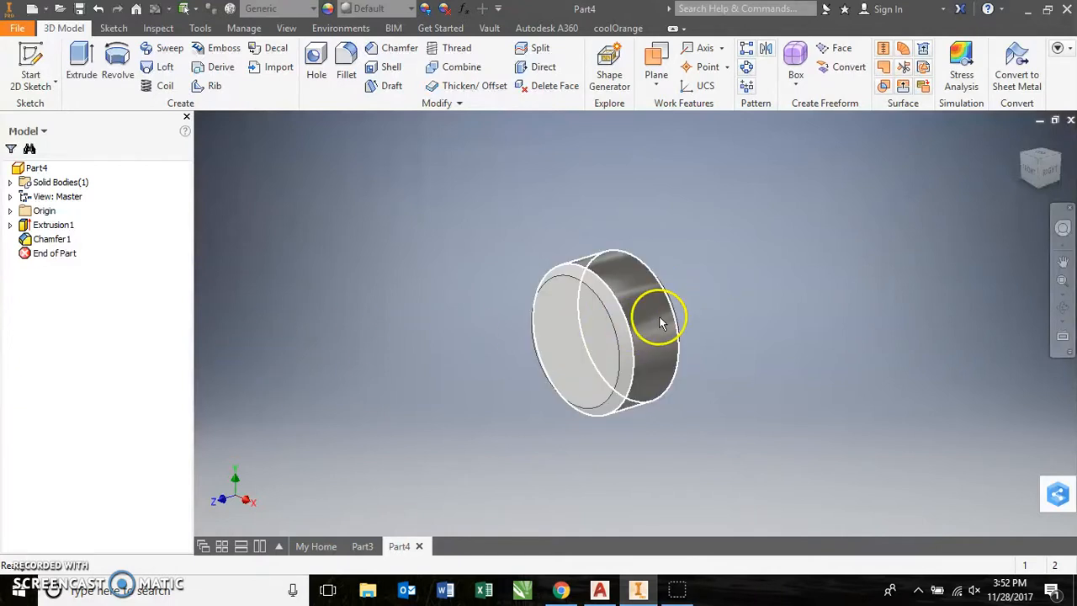
pyautogui.rightClick(661, 321)
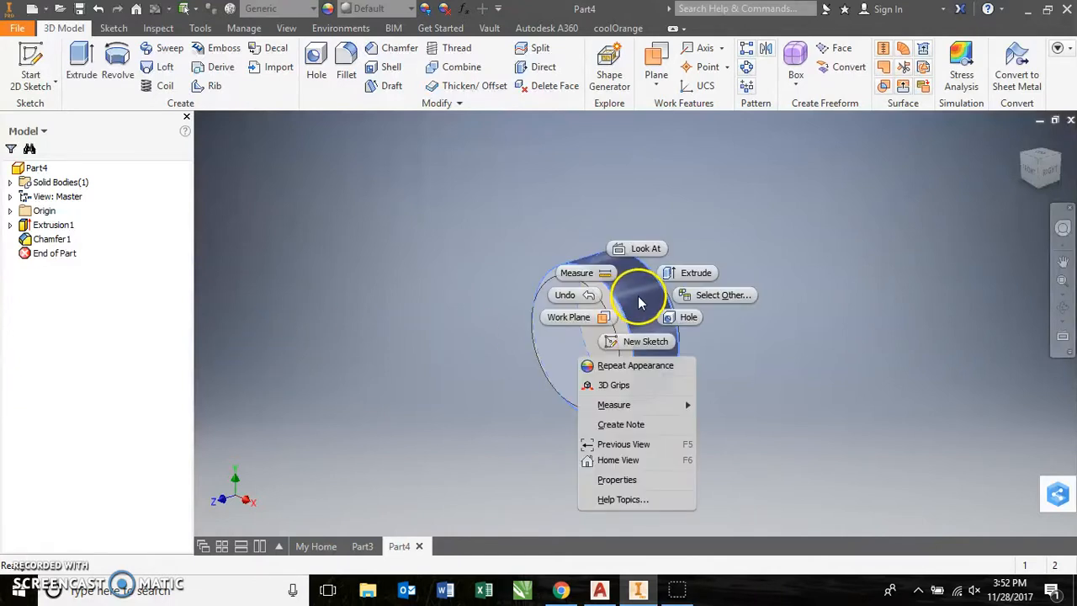
pyautogui.moveTo(652, 242)
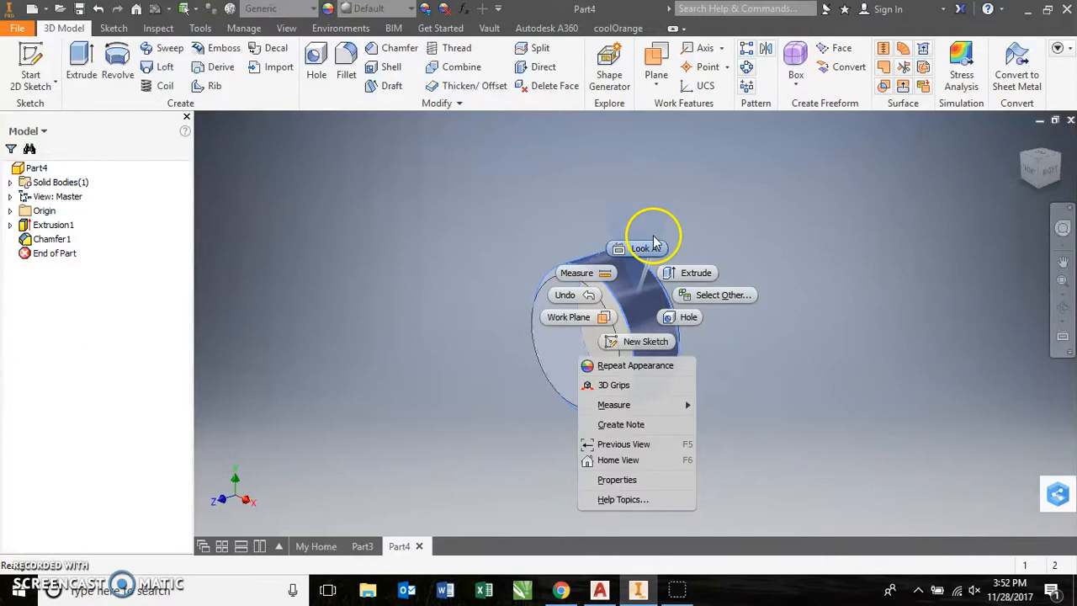
pyautogui.moveTo(654, 317)
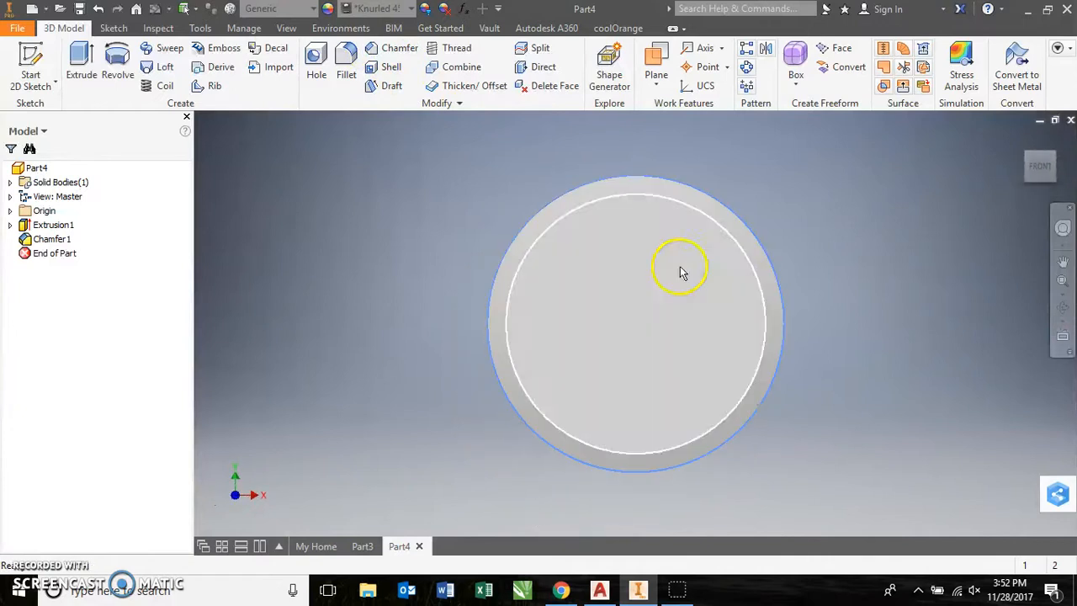
pyautogui.moveTo(682, 269); pyautogui.dragTo(686, 231)
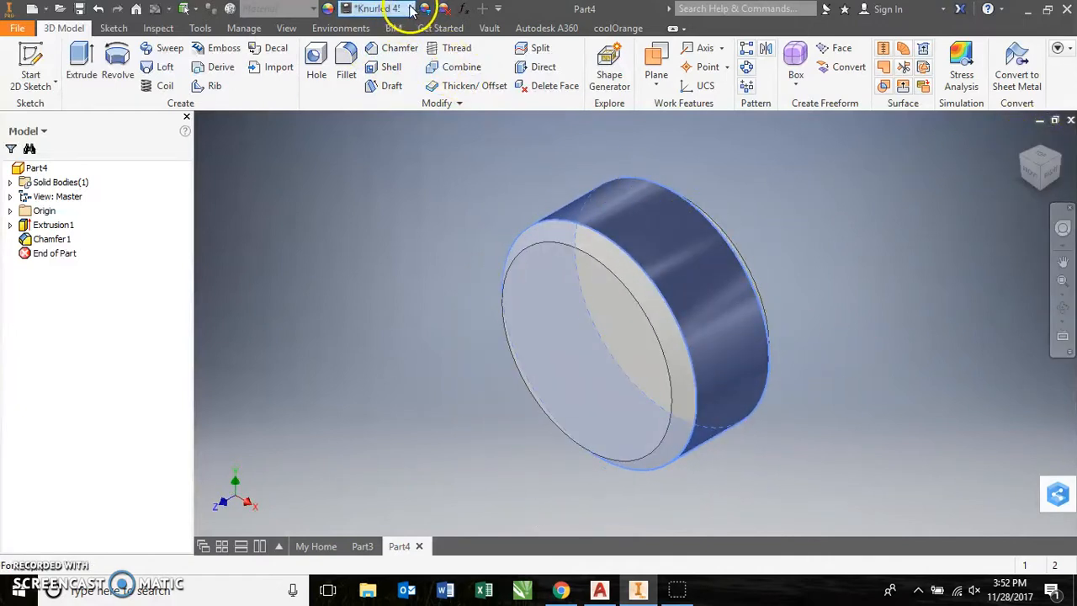
pyautogui.click(412, 8)
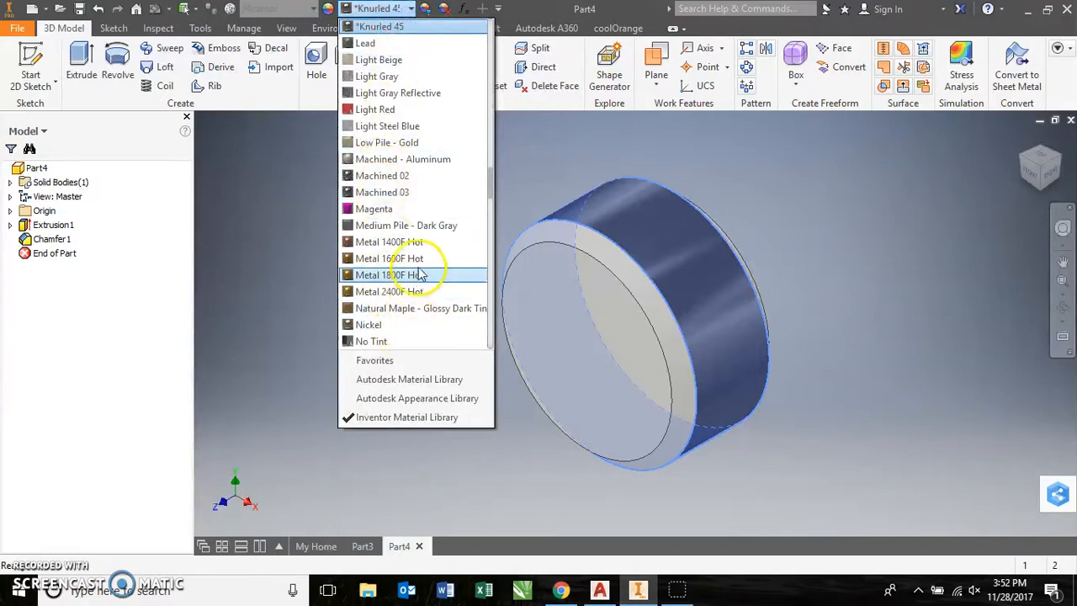
pyautogui.scroll(3)
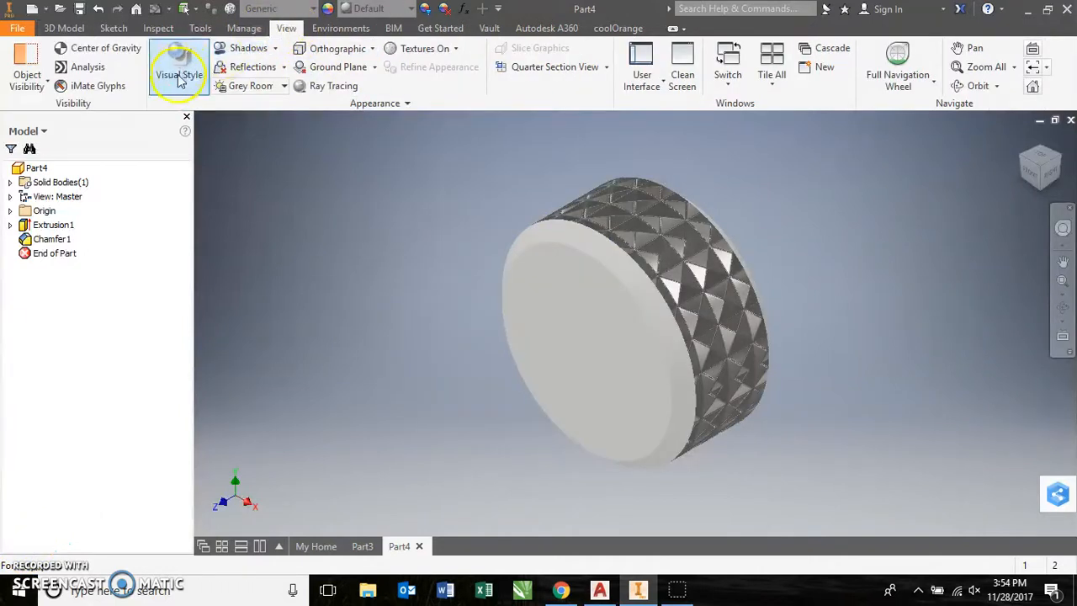
pyautogui.click(178, 75)
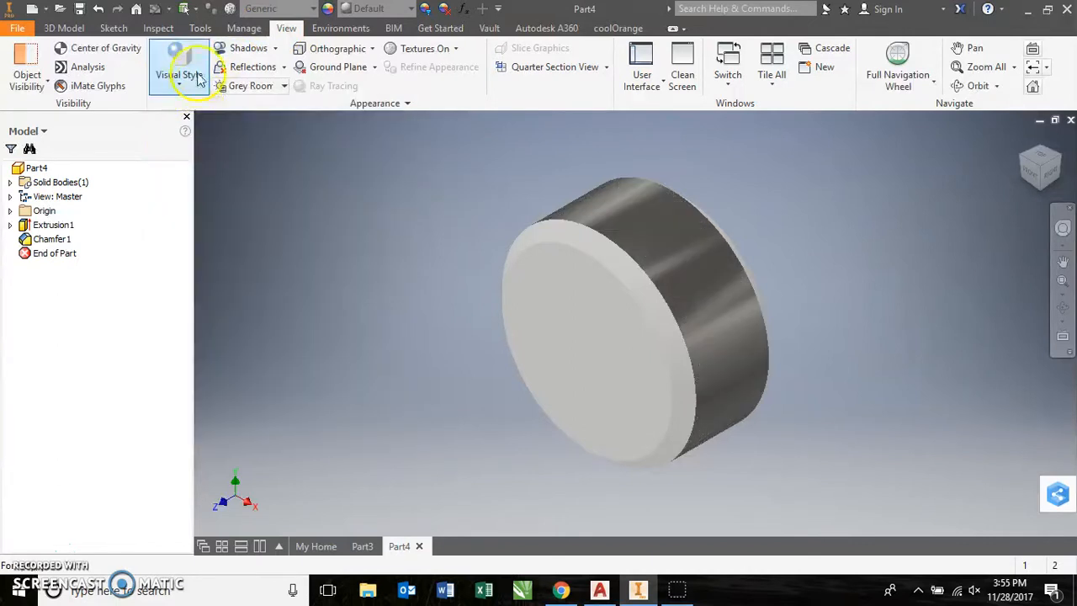
pyautogui.click(178, 68)
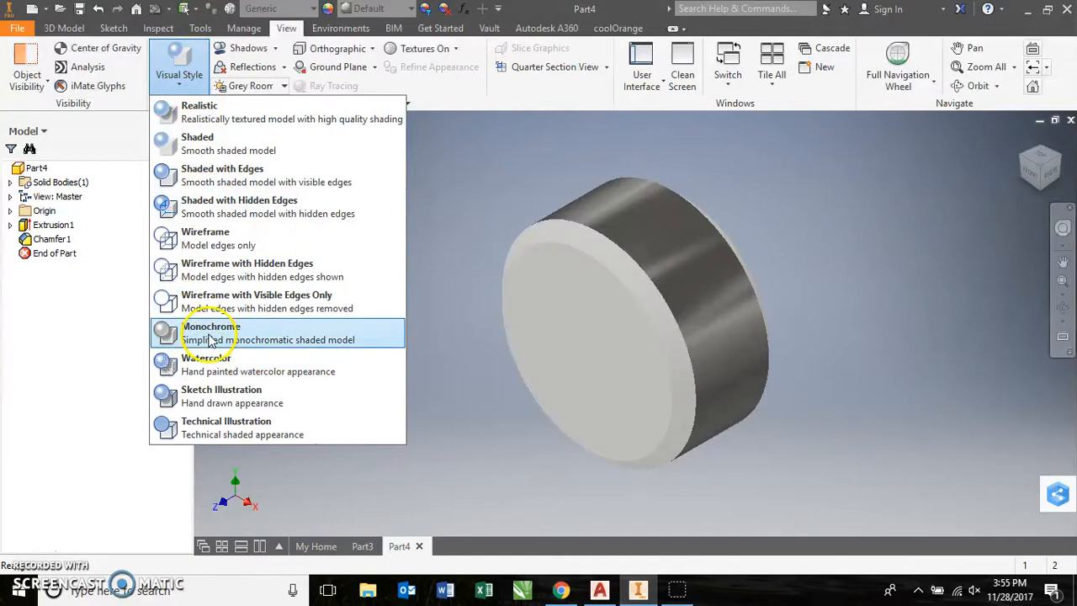
pyautogui.click(200, 112)
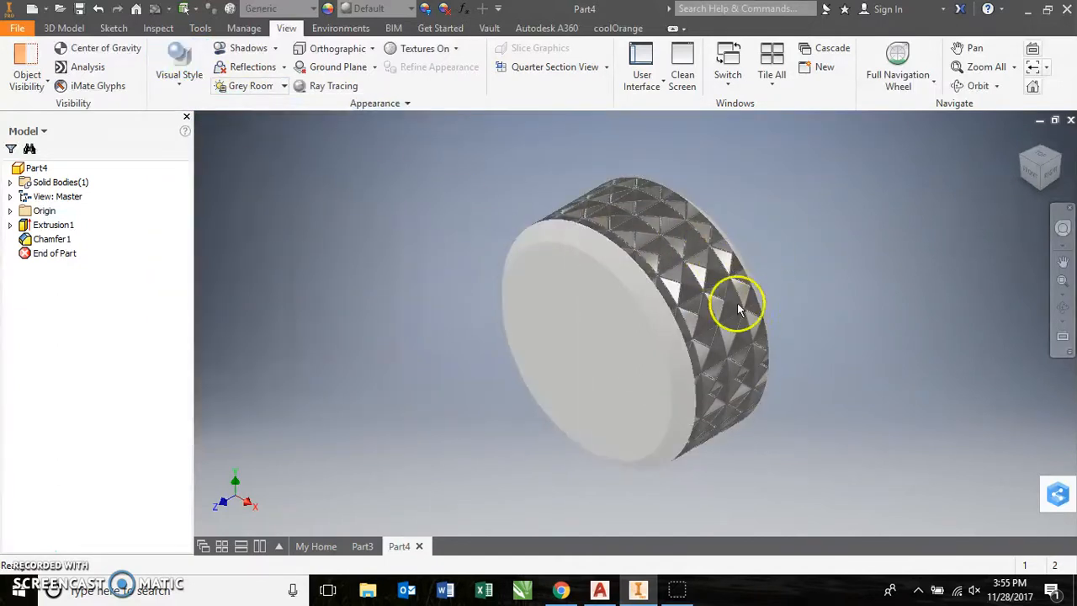
pyautogui.click(180, 59)
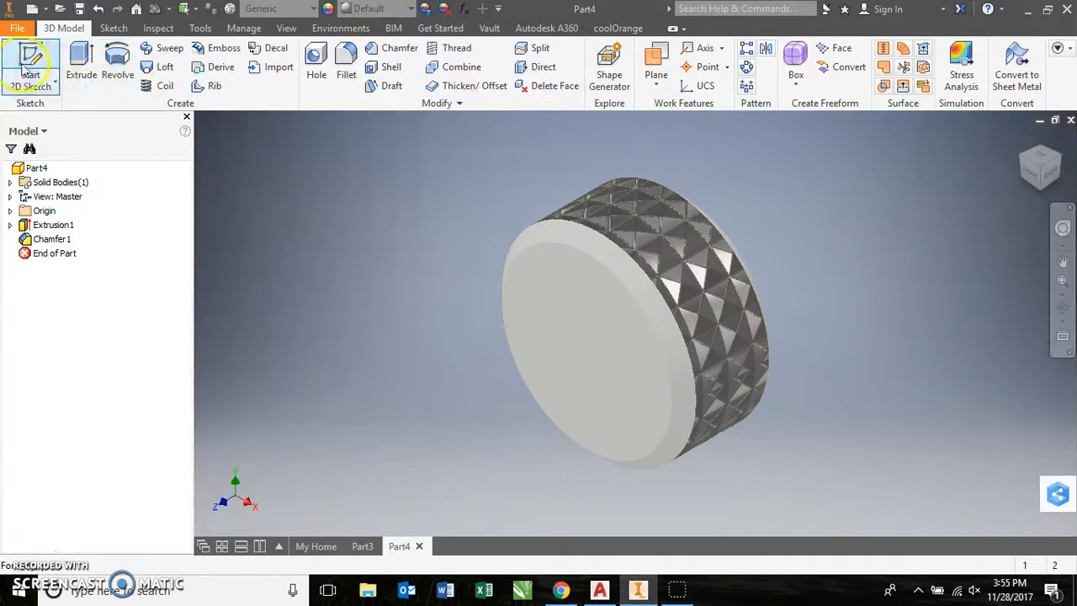
# - Sketch a .25-diameter circle centred on the head's flat front face
pyautogui.click(30, 63)
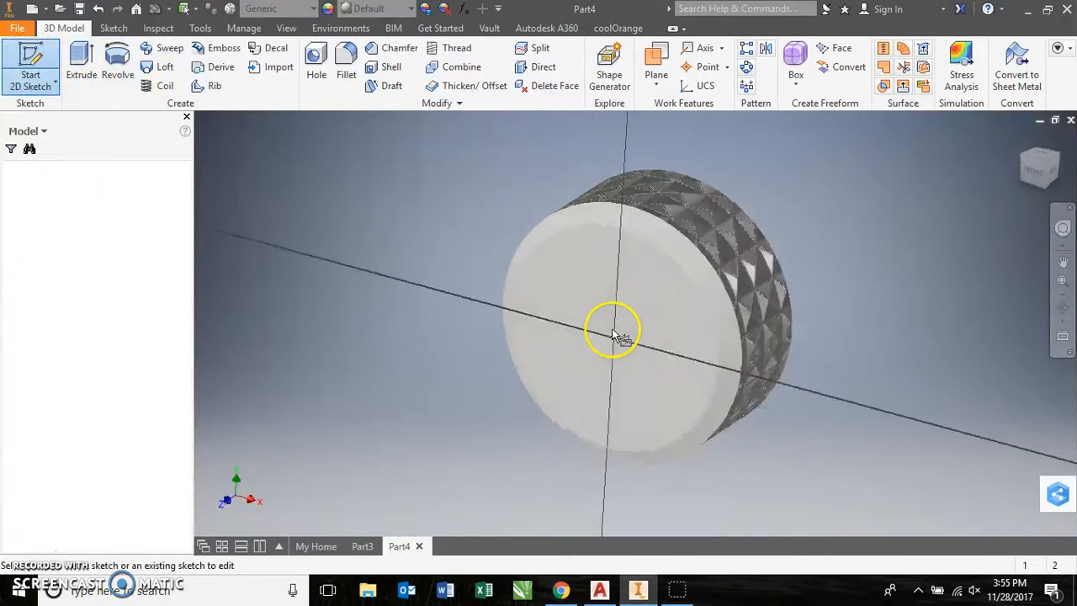
pyautogui.click(613, 330)
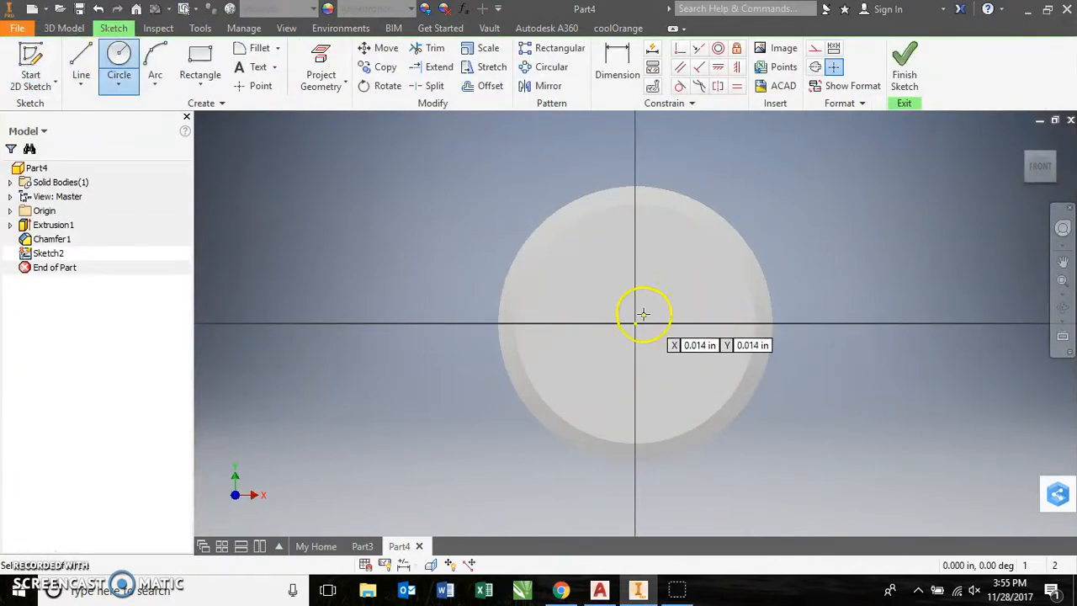
pyautogui.click(635, 324)
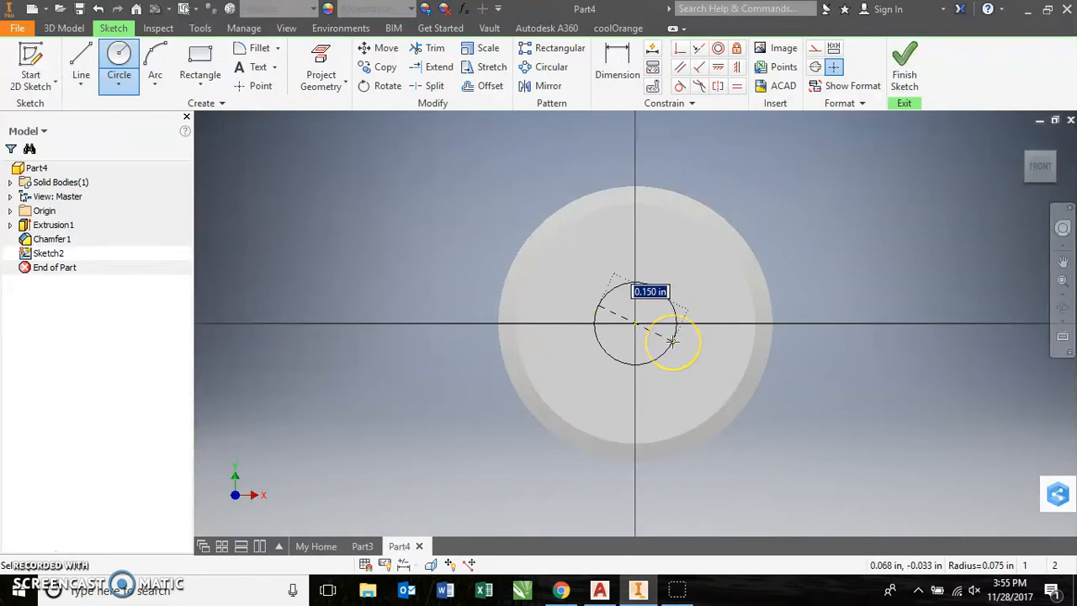
pyautogui.write('.25')
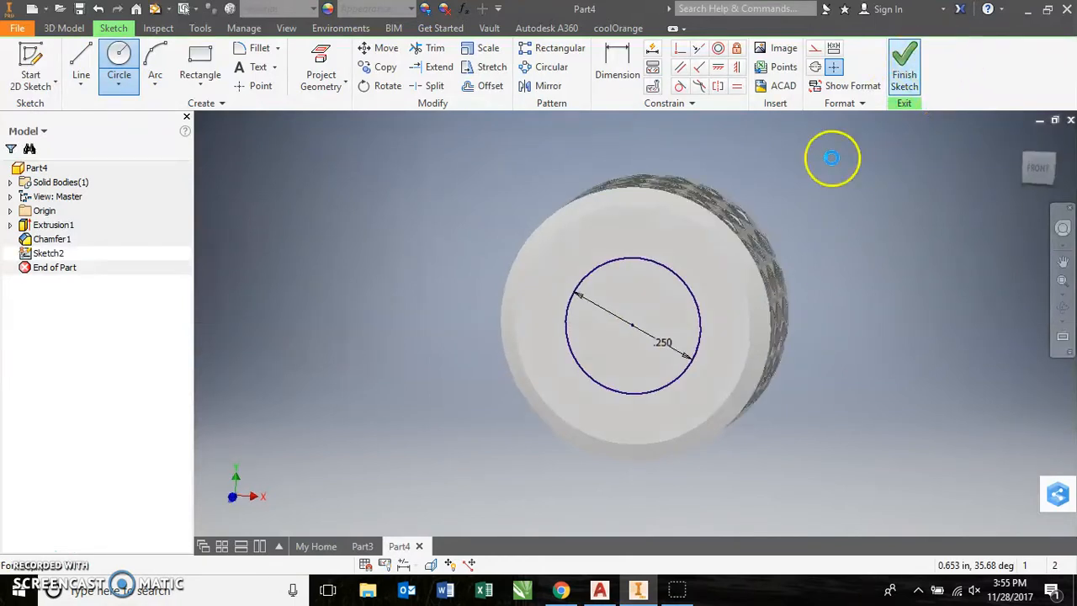
pyautogui.click(903, 63)
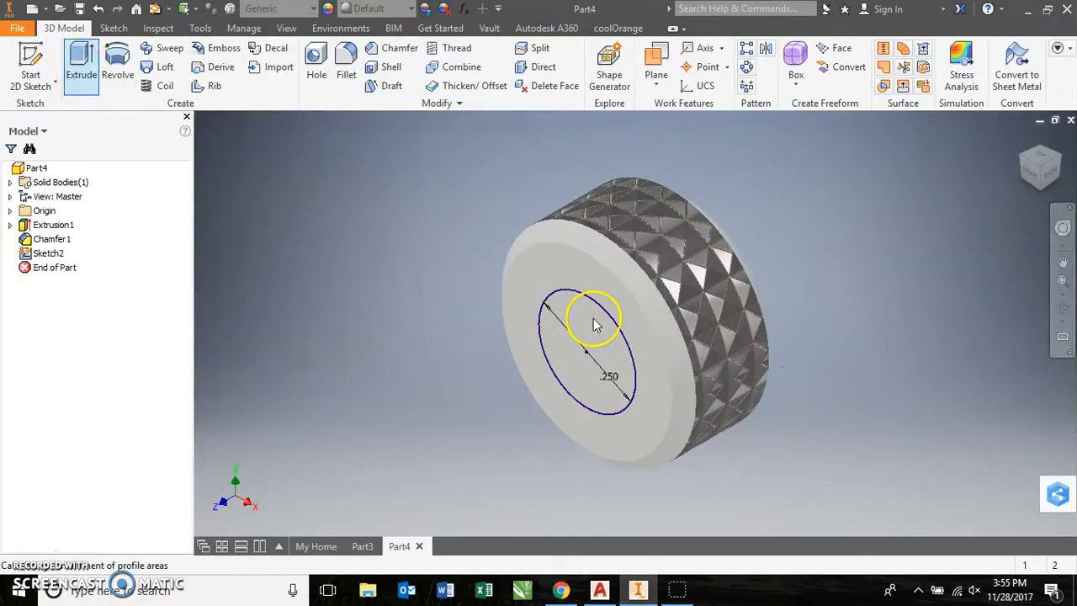
# - Extrude the .25 circle 0.5 in to form the screw shaft
pyautogui.click(81, 63)
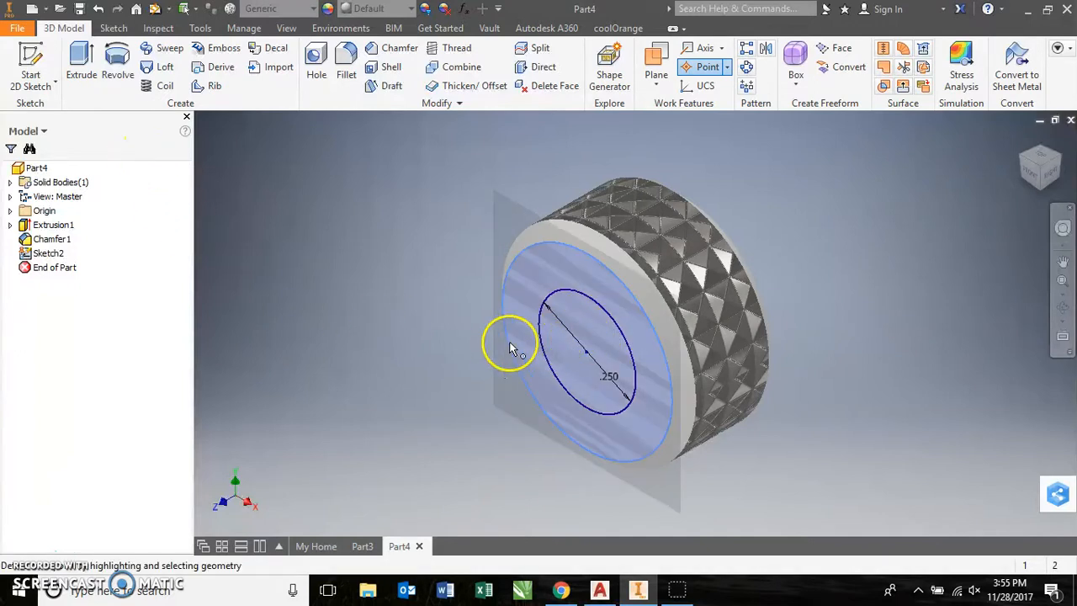
pyautogui.click(81, 63)
pyautogui.write('.5')
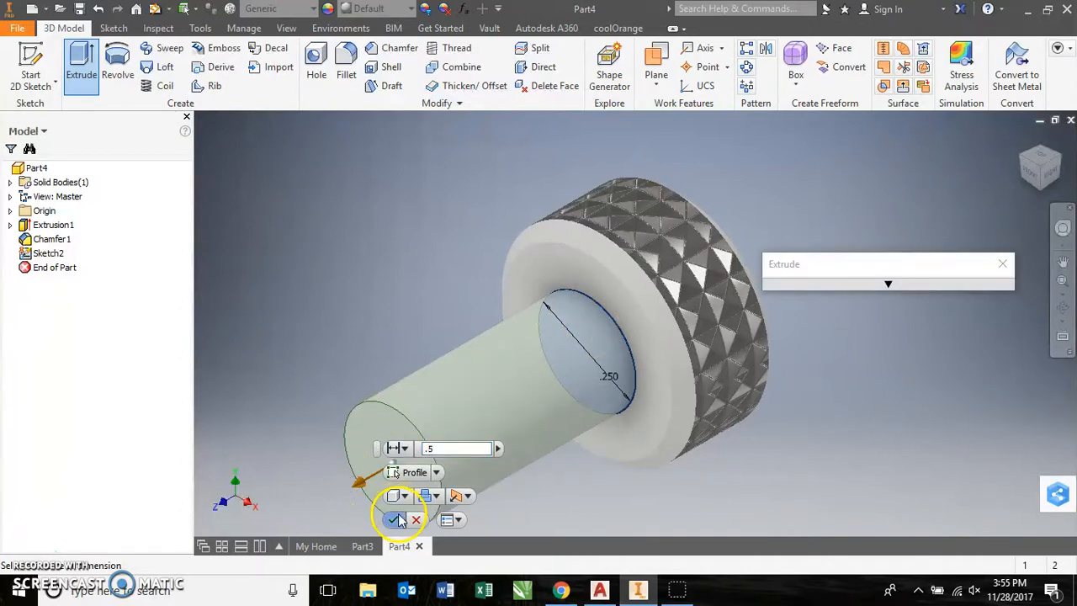
pyautogui.click(393, 519)
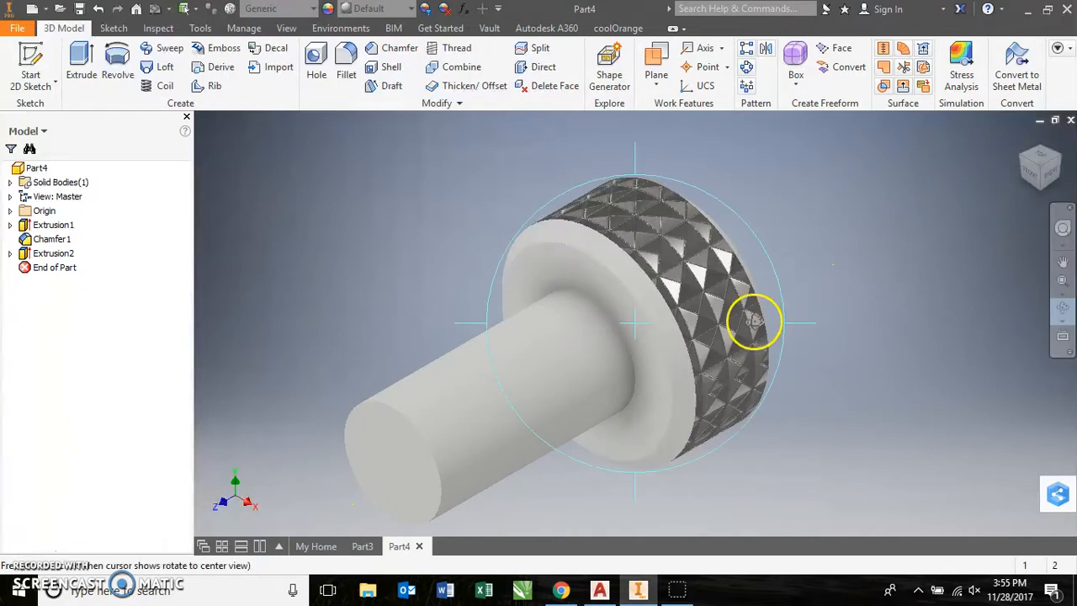
# - Orbit the knurled screw until it is seen side-on
pyautogui.moveTo(752, 320); pyautogui.dragTo(648, 303)
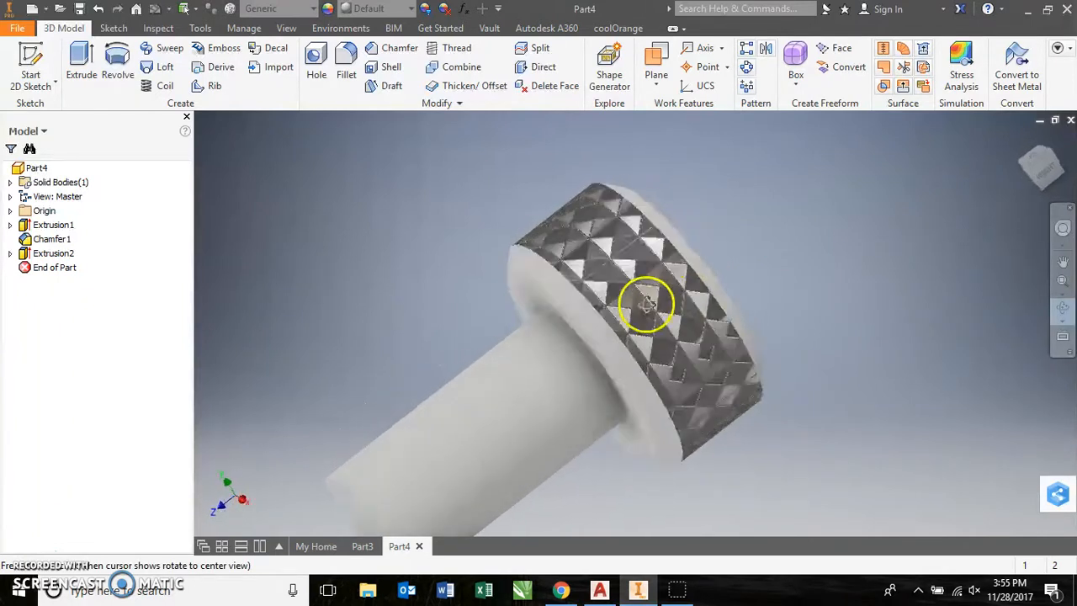
pyautogui.moveTo(648, 303); pyautogui.dragTo(513, 278)
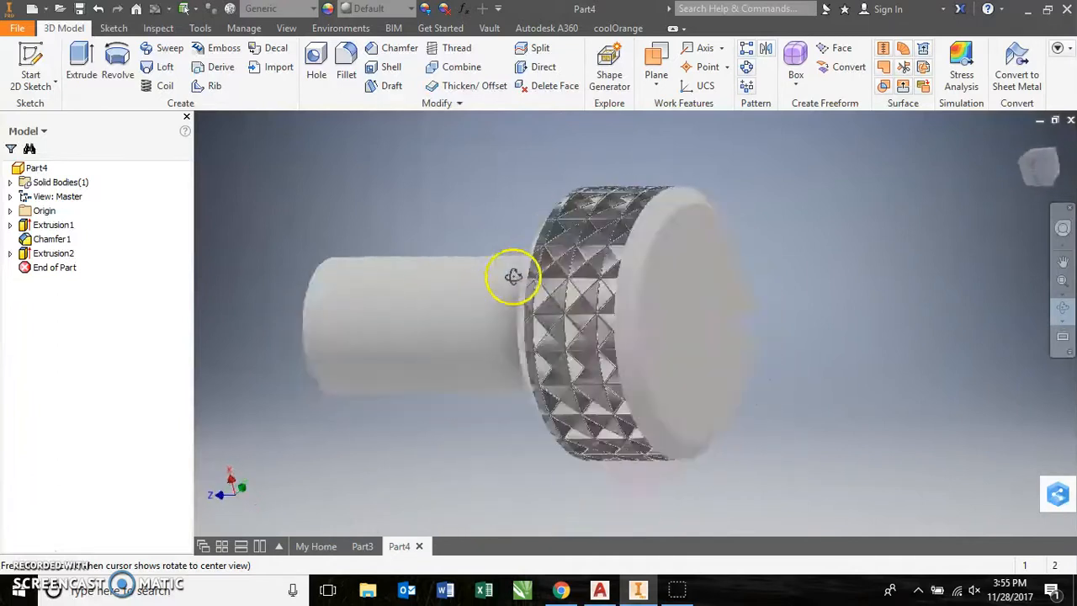
pyautogui.moveTo(513, 276); pyautogui.dragTo(795, 196)
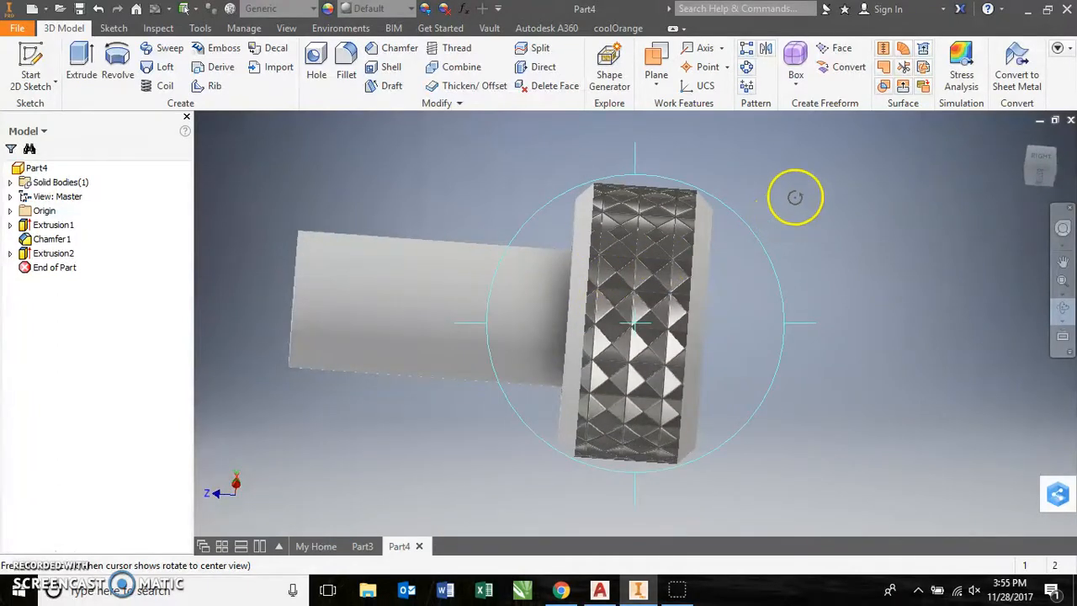
pyautogui.moveTo(496, 463)
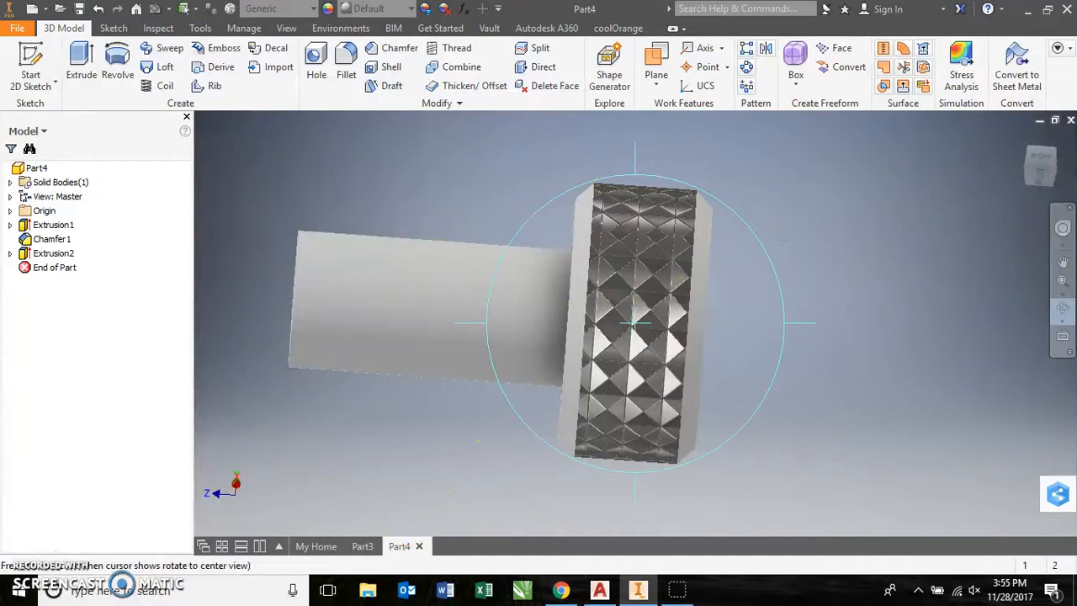
# - Save Part4 to the Desktop as screw.ipt
pyautogui.click(16, 28)
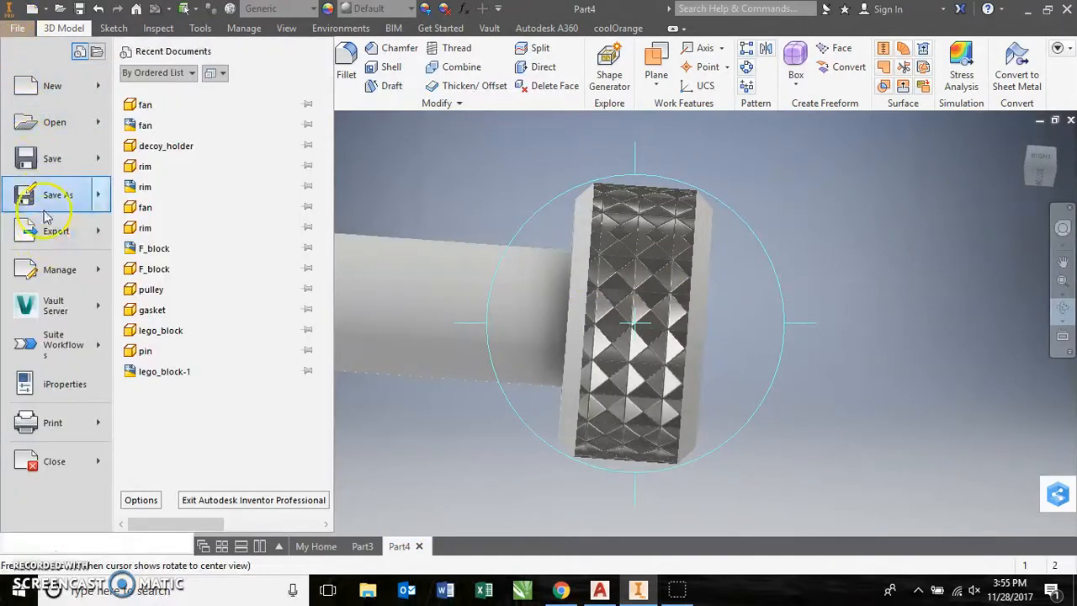
pyautogui.click(52, 158)
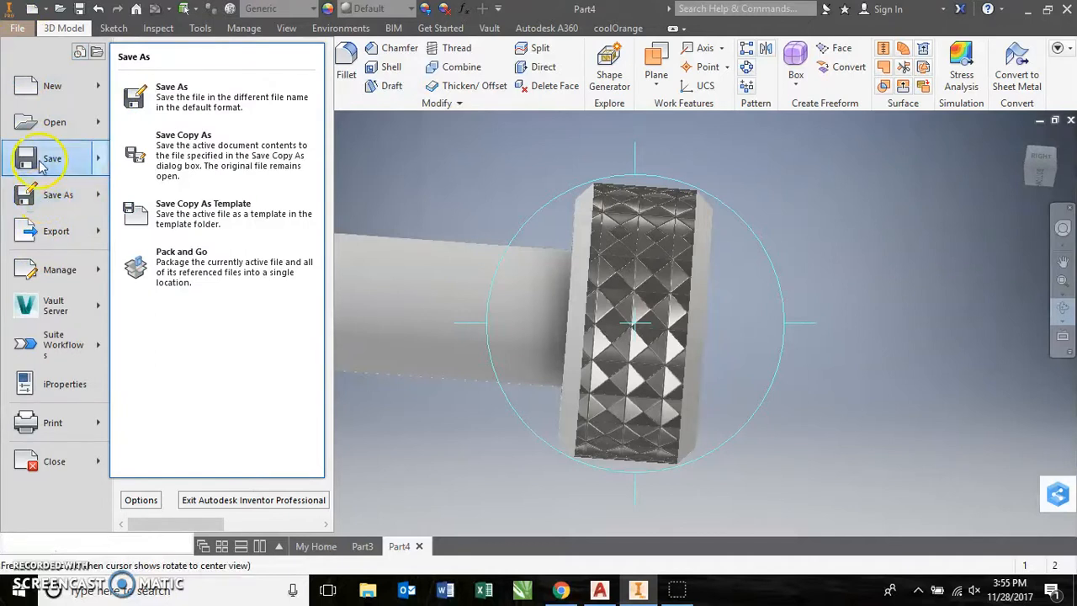
pyautogui.click(172, 87)
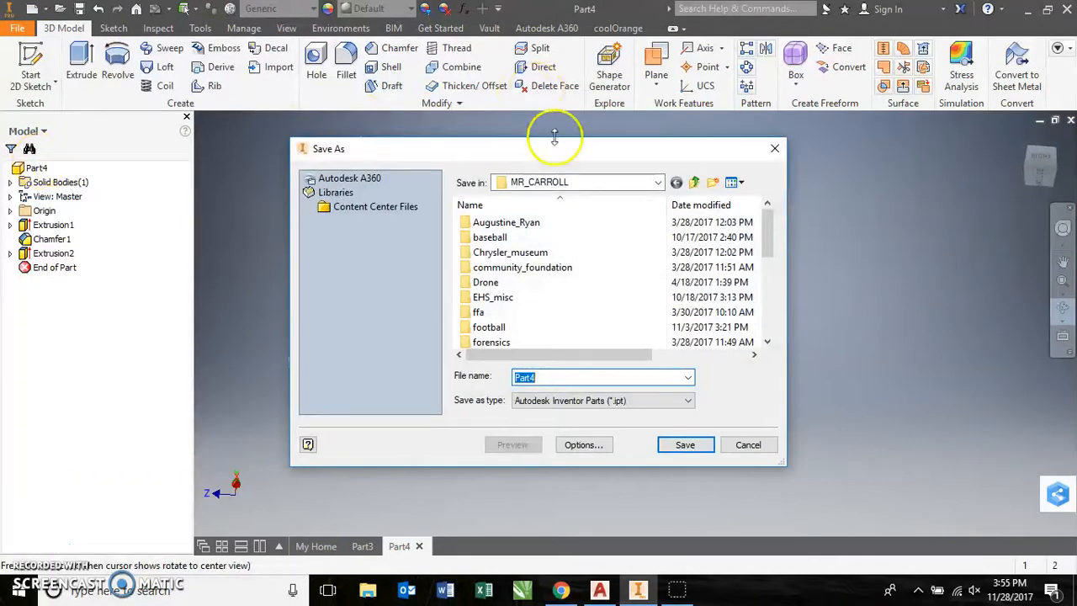
pyautogui.click(656, 182)
pyautogui.write('screw')
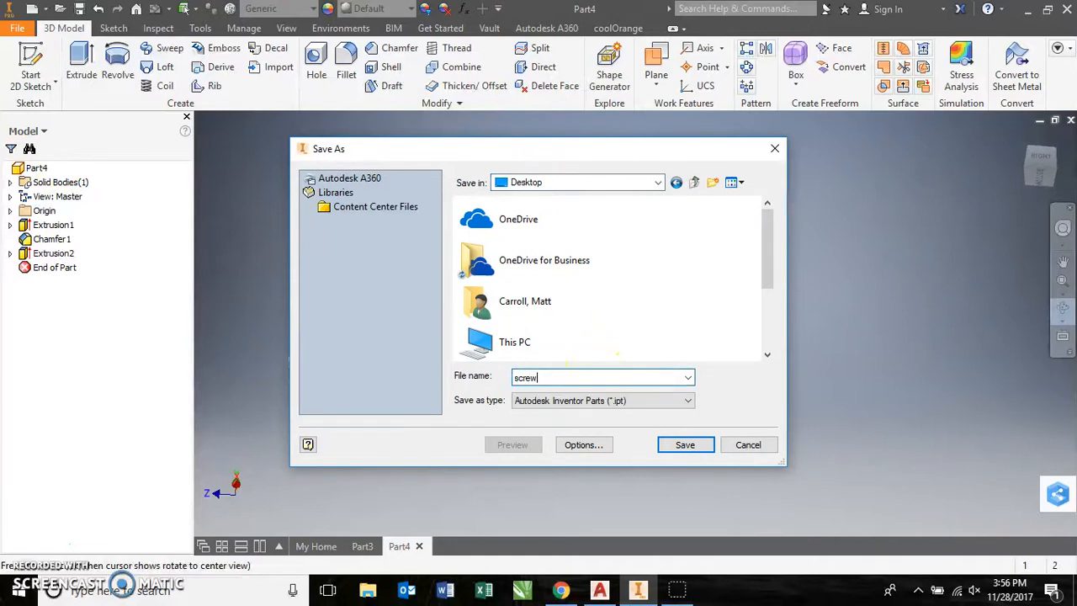
pyautogui.click(685, 444)
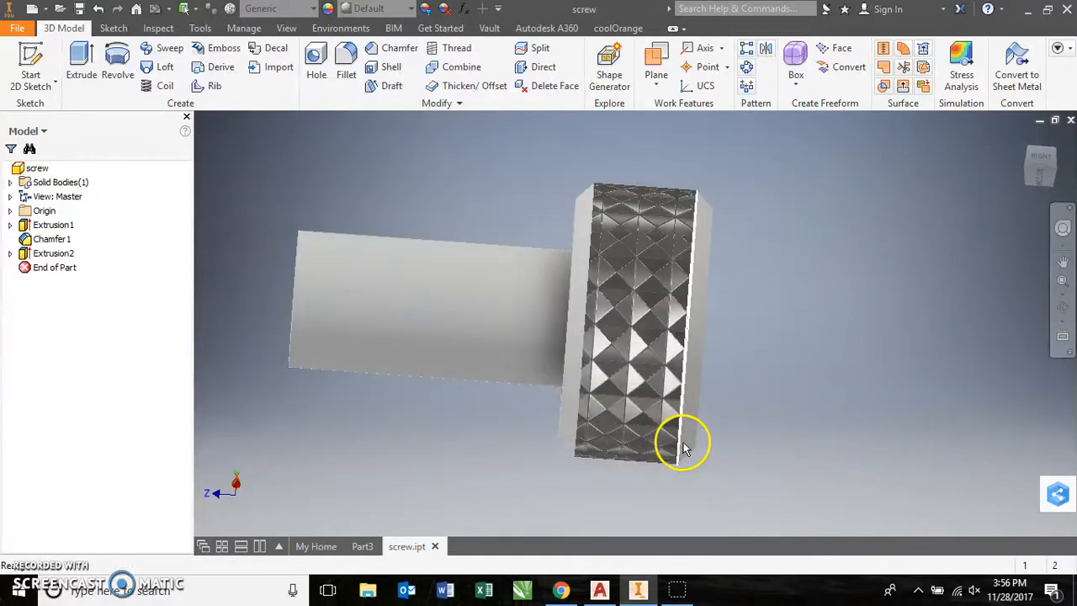
# - Switch to the Part3 block and save it to the Desktop as base.ipt
pyautogui.click(362, 546)
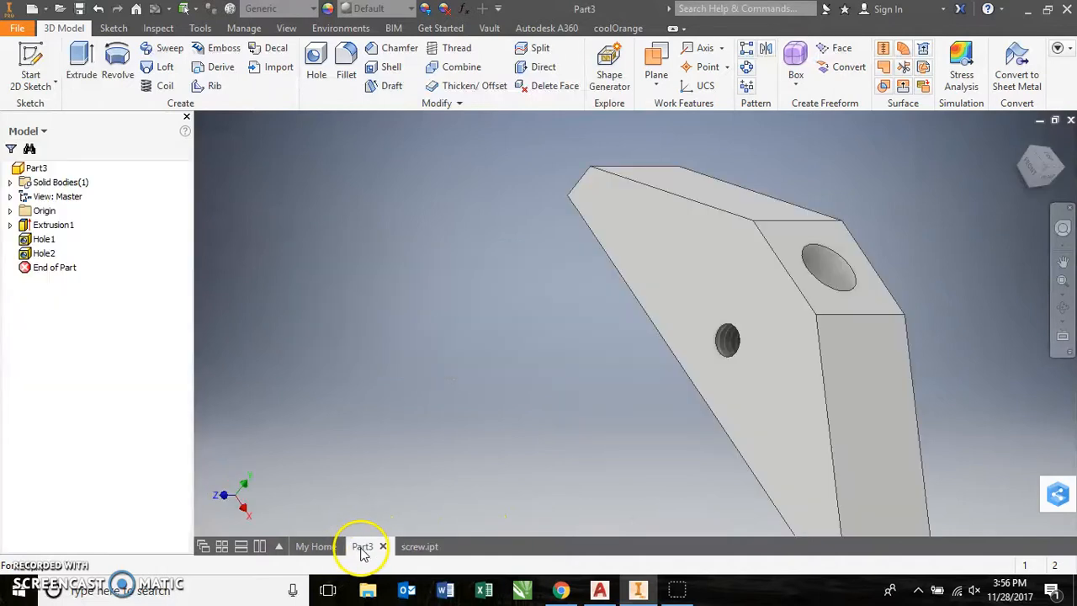
pyautogui.moveTo(280, 254)
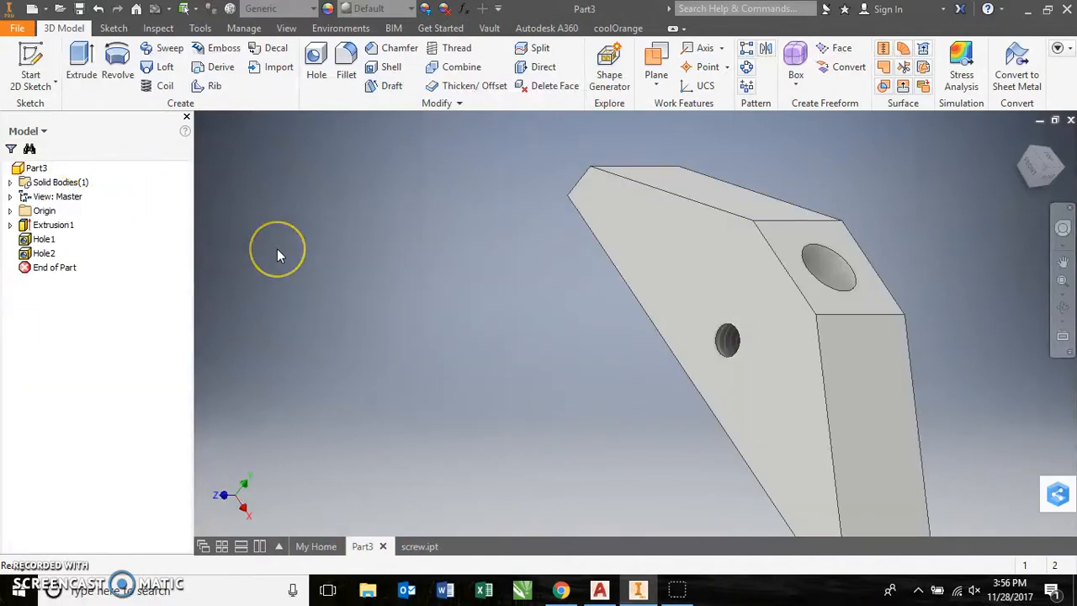
pyautogui.moveTo(80, 63)
pyautogui.write('base')
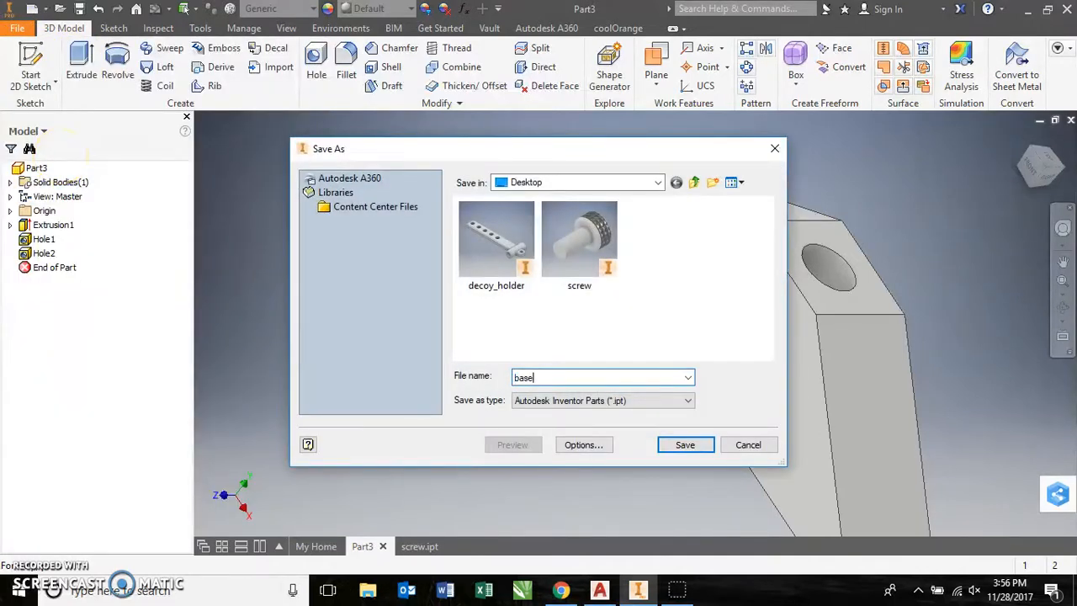
pyautogui.click(685, 445)
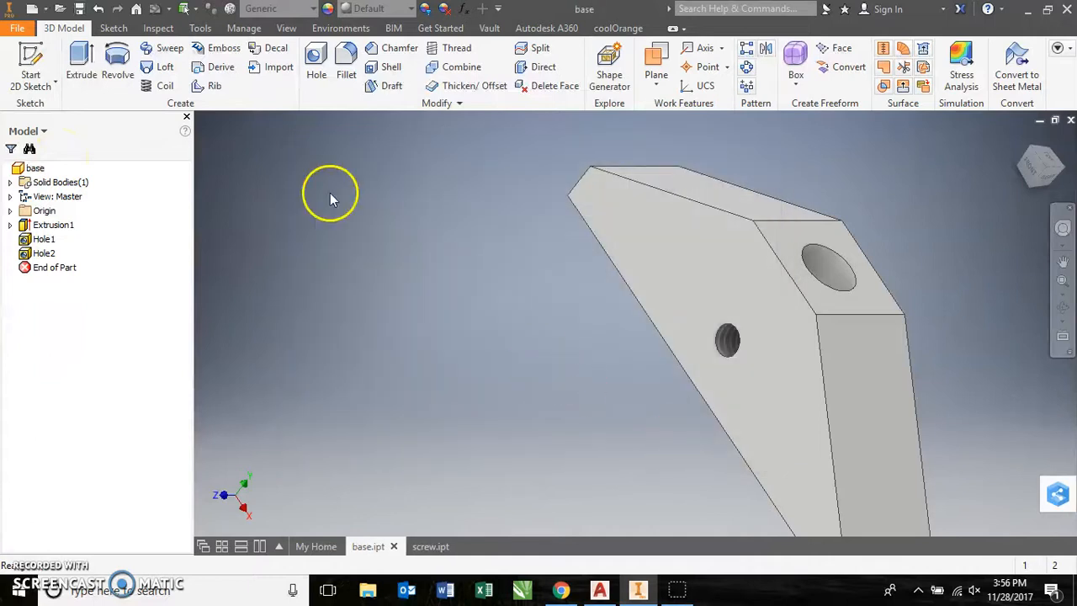
pyautogui.click(16, 28)
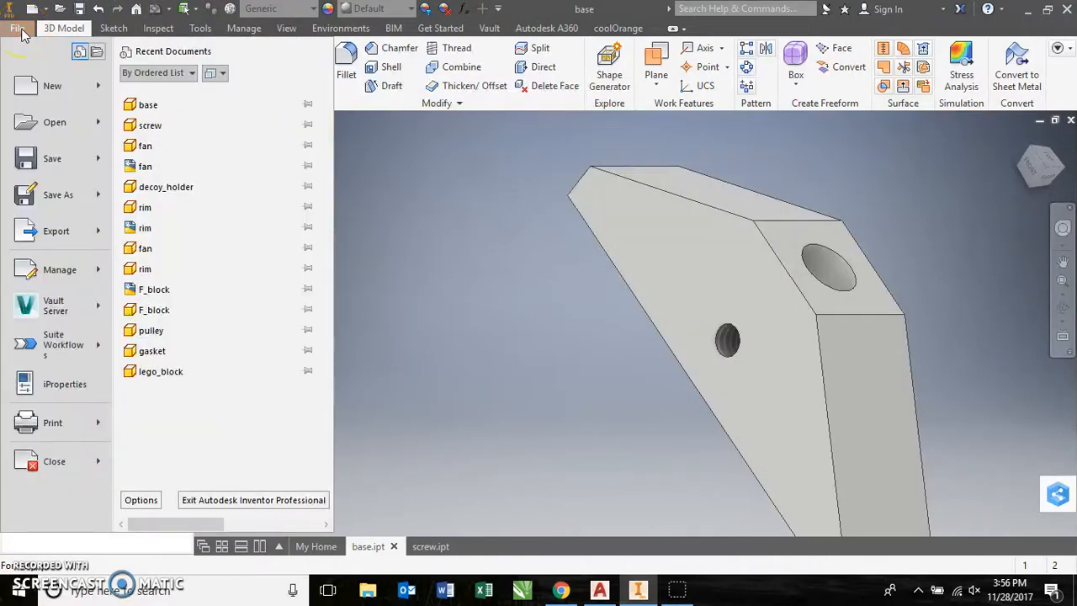
# - Create Assembly1 and place base.ipt from the Desktop into it
pyautogui.click(51, 85)
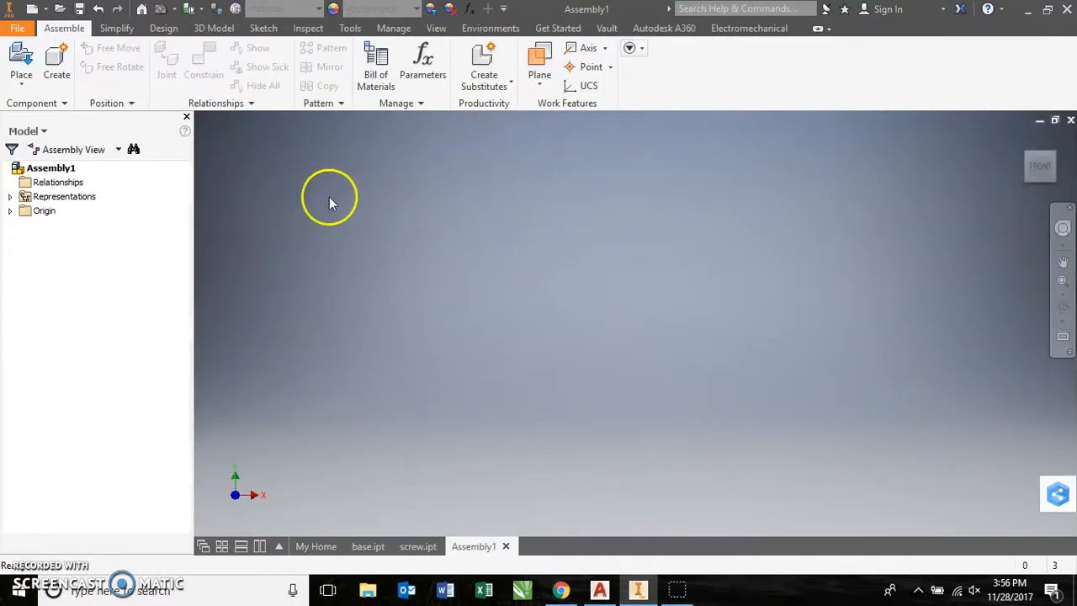
pyautogui.click(21, 74)
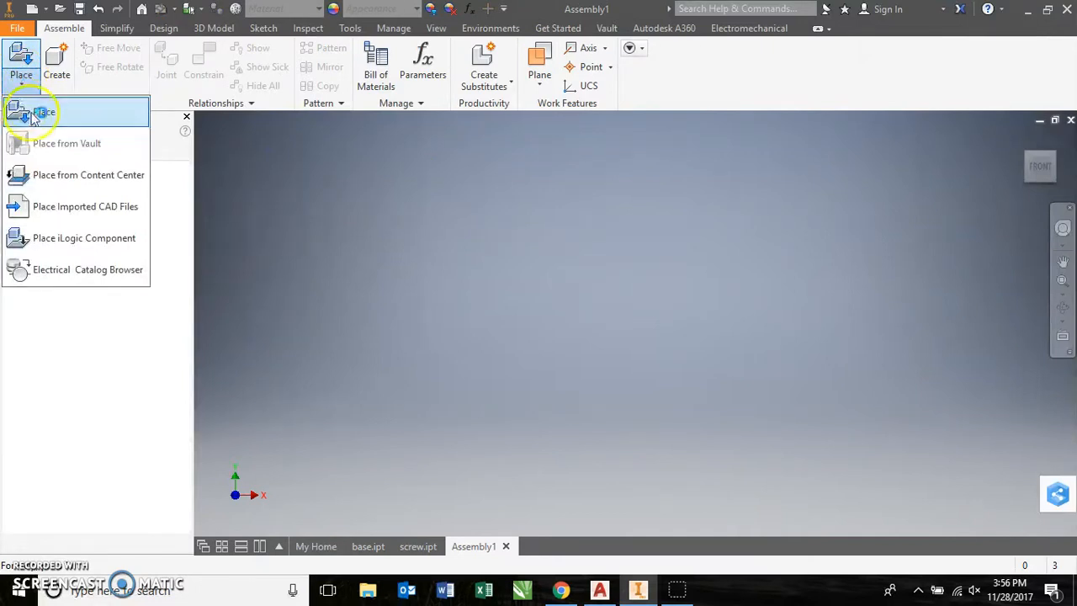
pyautogui.click(45, 112)
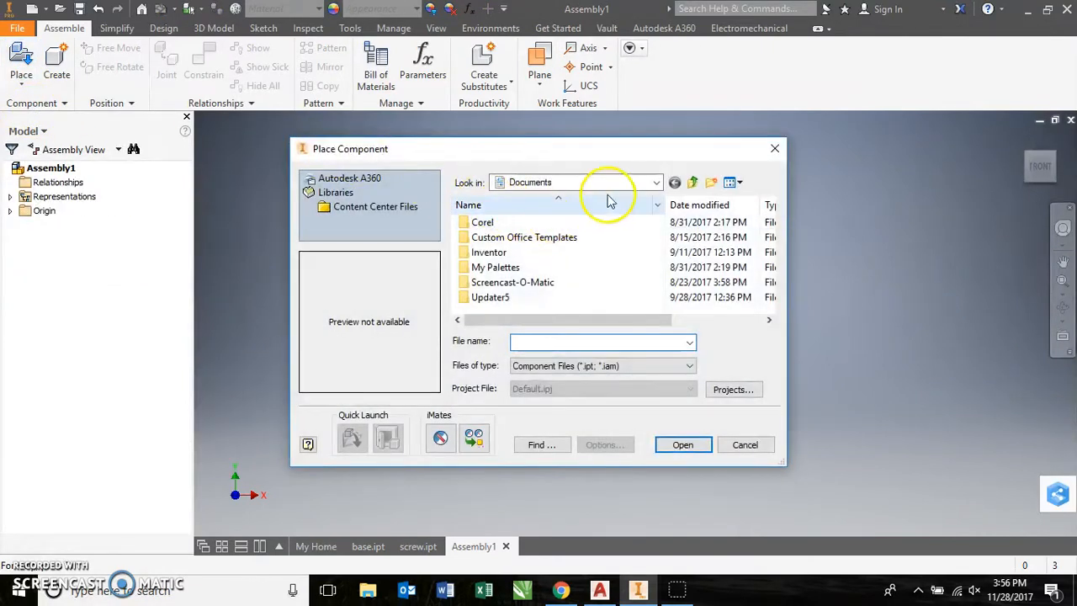
pyautogui.click(655, 182)
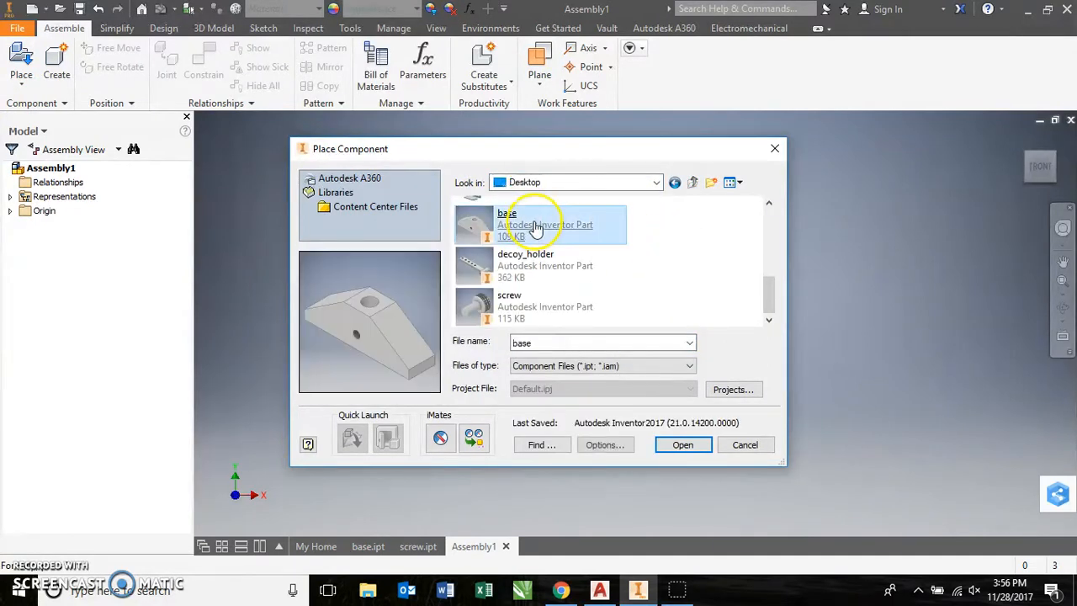
pyautogui.click(682, 444)
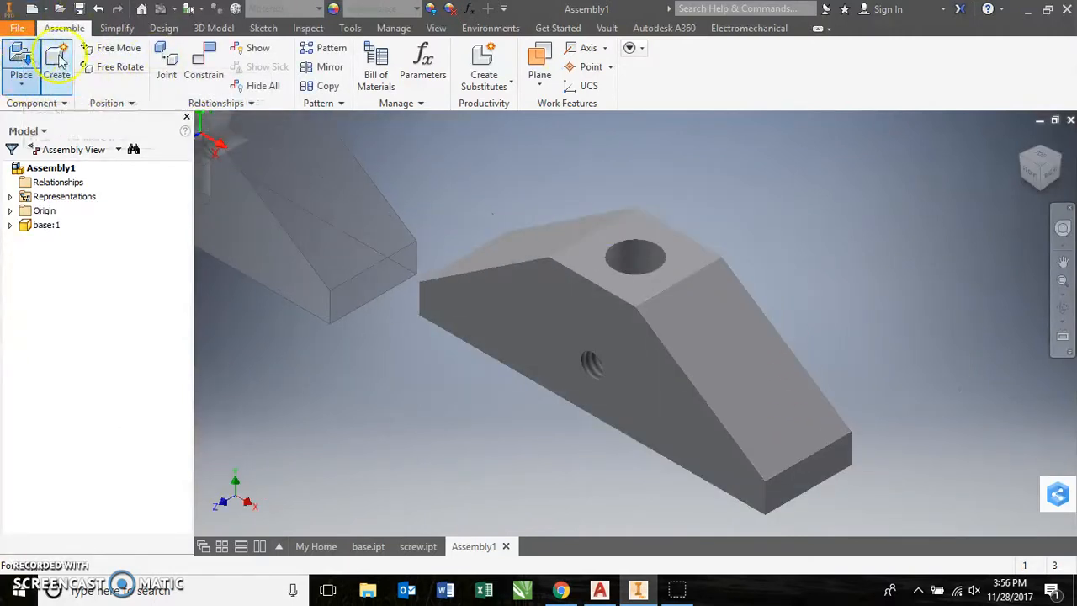
pyautogui.moveTo(56, 63)
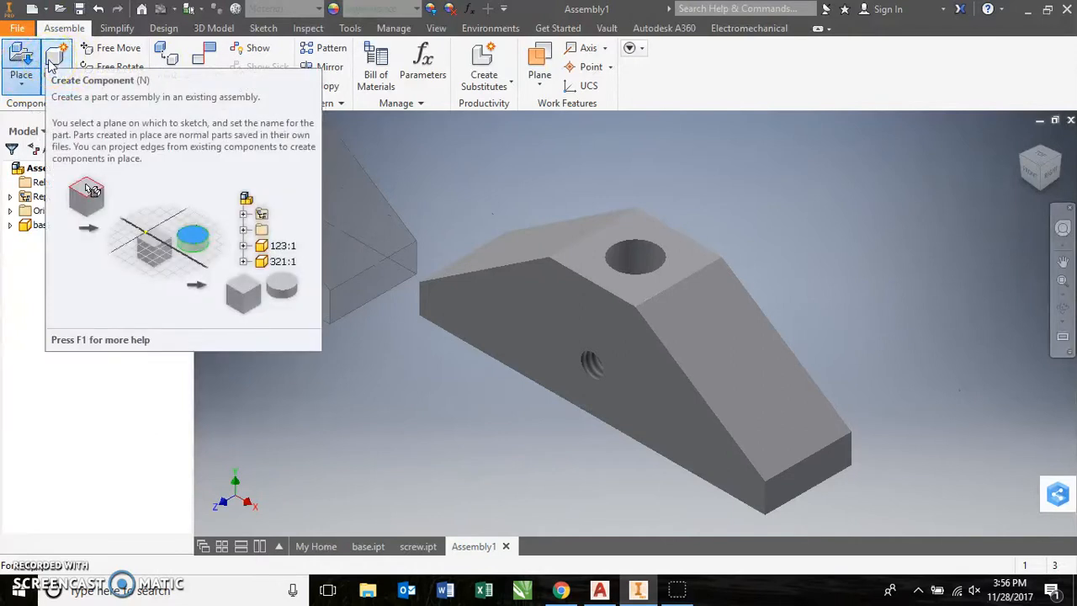
# - Place screw.ipt from the Desktop into the assembly beside the base
pyautogui.click(20, 63)
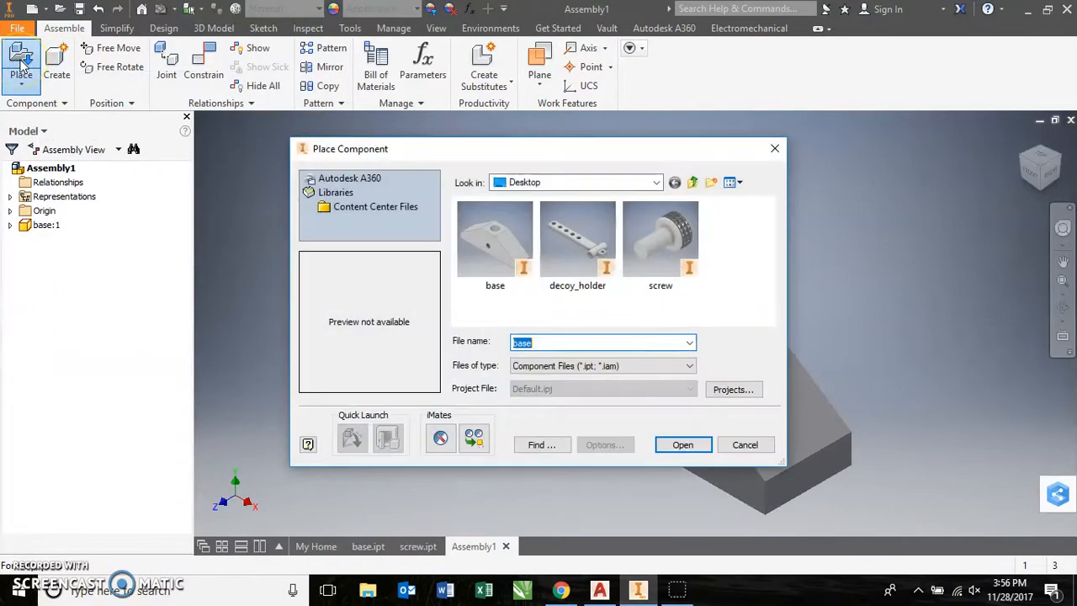
pyautogui.click(682, 444)
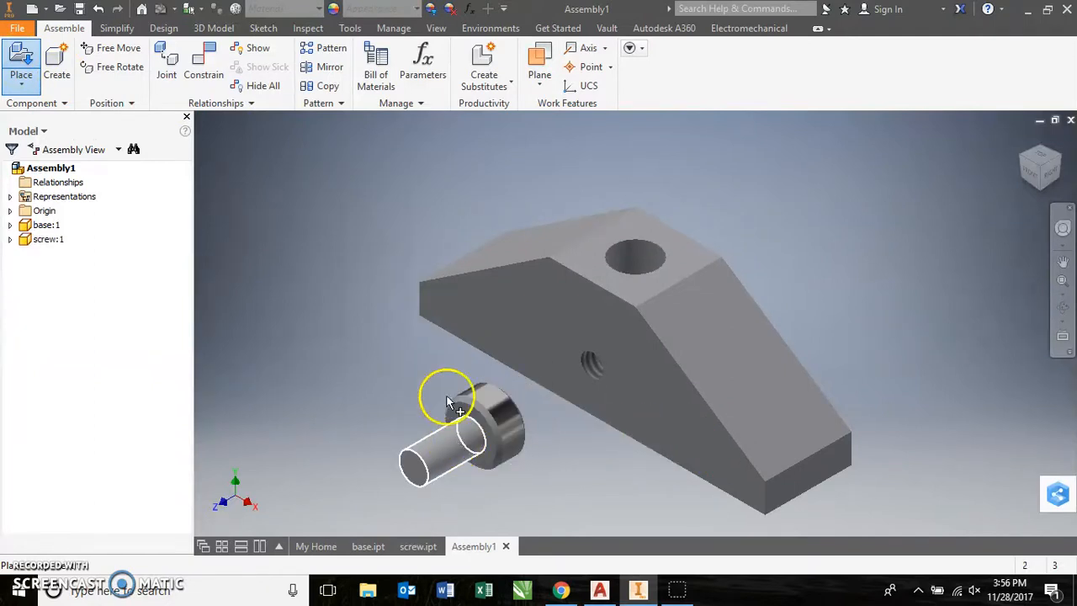
pyautogui.moveTo(446, 400); pyautogui.dragTo(572, 160)
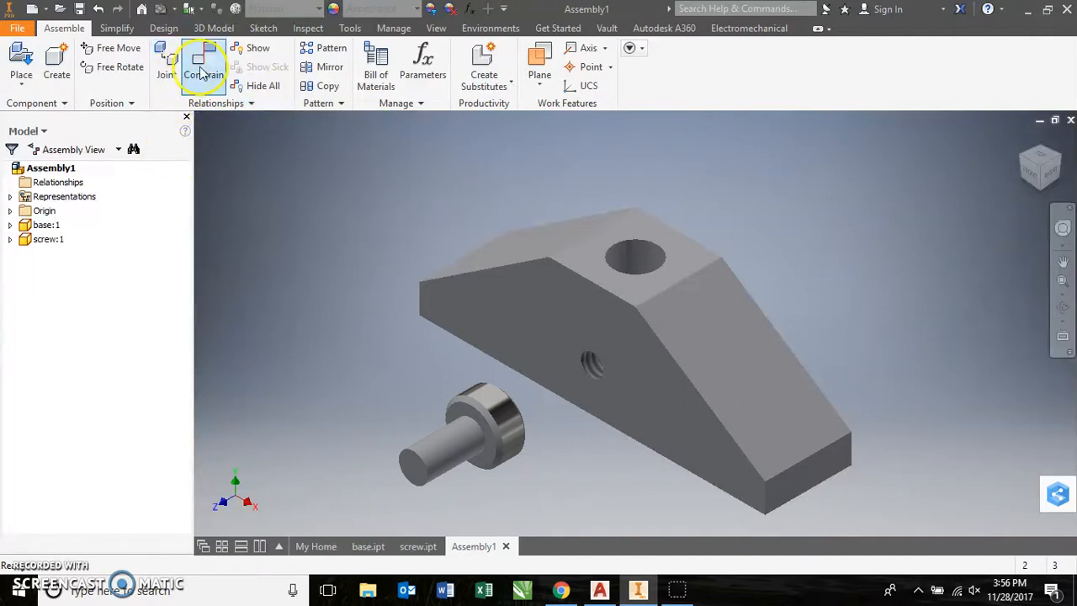
pyautogui.moveTo(480, 441)
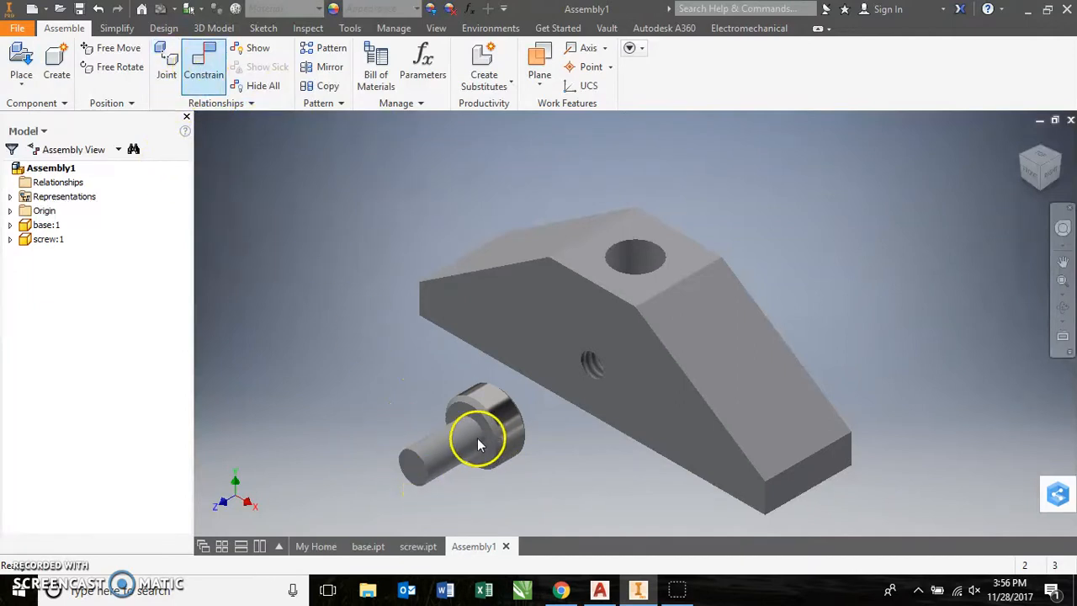
pyautogui.click(203, 67)
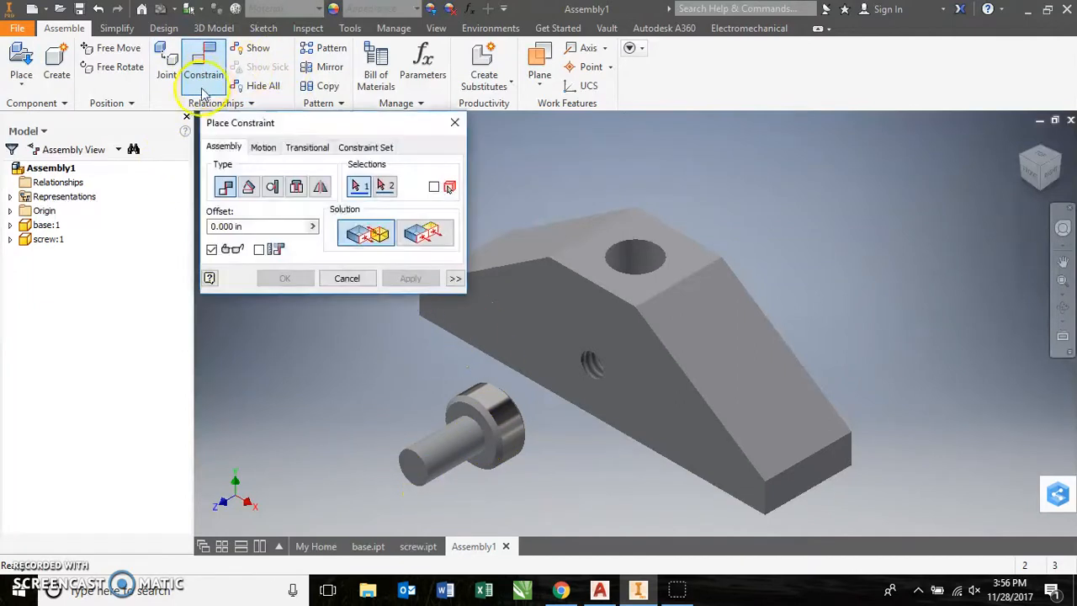
pyautogui.moveTo(225, 185)
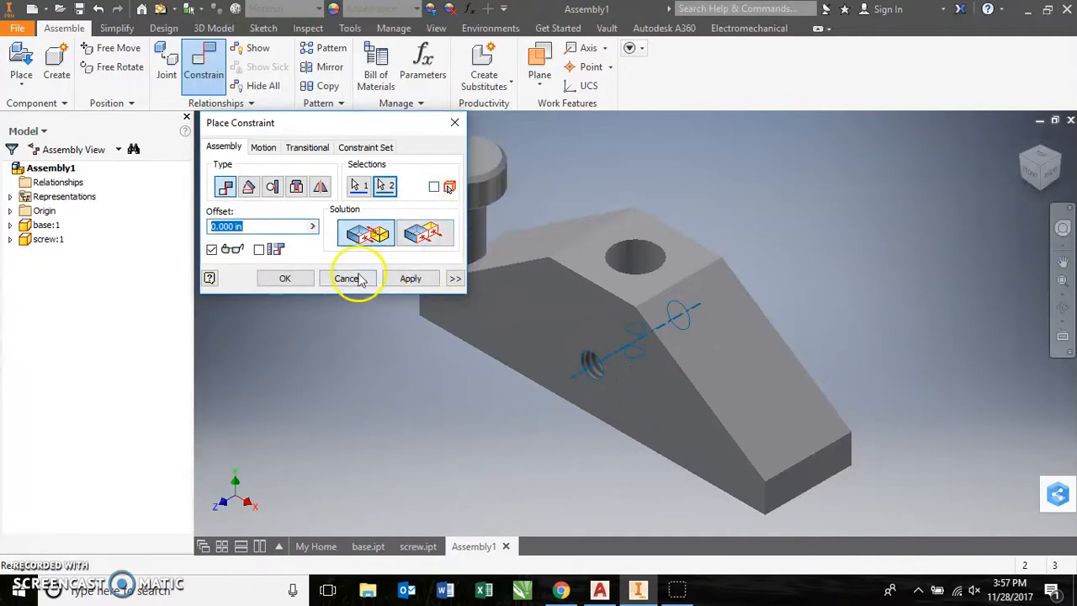
pyautogui.moveTo(294, 257)
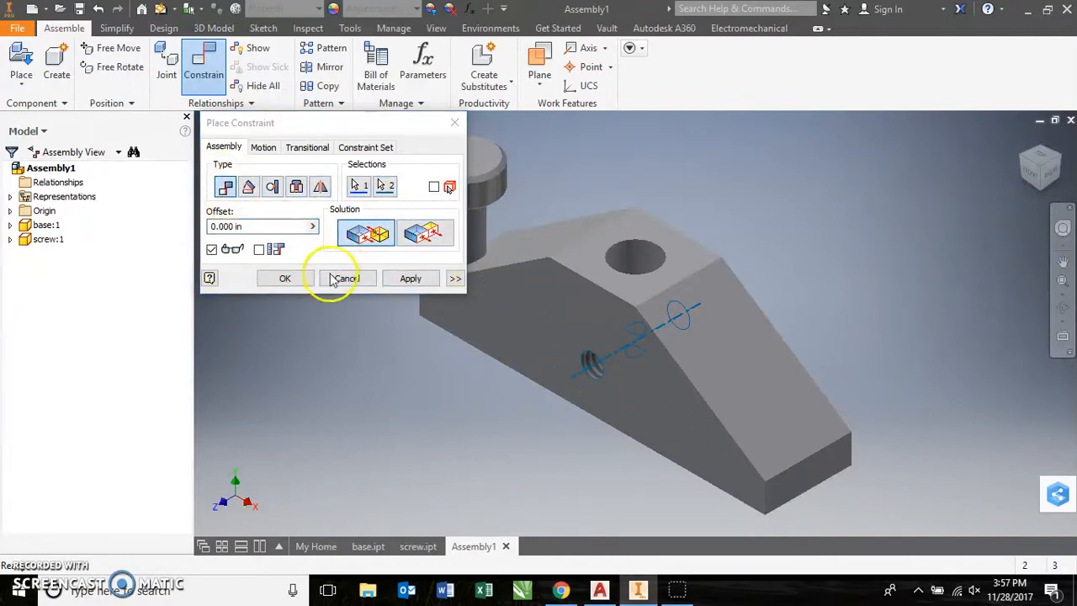
pyautogui.click(343, 278)
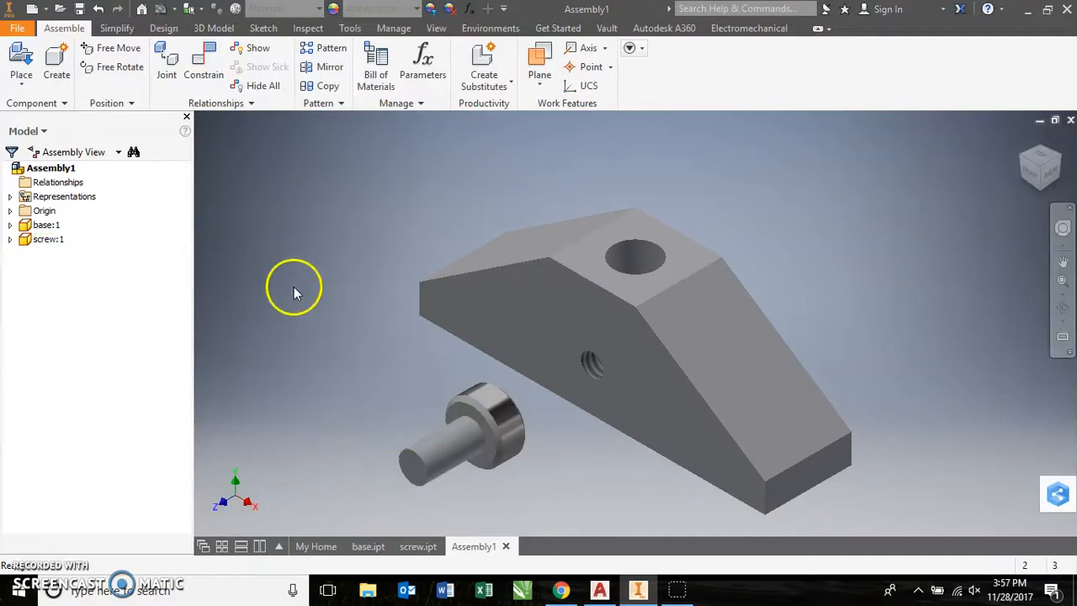
pyautogui.moveTo(118, 48)
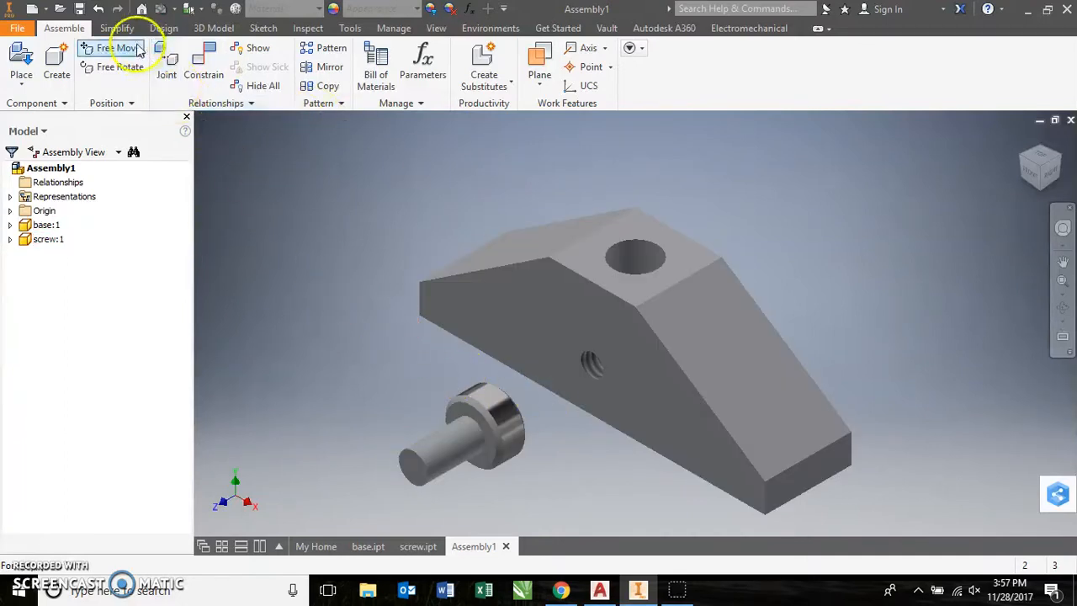
pyautogui.click(116, 28)
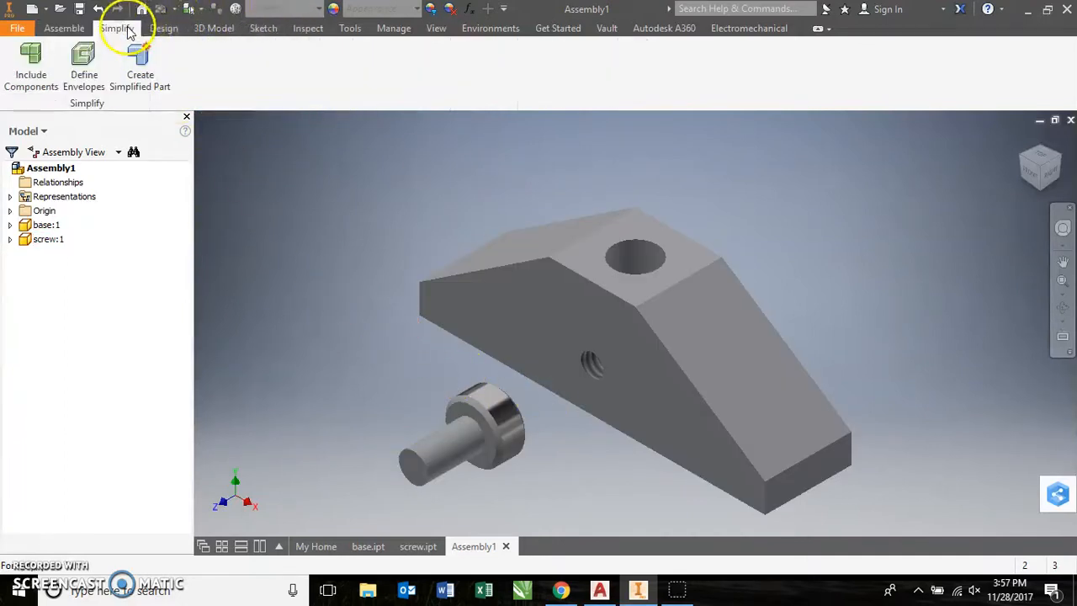
pyautogui.click(64, 28)
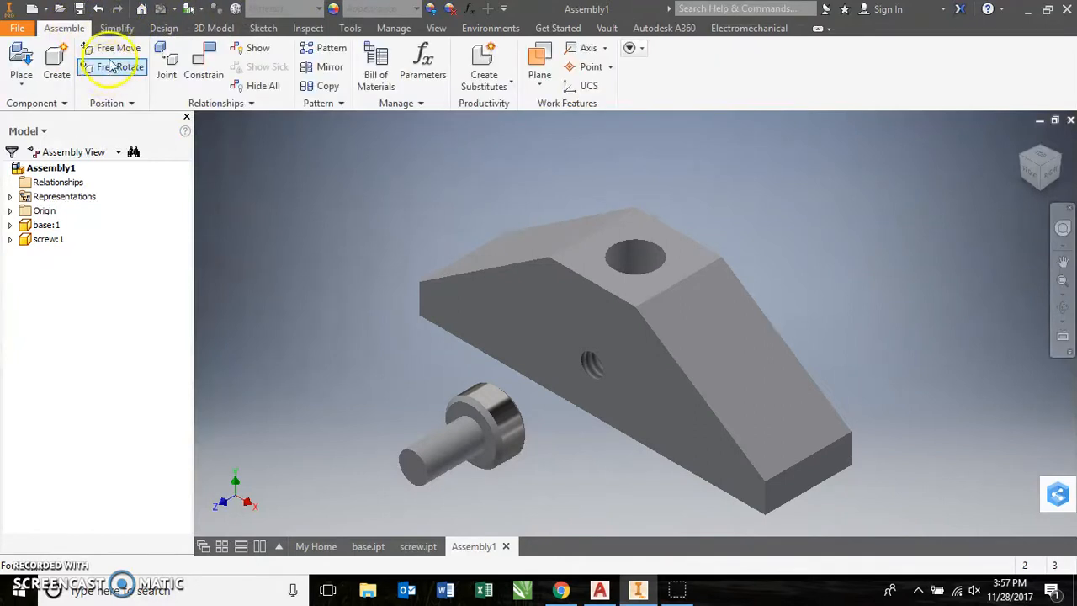
pyautogui.click(656, 294)
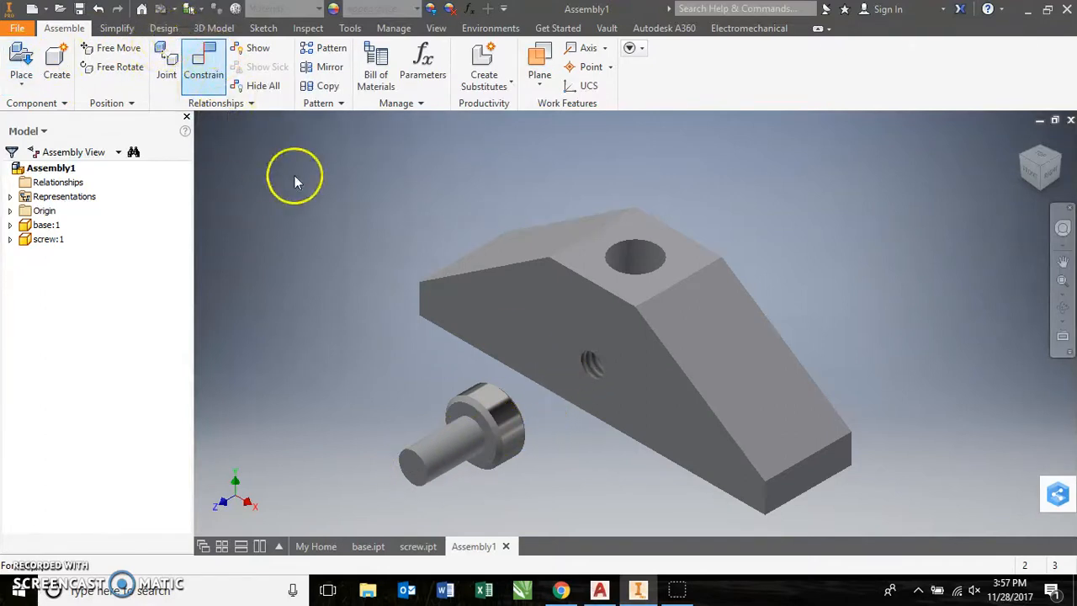
# - Mate screw:1's shank axis to the axis of the base's threaded hole
pyautogui.click(203, 74)
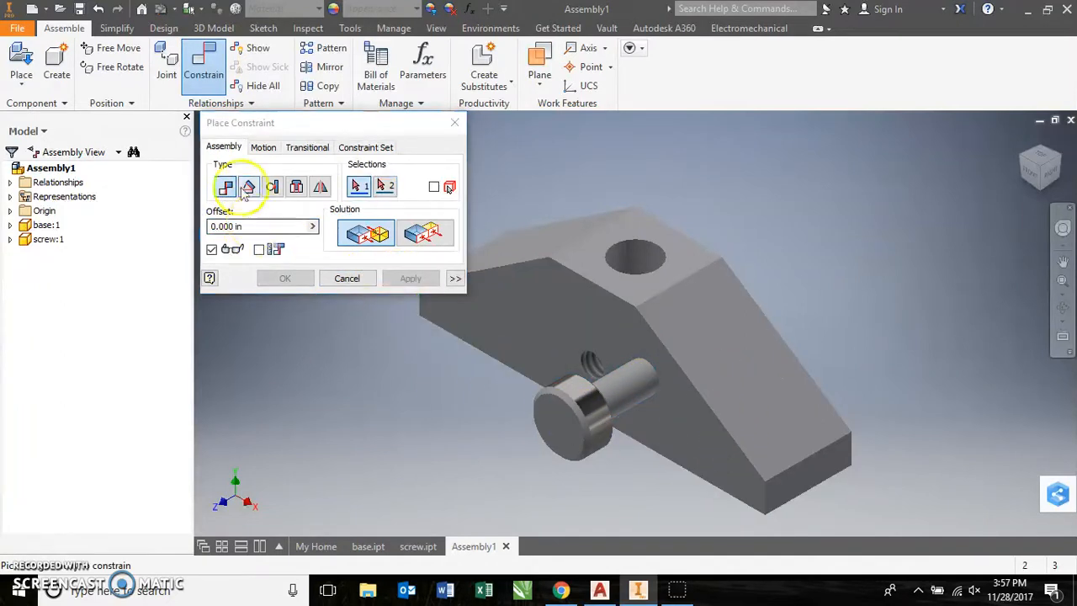
pyautogui.click(601, 391)
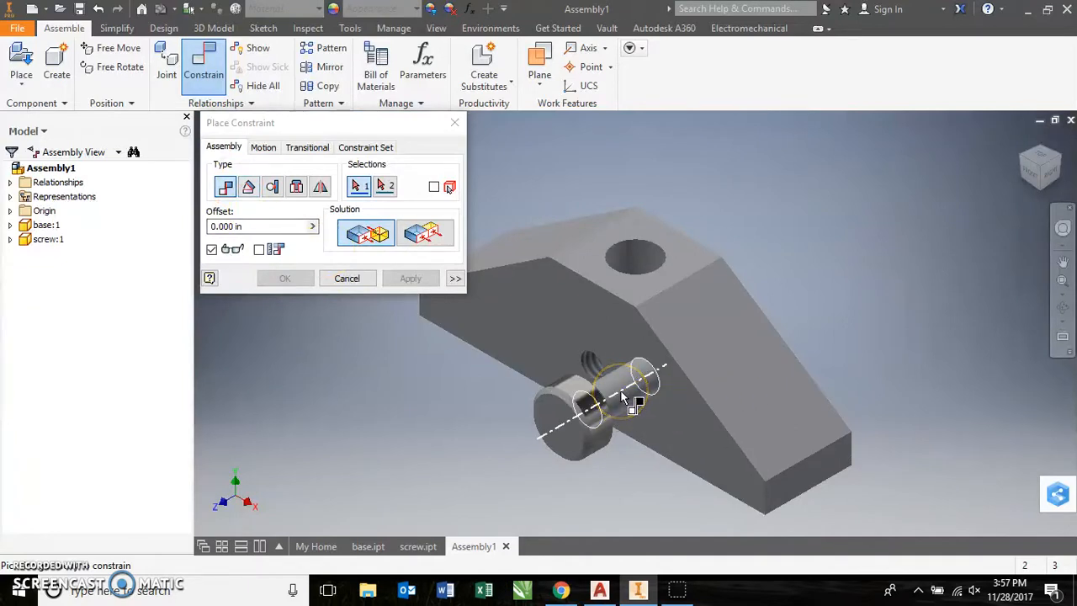
pyautogui.click(595, 363)
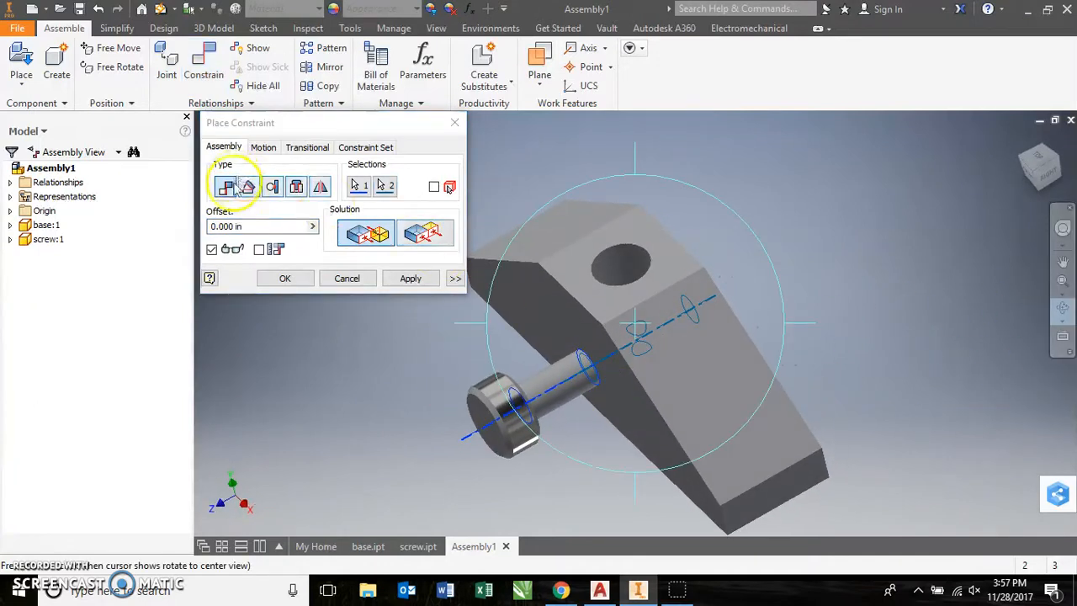
pyautogui.click(425, 233)
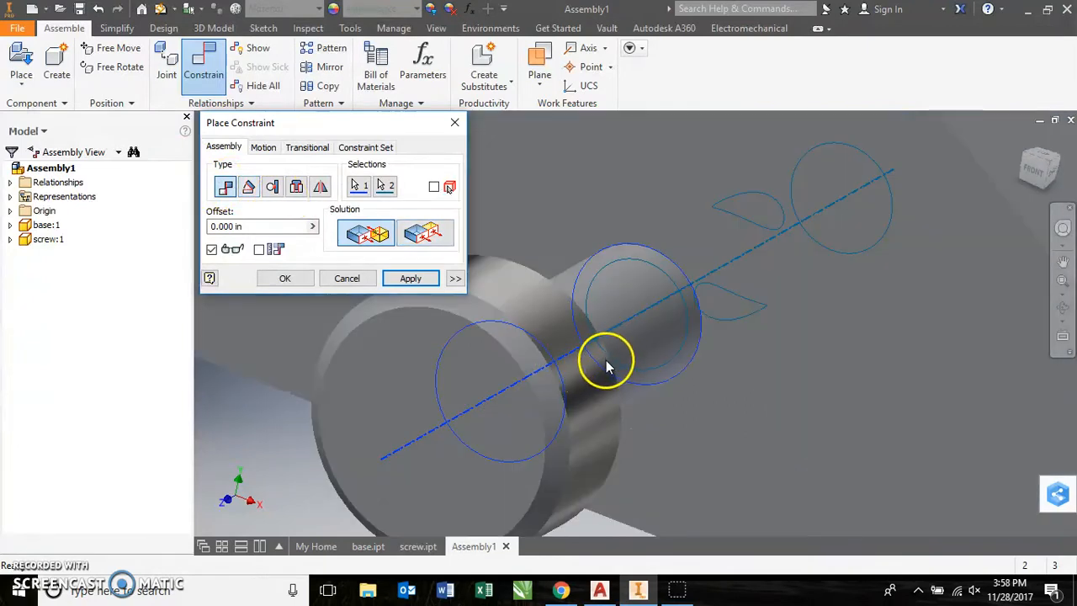
pyautogui.moveTo(606, 362); pyautogui.dragTo(643, 389)
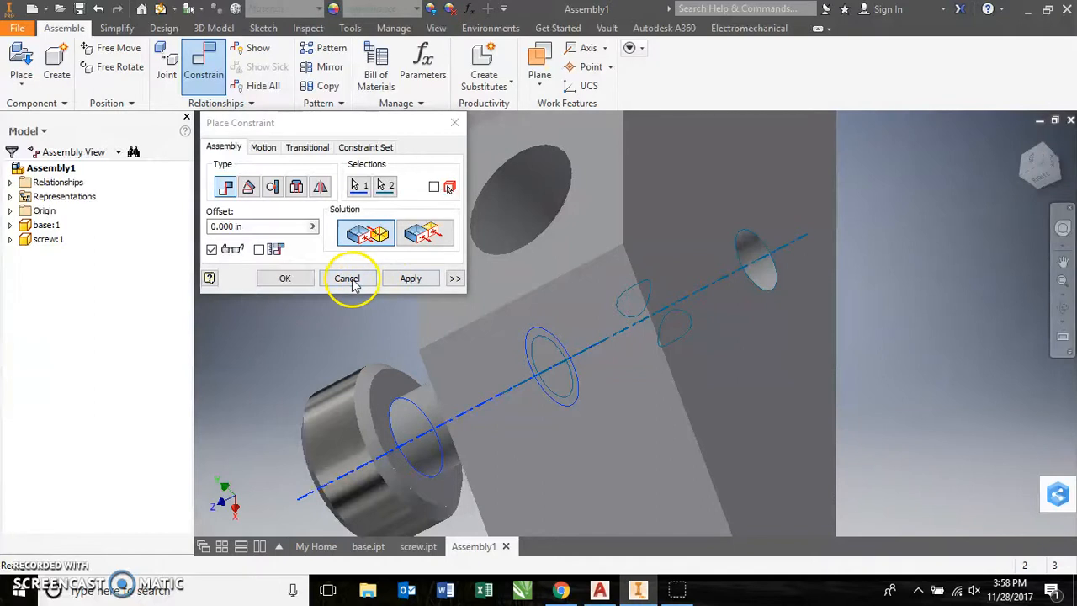
pyautogui.moveTo(410, 279)
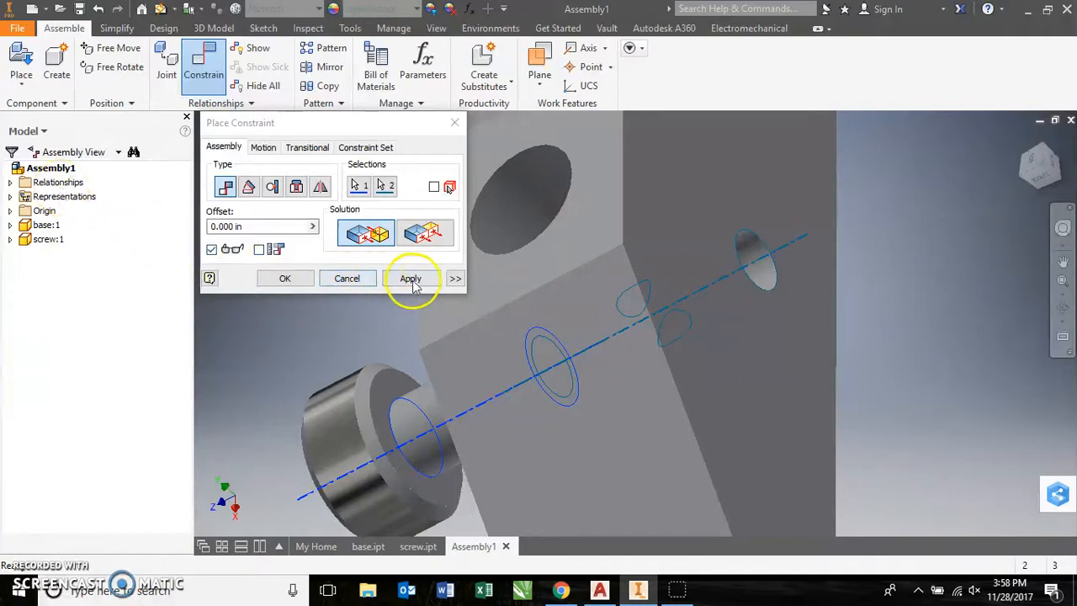
pyautogui.click(411, 278)
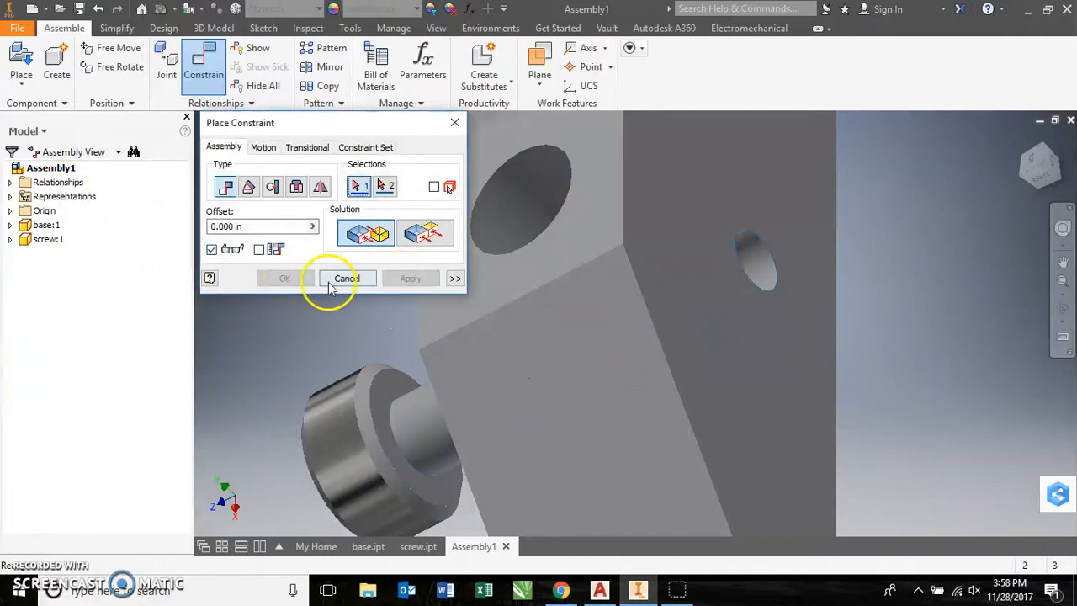
pyautogui.click(345, 278)
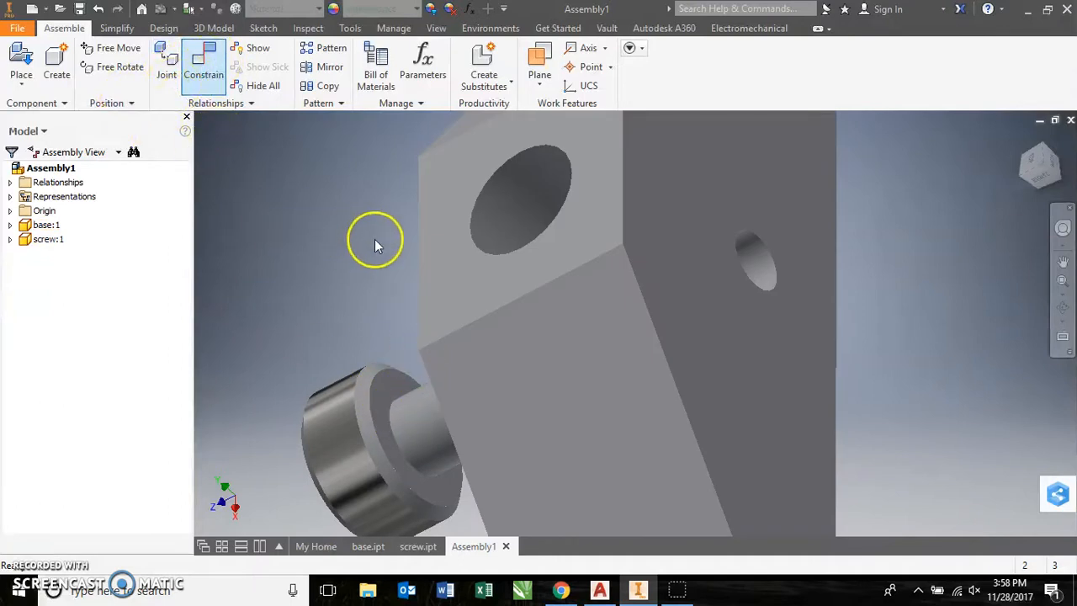
# - Try mating the screw shank end to the base side face, dismissing the unsolvable warning
pyautogui.click(204, 74)
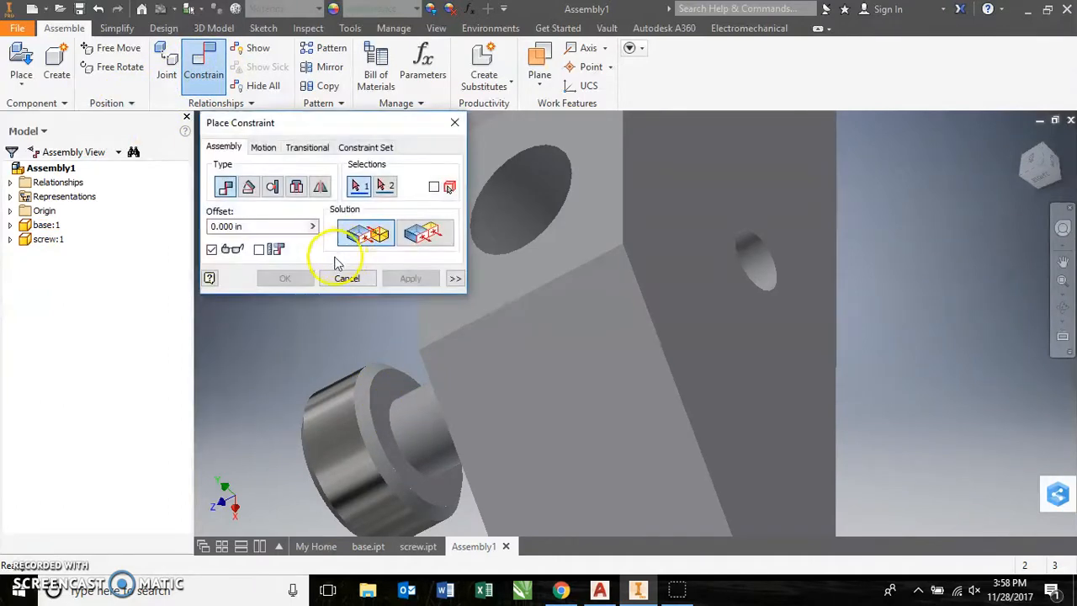
pyautogui.click(597, 400)
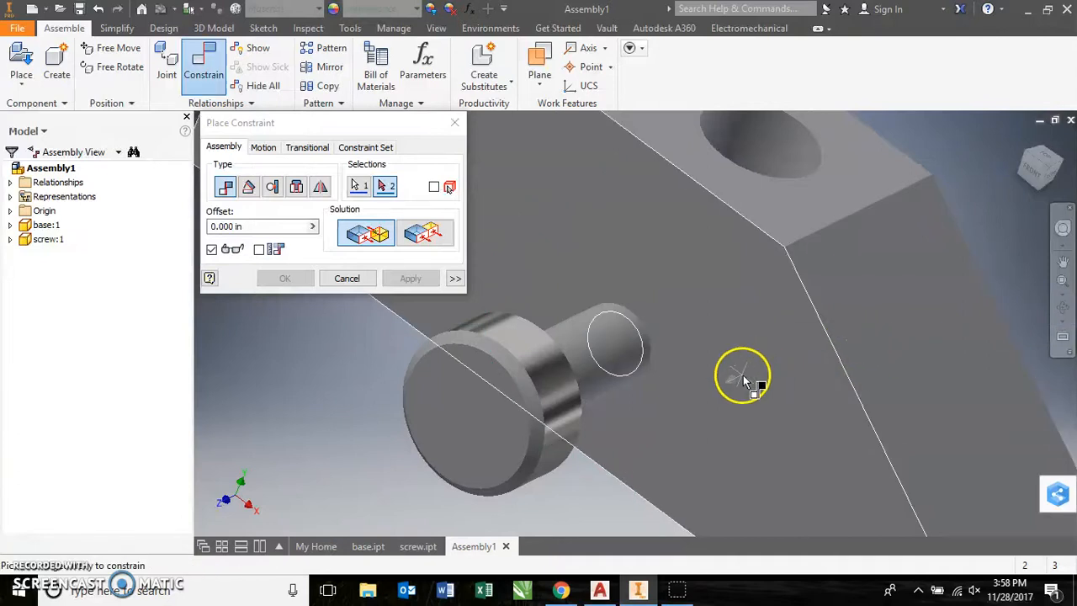
pyautogui.click(411, 278)
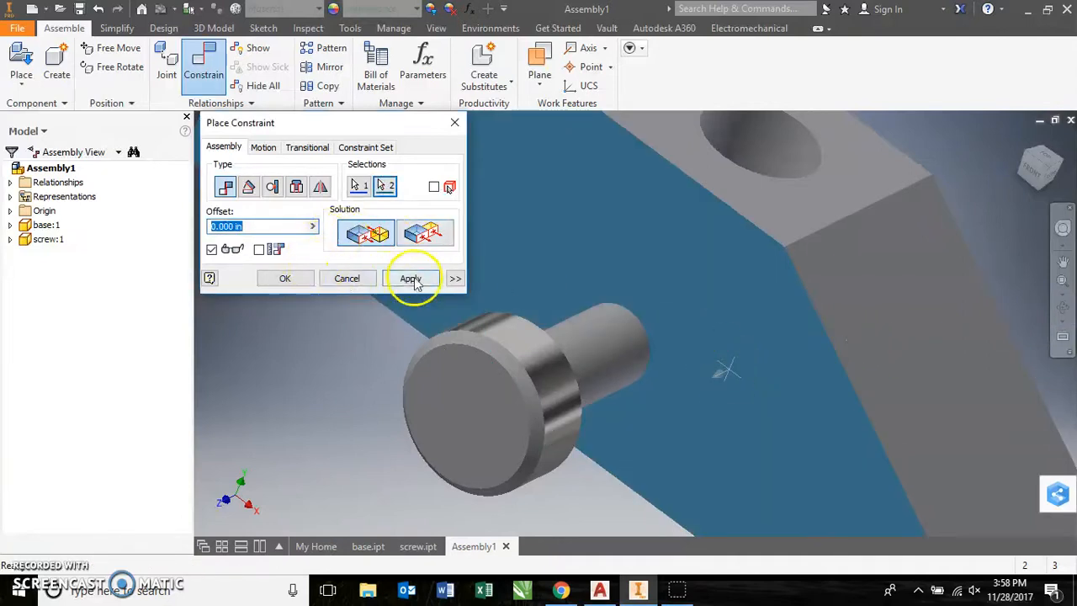
pyautogui.click(411, 277)
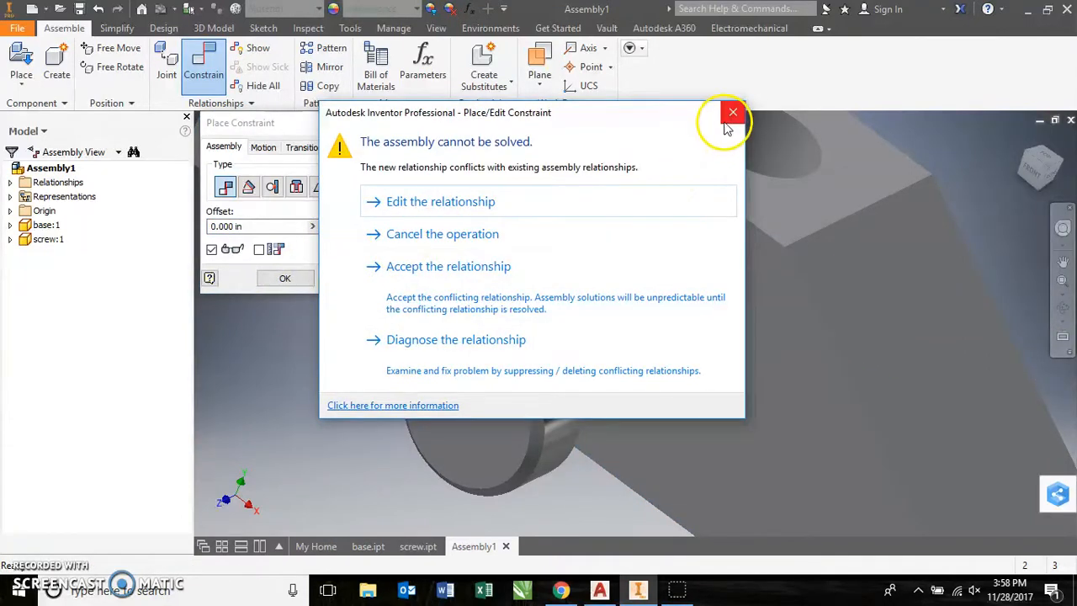
pyautogui.click(731, 111)
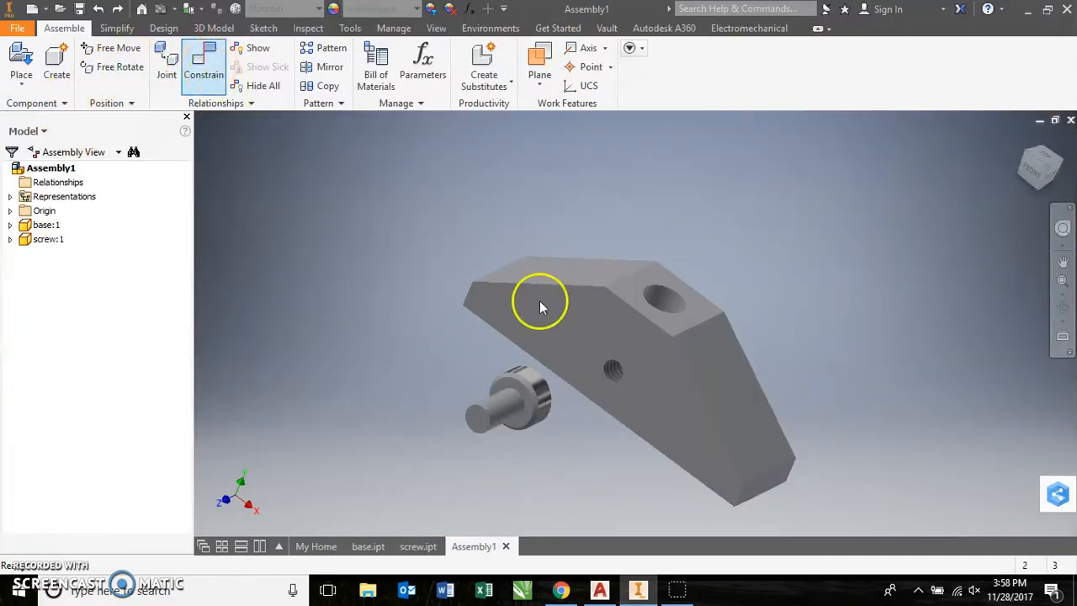
pyautogui.moveTo(450, 320)
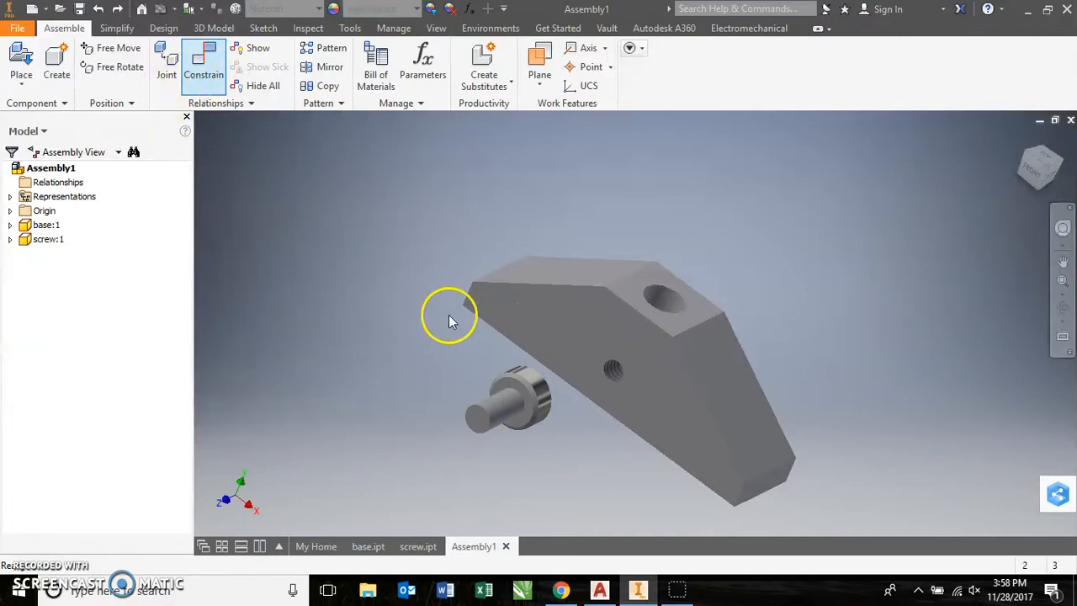
# - Mate the underside of the screw head flush against the base face around the hole
pyautogui.click(203, 67)
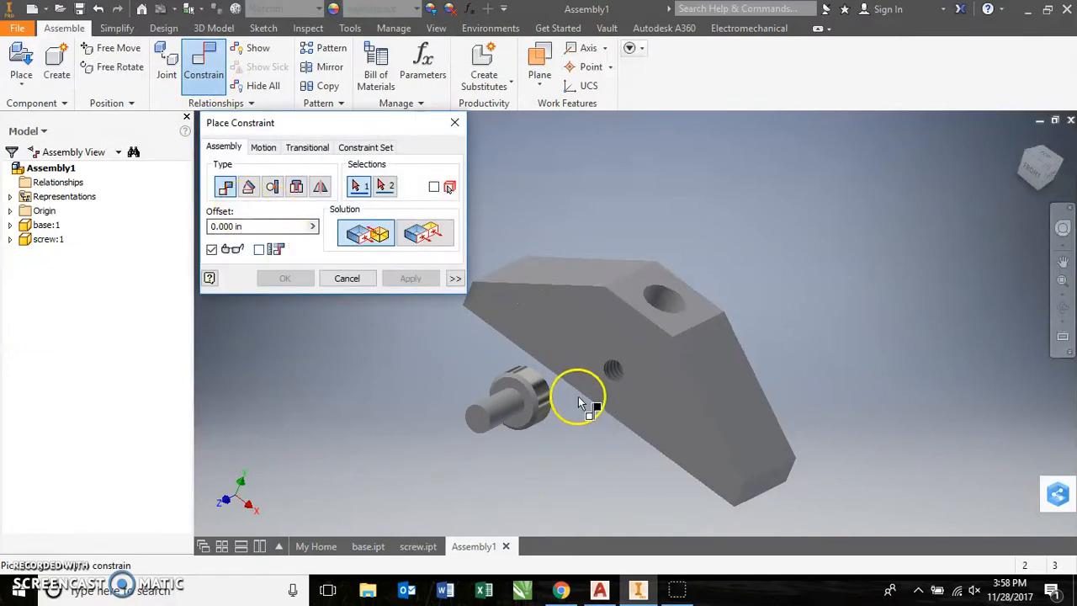
pyautogui.click(518, 408)
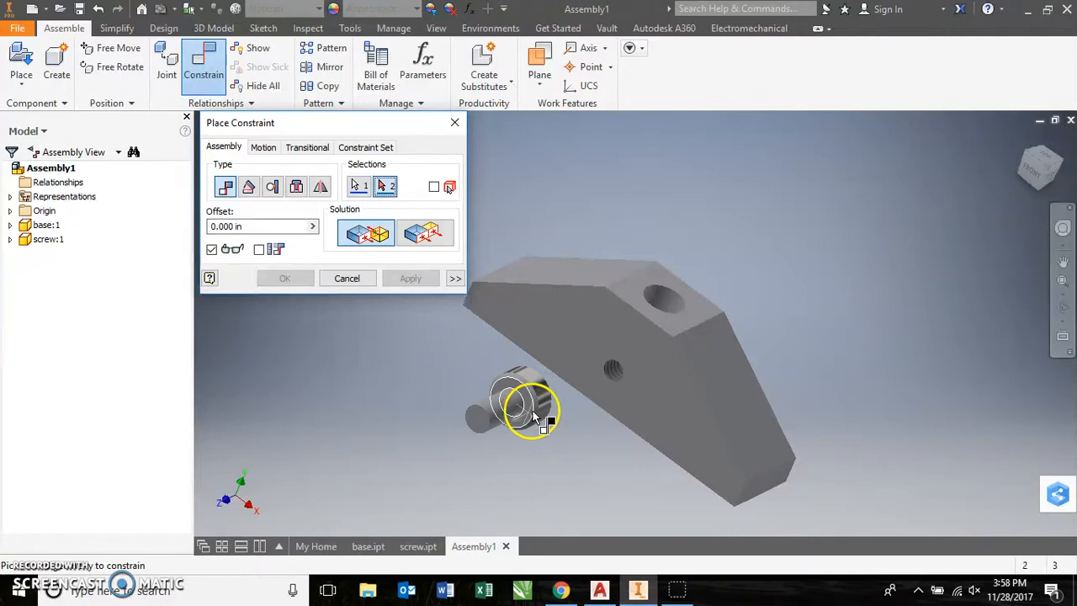
pyautogui.click(626, 387)
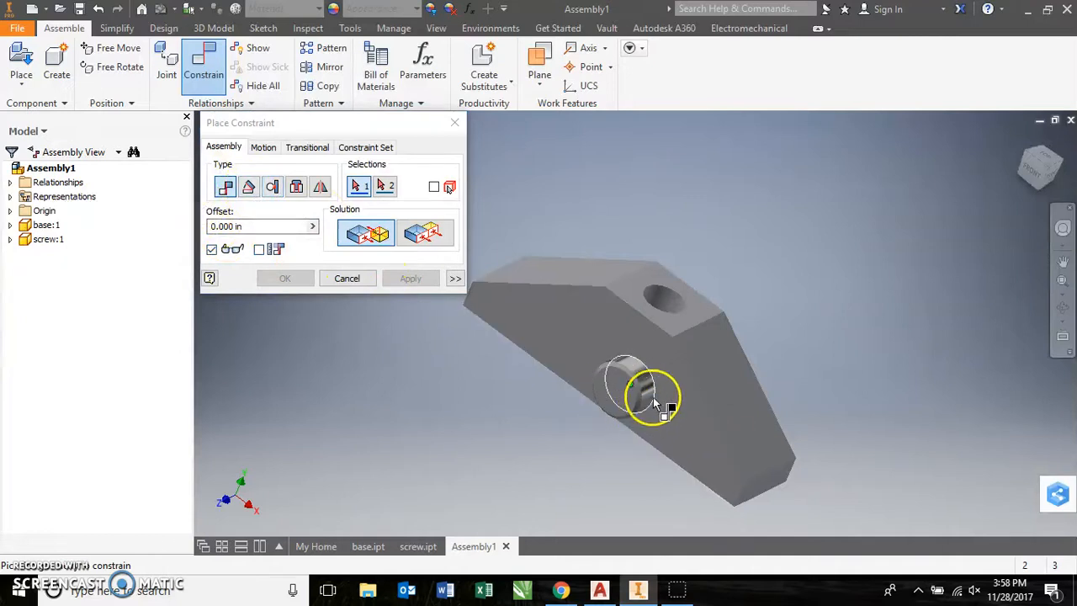
pyautogui.moveTo(643, 400)
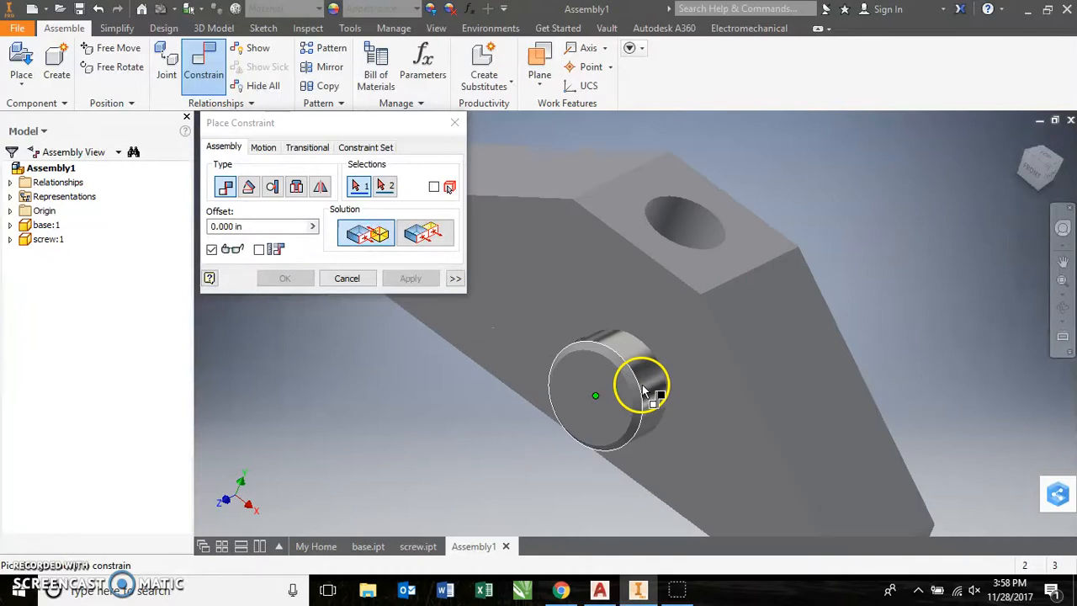
pyautogui.click(618, 378)
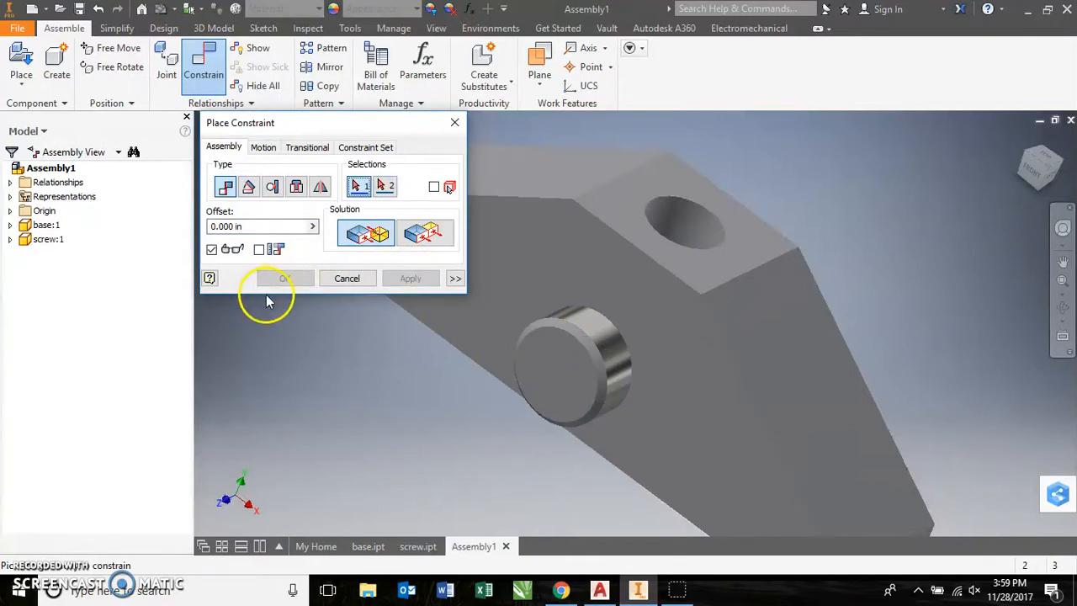
pyautogui.click(346, 277)
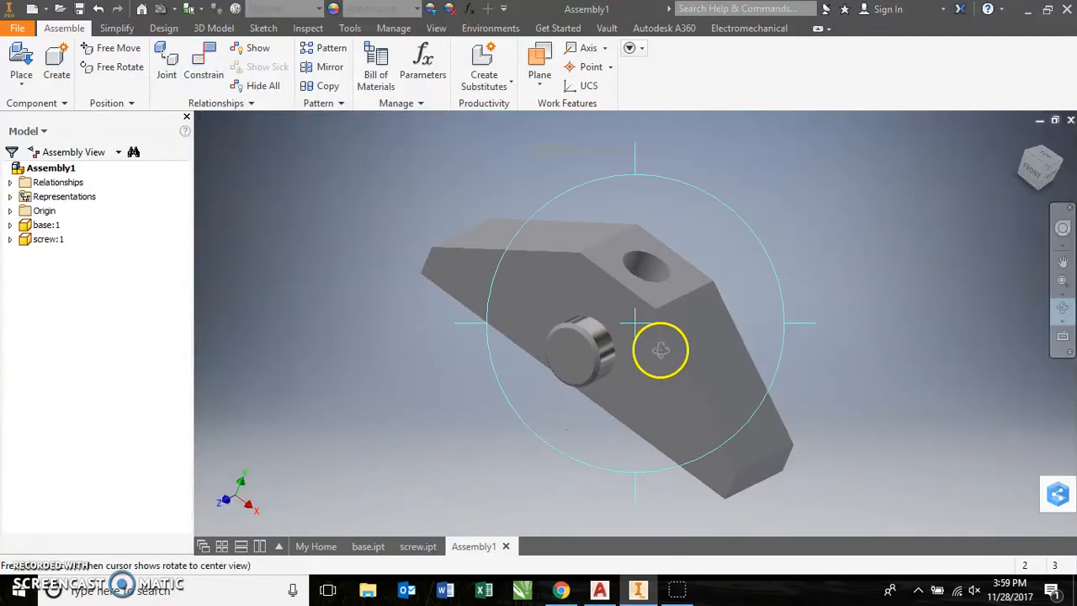
# - Orbit the assembly to inspect the knurled screw seated in the base from several angles
pyautogui.moveTo(661, 349); pyautogui.dragTo(543, 336)
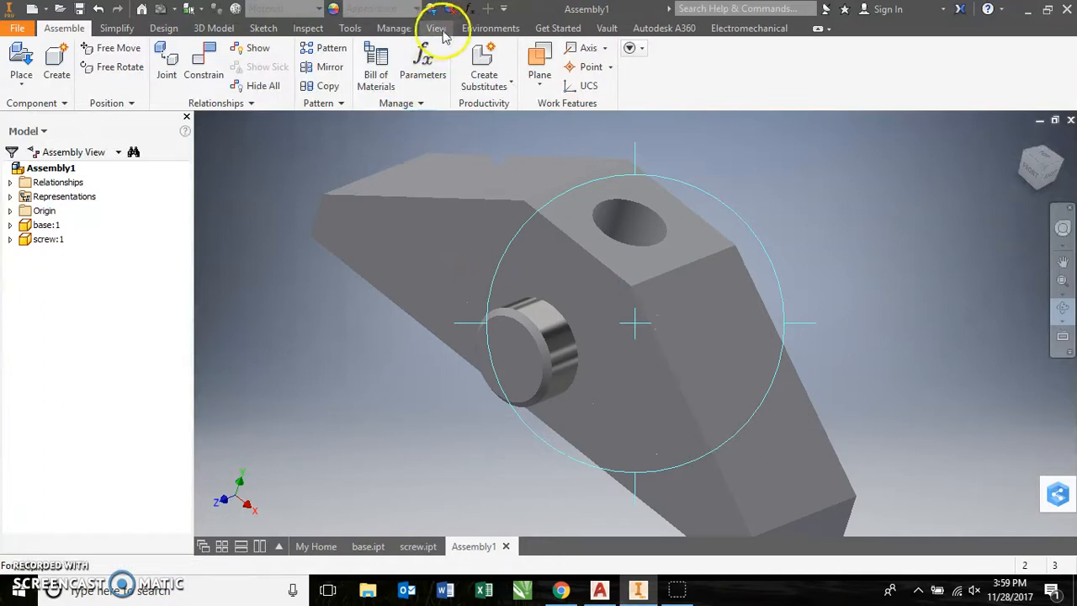
pyautogui.click(436, 28)
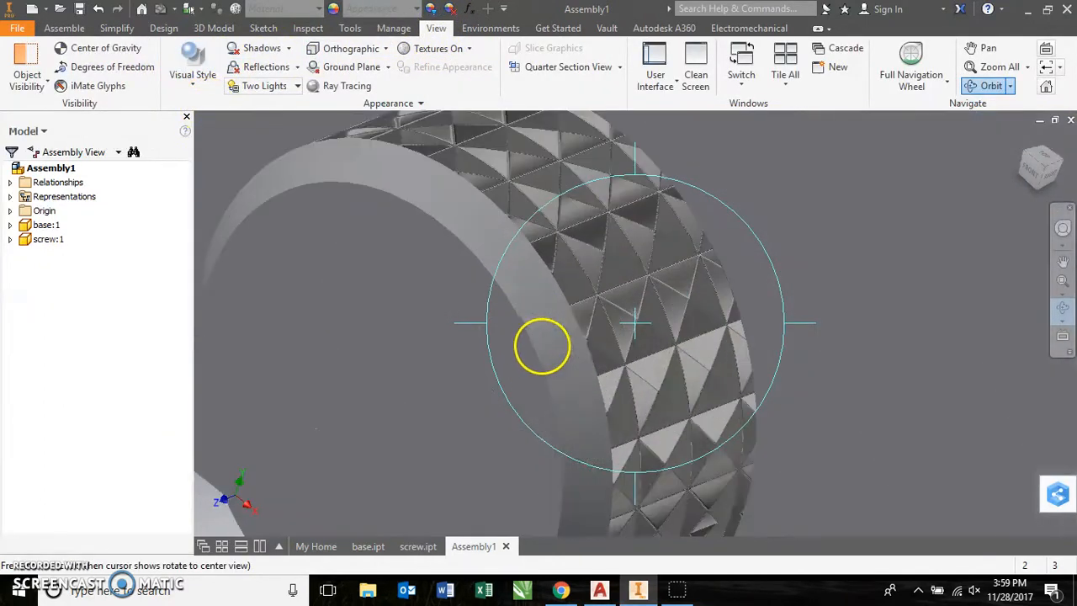
pyautogui.moveTo(543, 345); pyautogui.dragTo(618, 365)
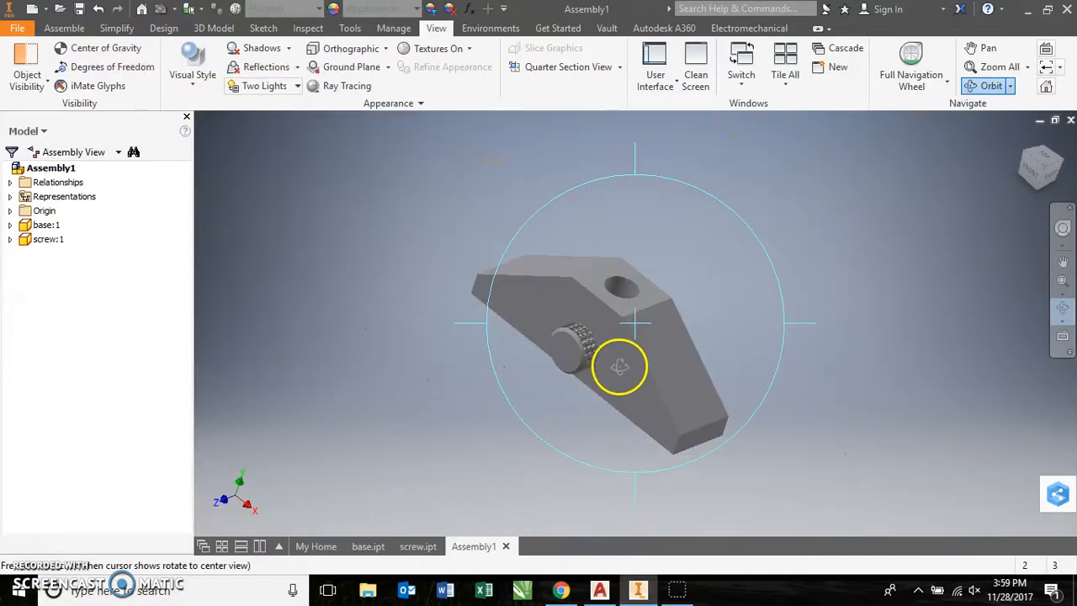
pyautogui.moveTo(620, 366); pyautogui.dragTo(578, 317)
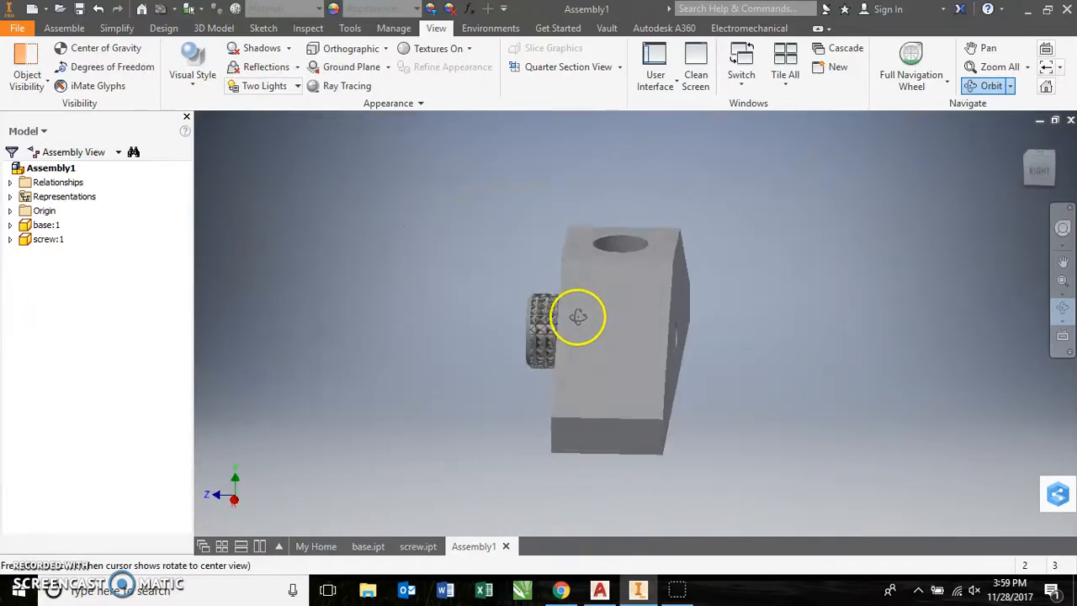
pyautogui.moveTo(578, 316); pyautogui.dragTo(654, 378)
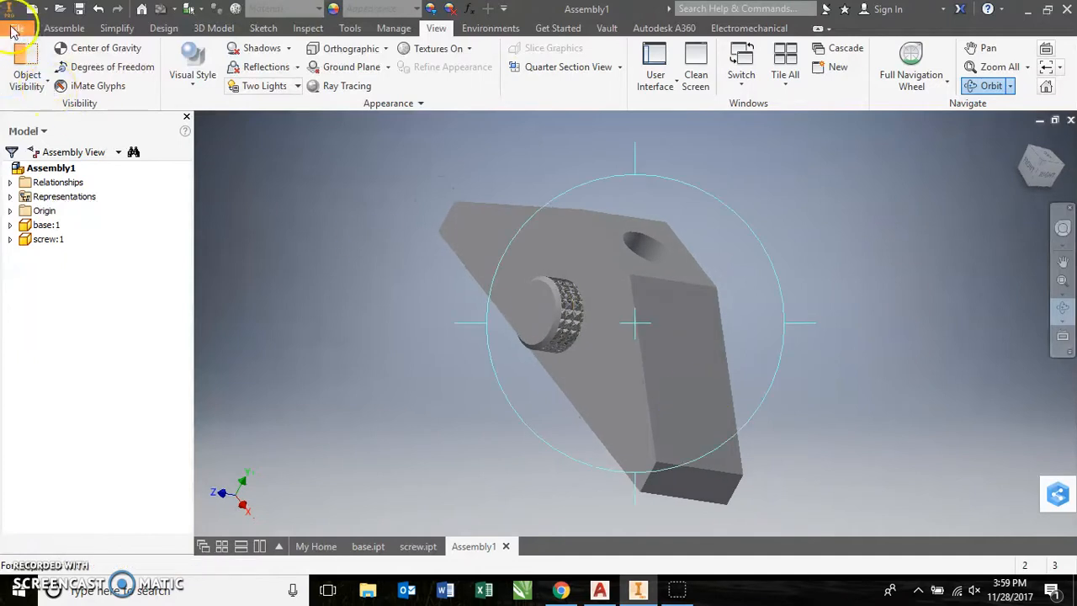
# - Cancel the in-place component and orbit to view the base from above
pyautogui.click(64, 28)
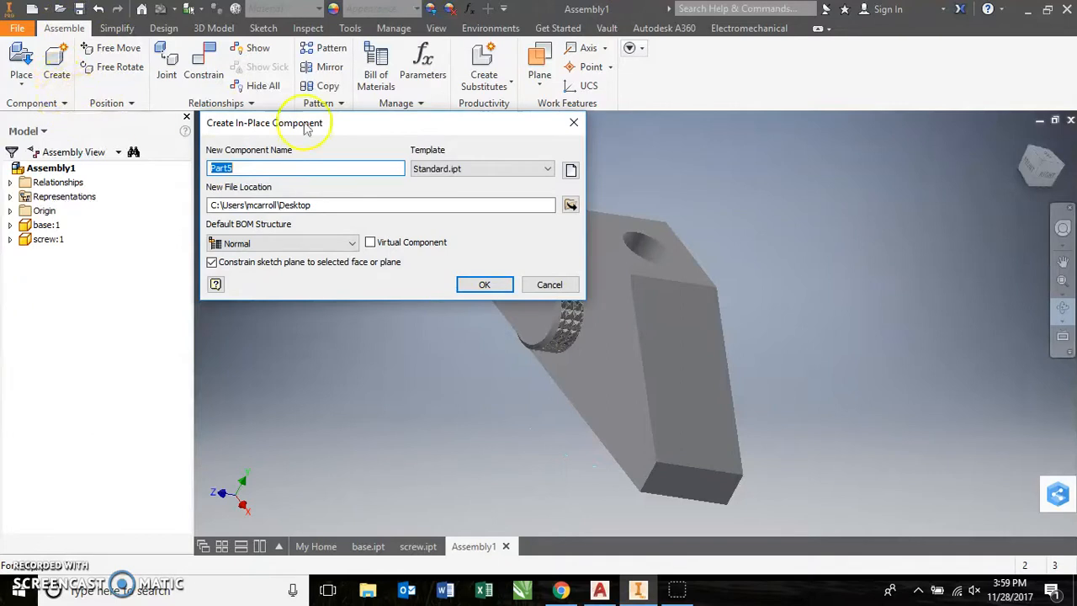
pyautogui.click(549, 284)
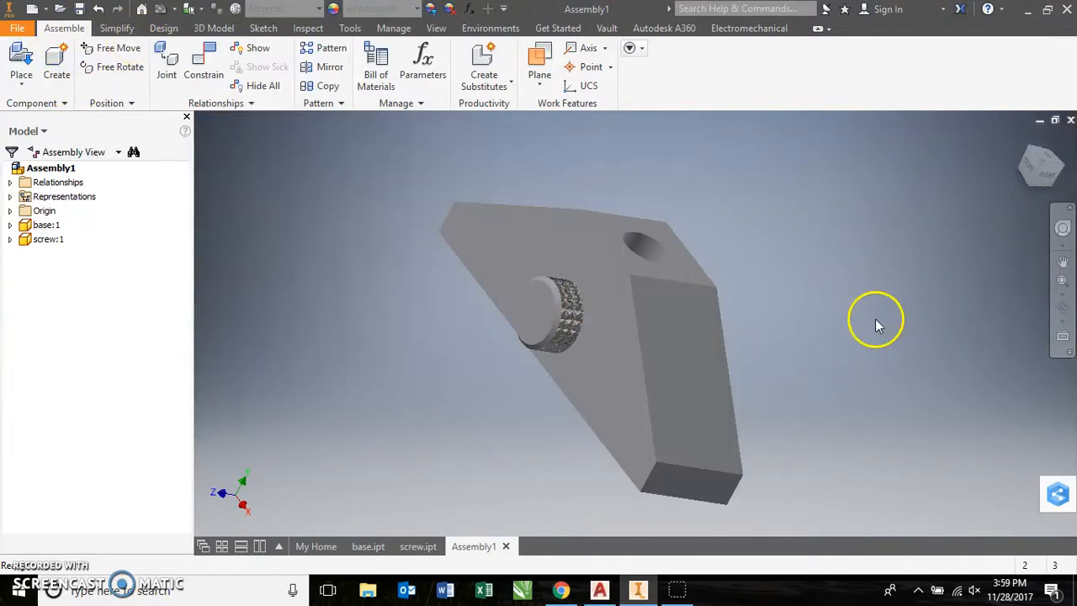
pyautogui.moveTo(1032, 305)
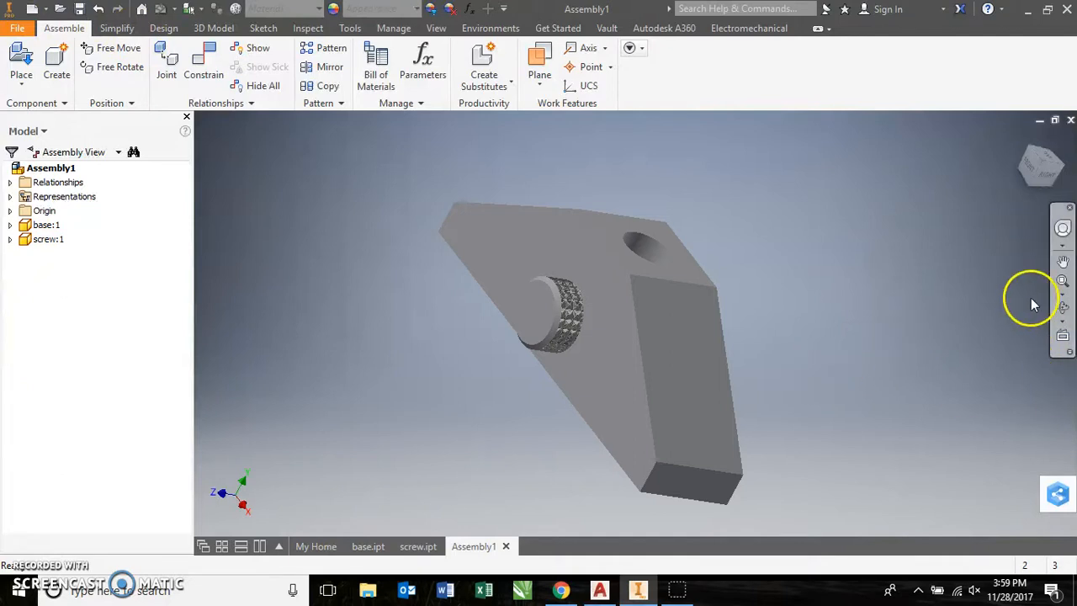
pyautogui.moveTo(1030, 303); pyautogui.dragTo(744, 387)
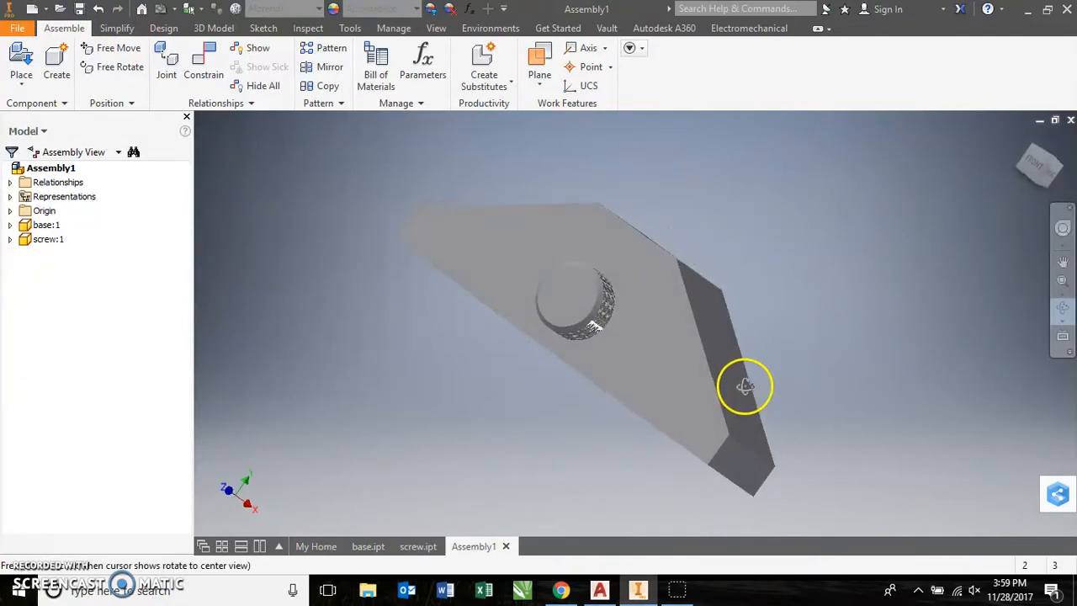
pyautogui.moveTo(744, 387); pyautogui.dragTo(431, 267)
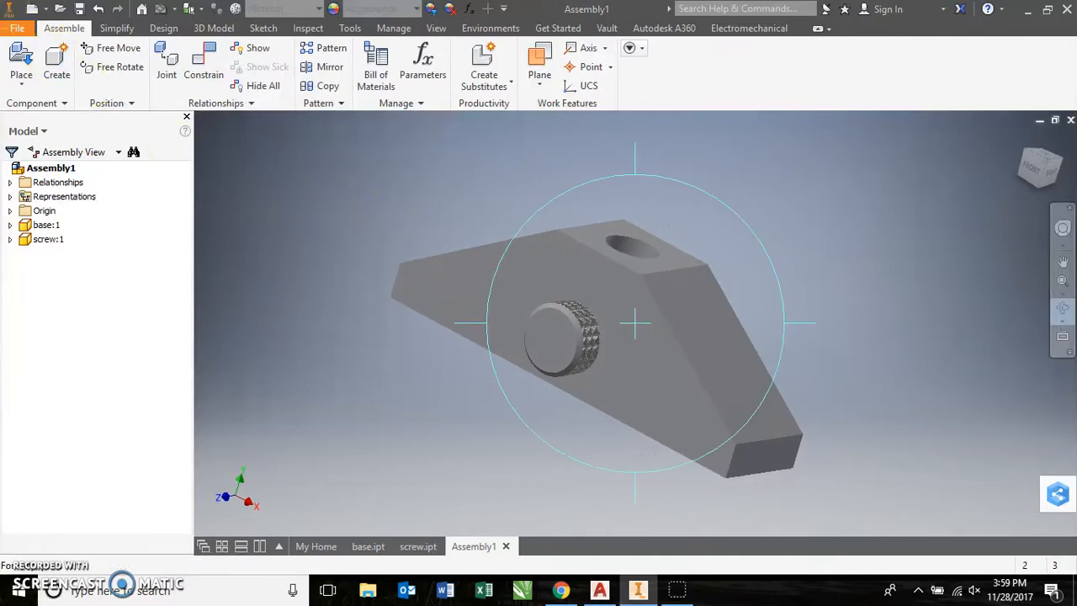
# - Save Assembly1.iam to the Desktop with base:1 and screw:1 assembled
pyautogui.click(16, 28)
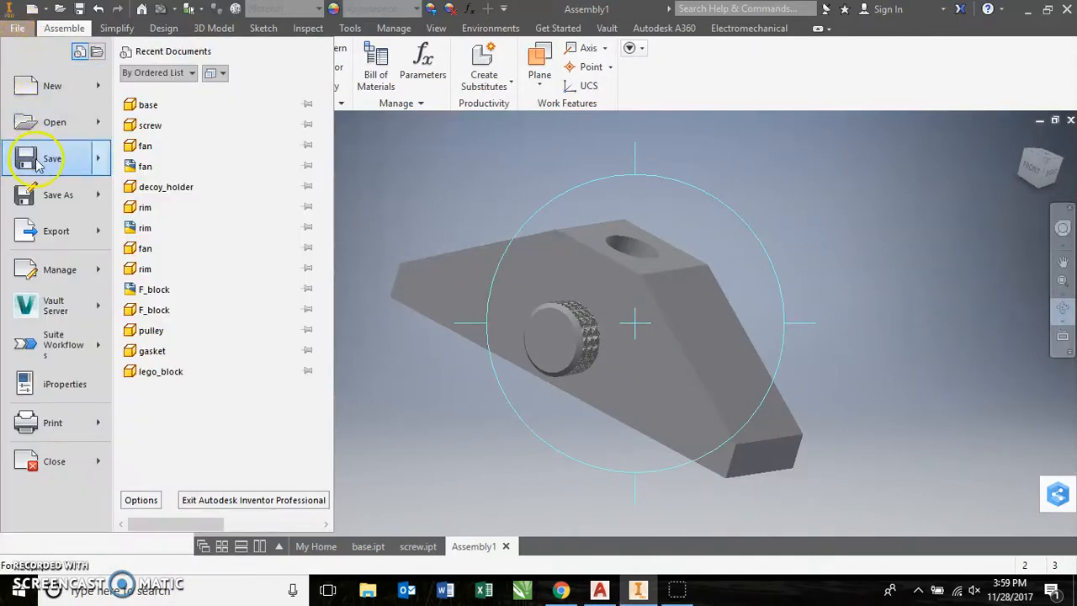
pyautogui.click(58, 194)
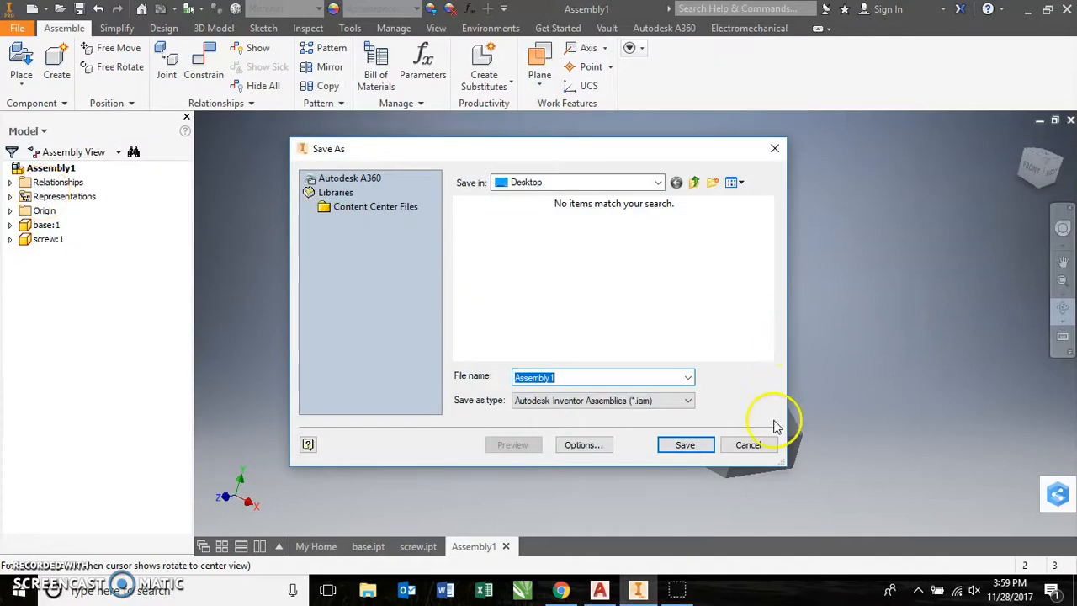
pyautogui.moveTo(732, 341)
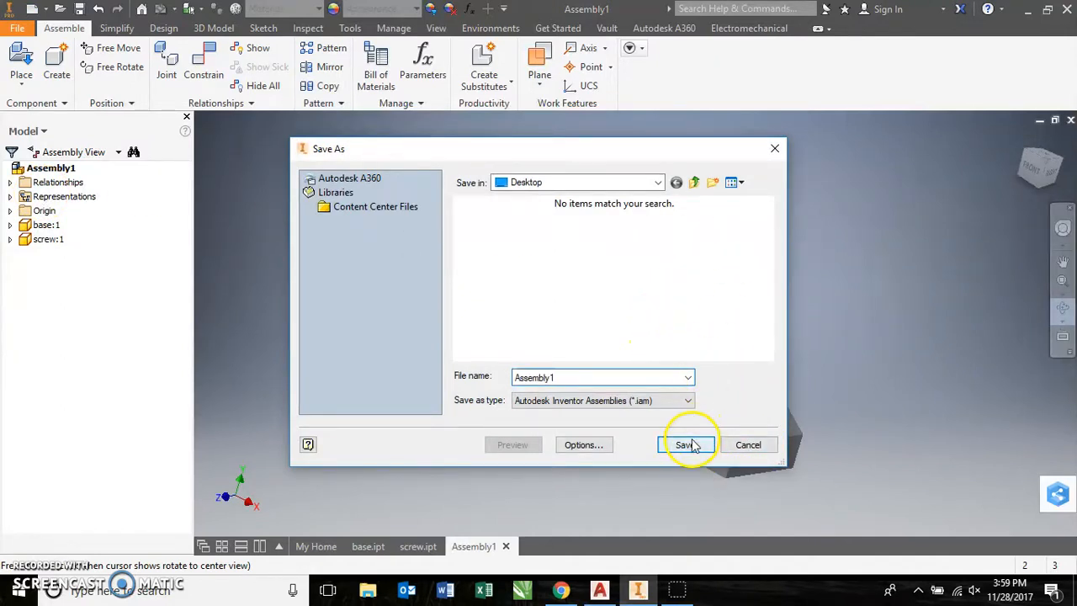
pyautogui.click(685, 444)
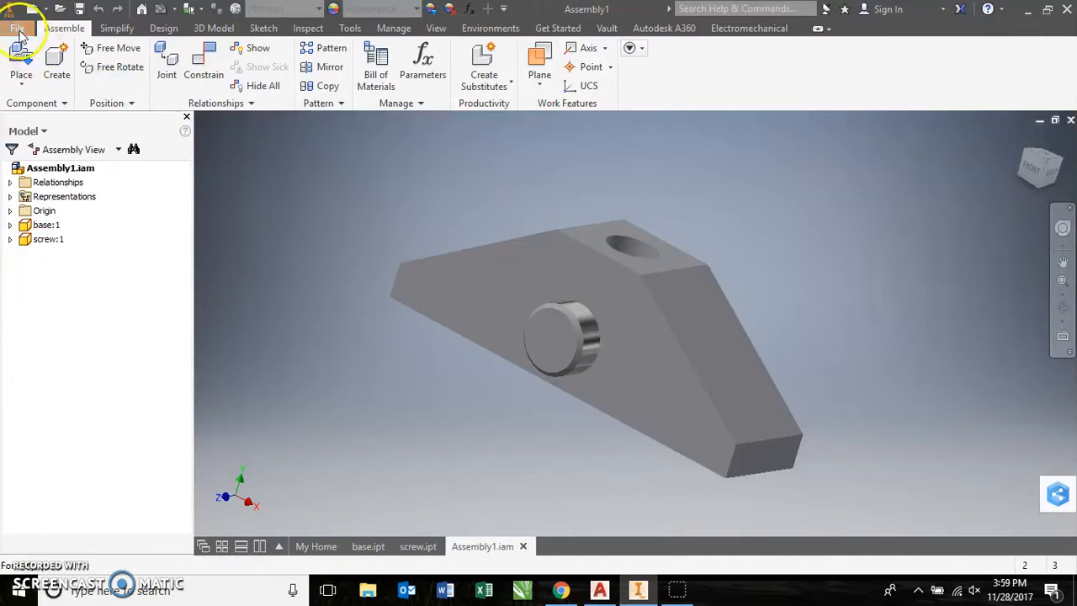
pyautogui.click(17, 15)
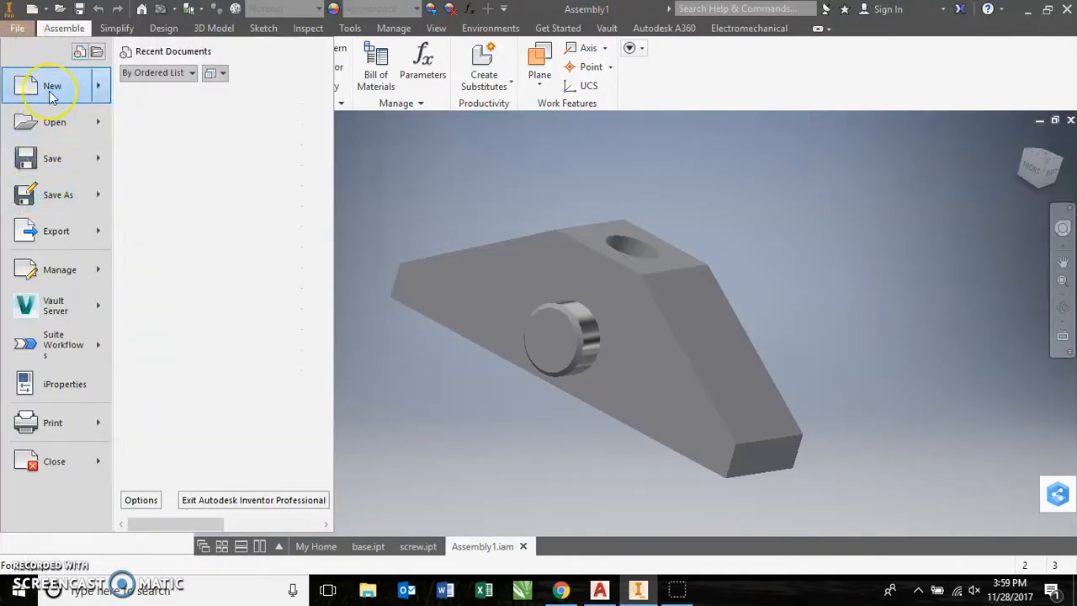
# - Create an ANSI (in).idw drawing and place the assembly's base front view
pyautogui.click(52, 86)
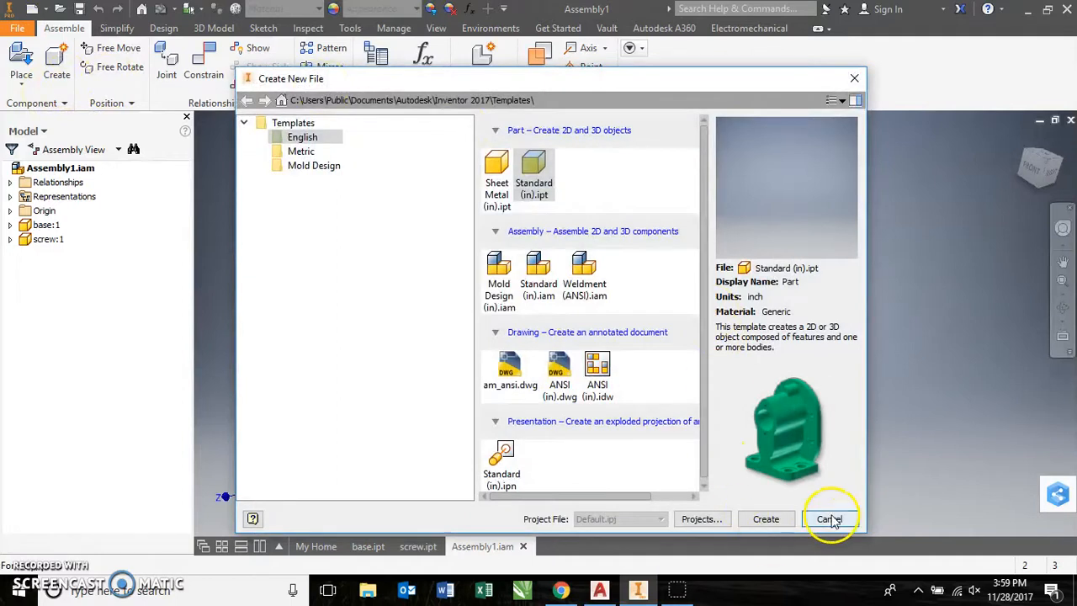
pyautogui.click(829, 518)
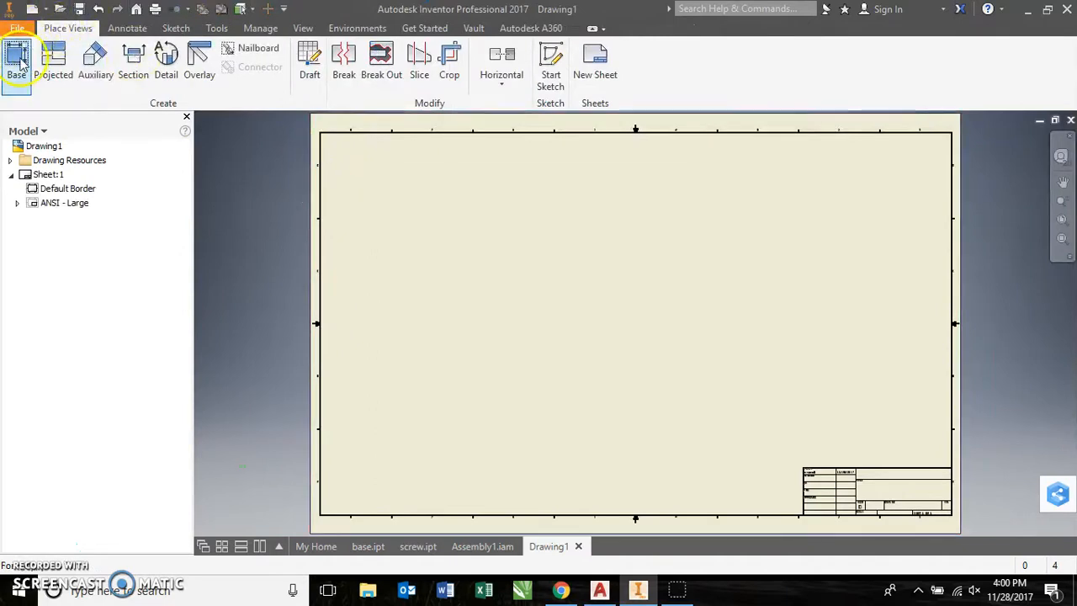
pyautogui.click(16, 59)
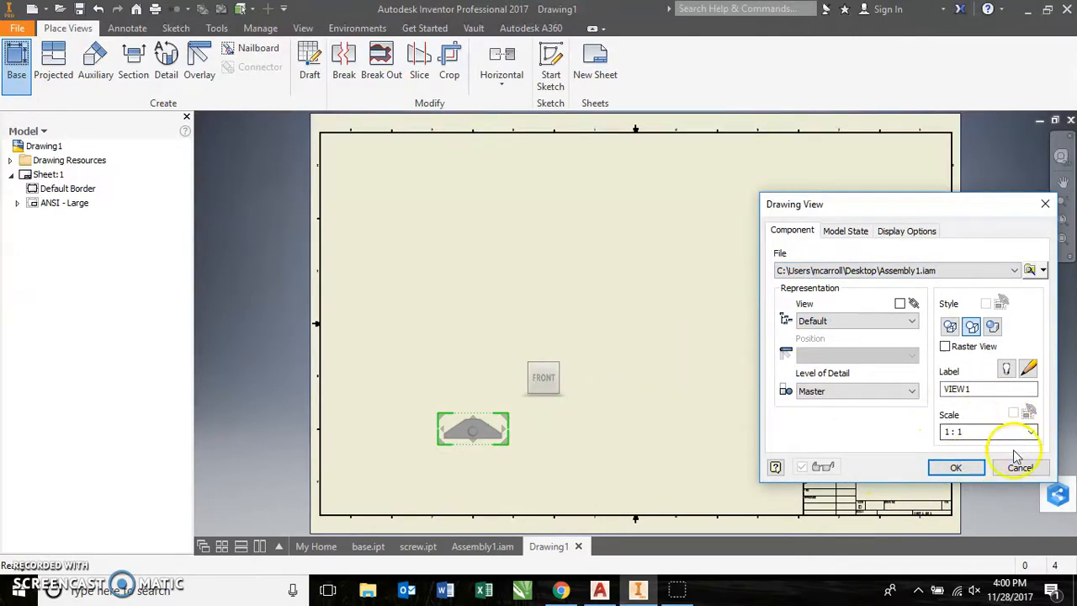
pyautogui.click(956, 467)
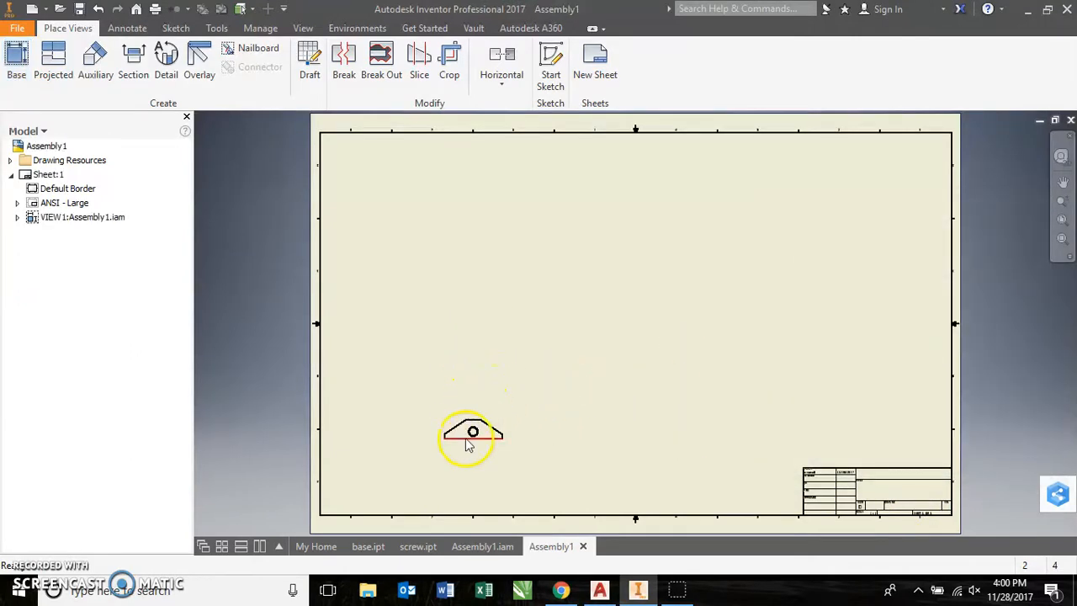
# - Project top, side and isometric views from the front view
pyautogui.click(53, 63)
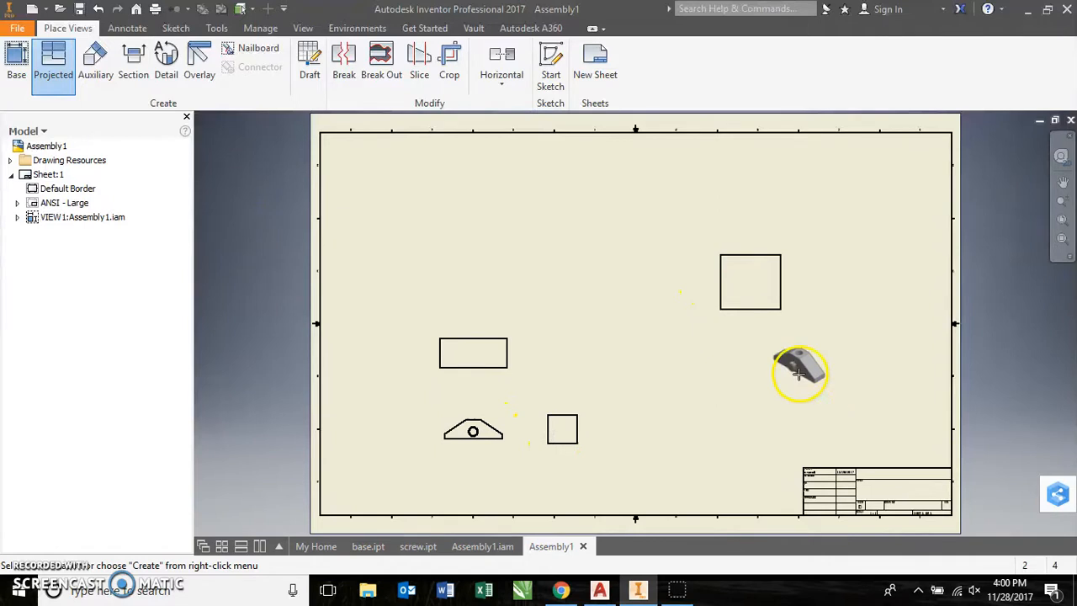
pyautogui.moveTo(745, 339)
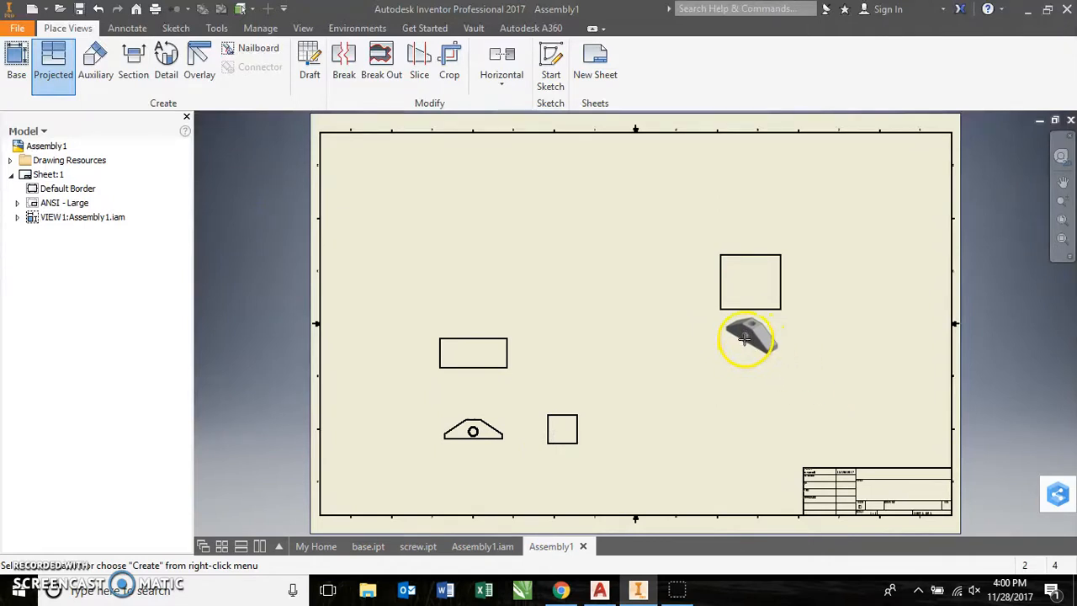
pyautogui.rightClick(744, 339)
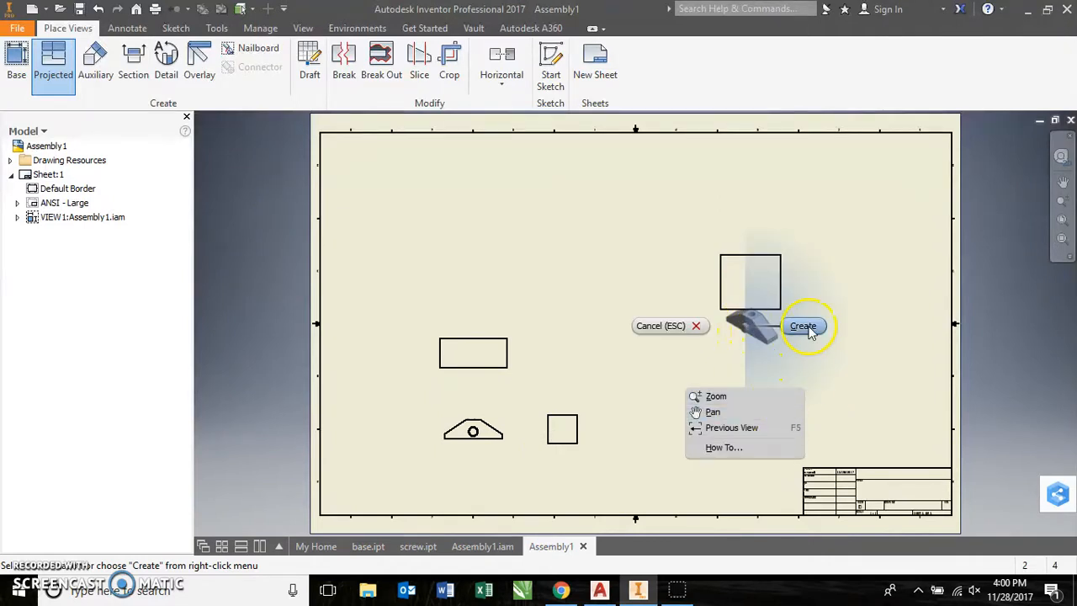
pyautogui.click(802, 325)
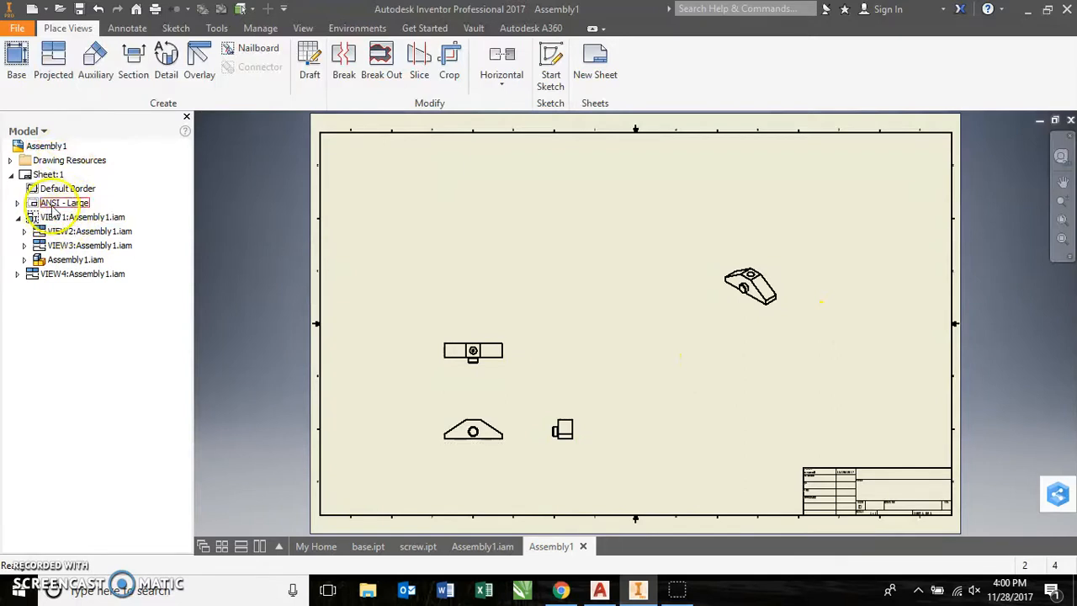
# - Change Sheet:1's size to B in Edit Sheet and reposition the view
pyautogui.click(81, 216)
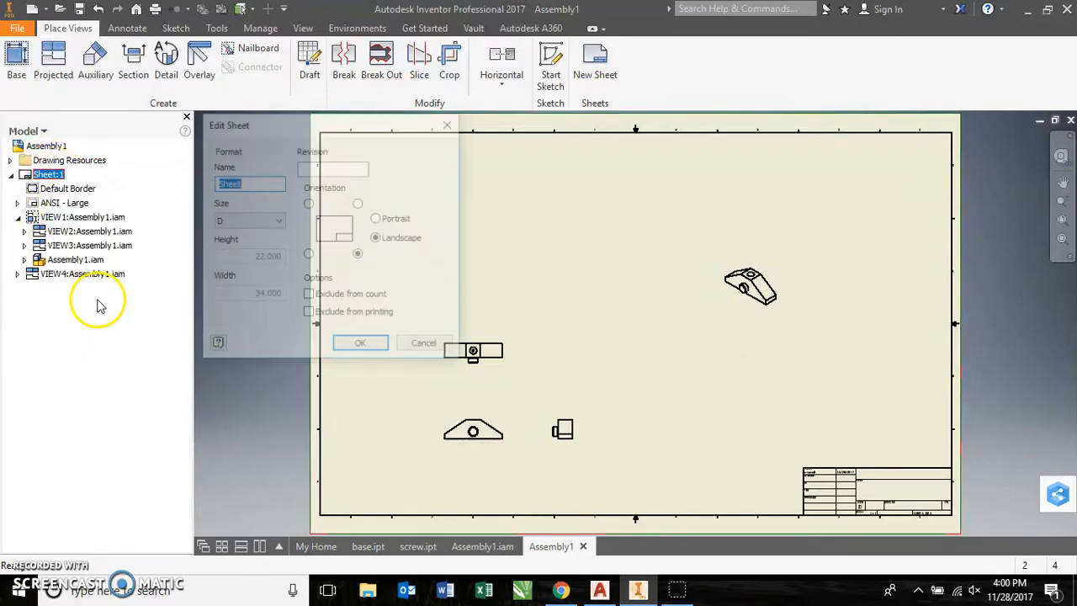
pyautogui.click(276, 220)
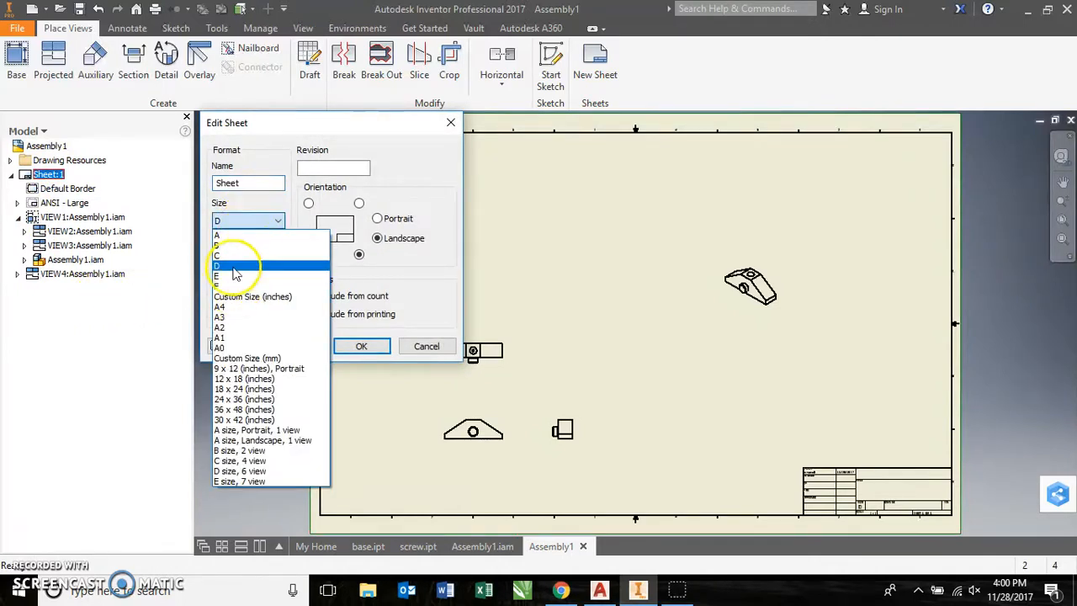
pyautogui.click(217, 245)
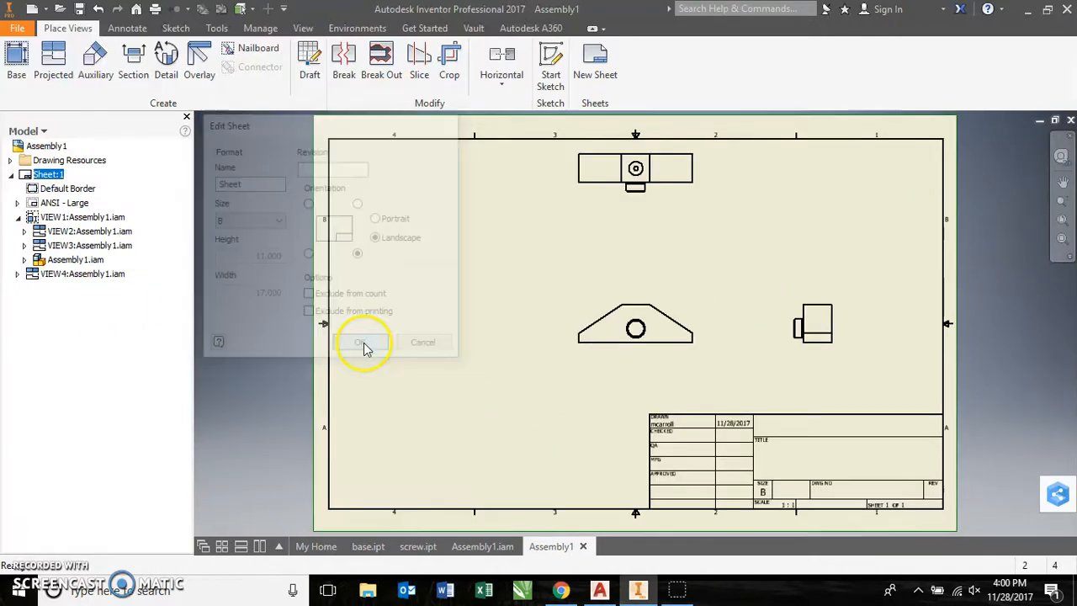
pyautogui.click(360, 341)
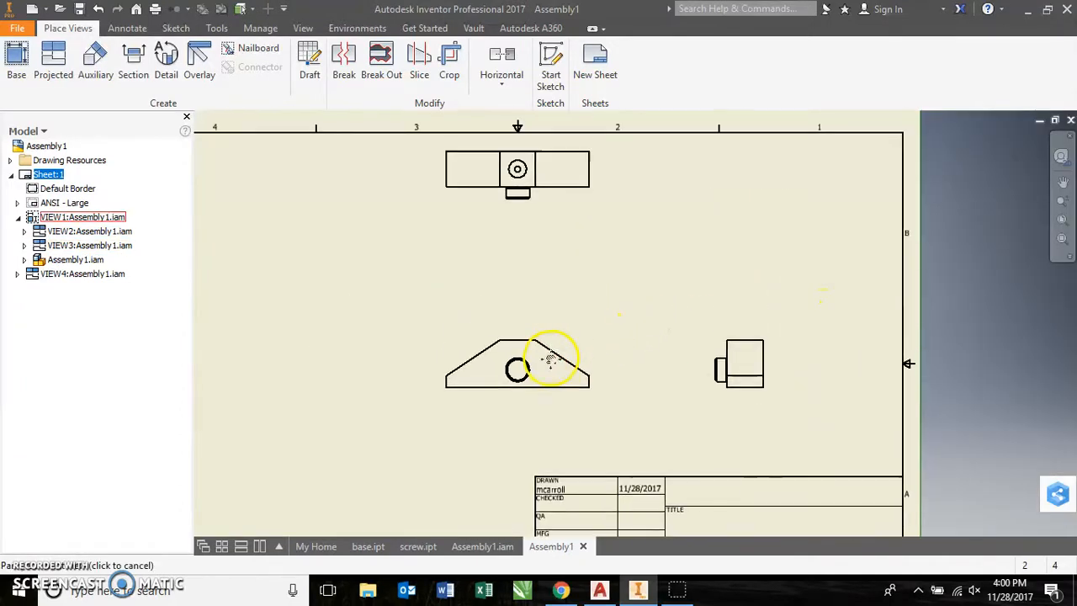
pyautogui.click(551, 357)
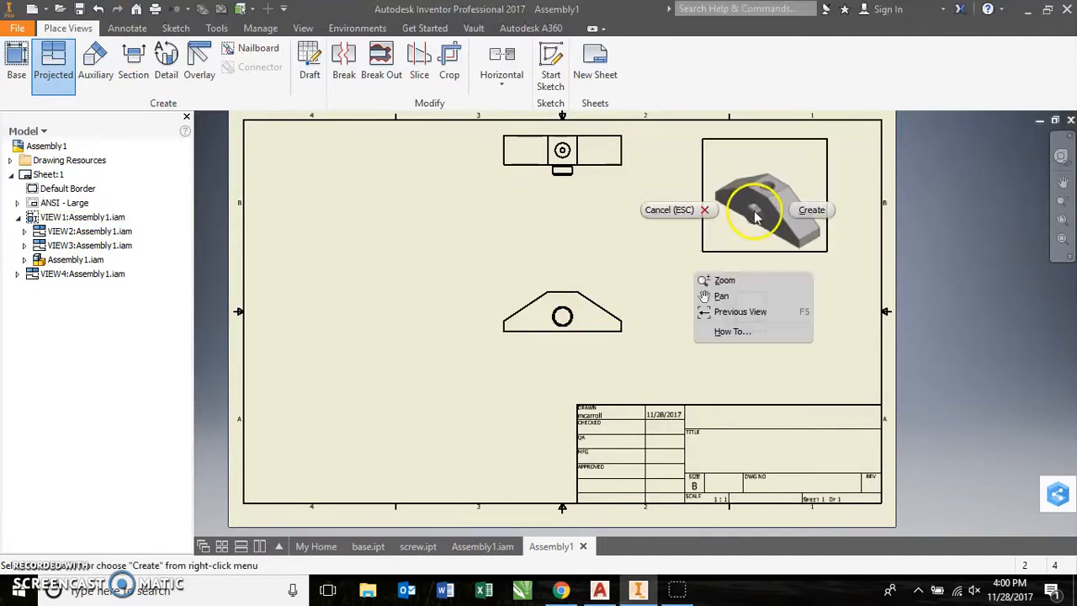
# - Place the projected isometric view as VIEW5 at the sheet's upper right
pyautogui.click(811, 209)
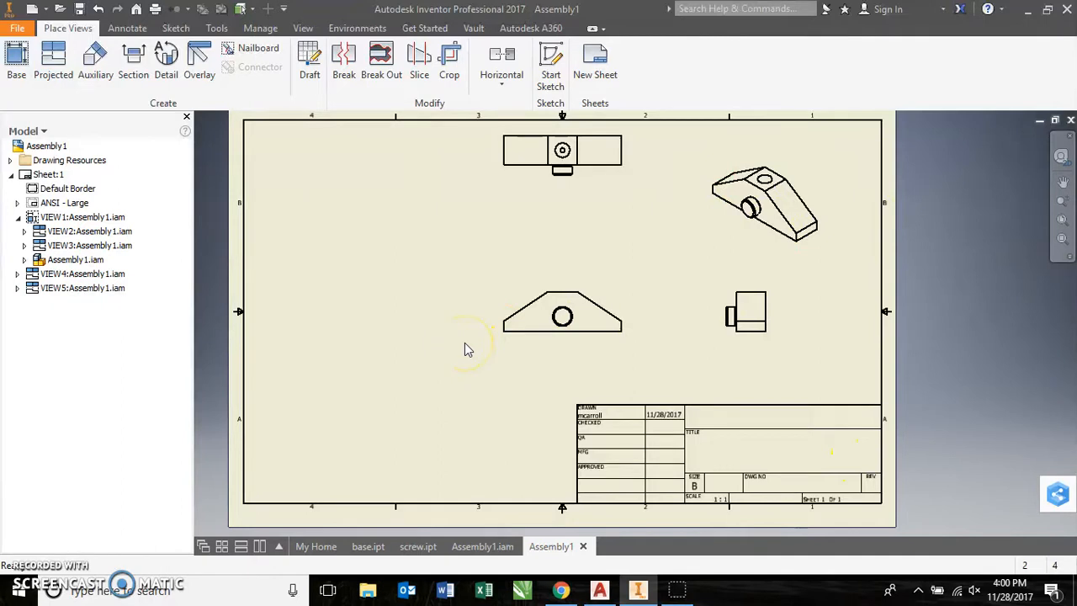
pyautogui.moveTo(380, 306)
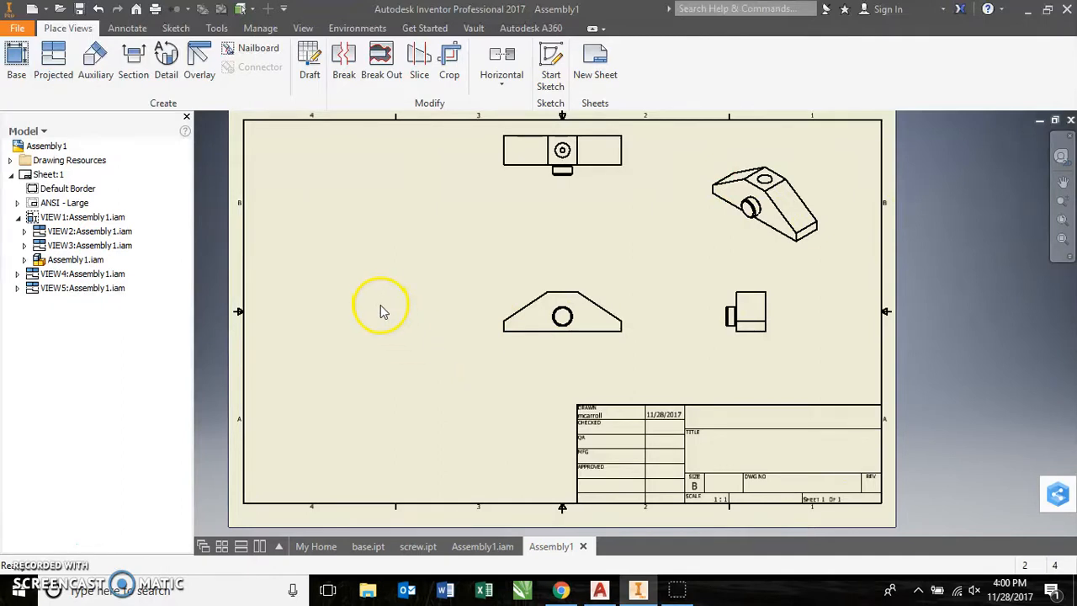
pyautogui.moveTo(427, 214)
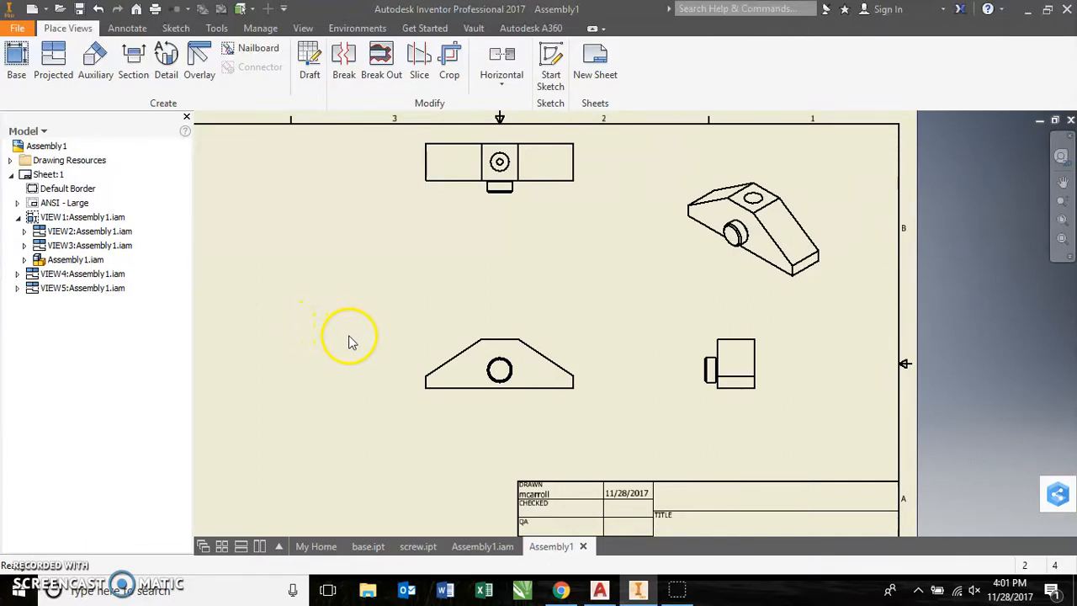
pyautogui.moveTo(96, 537)
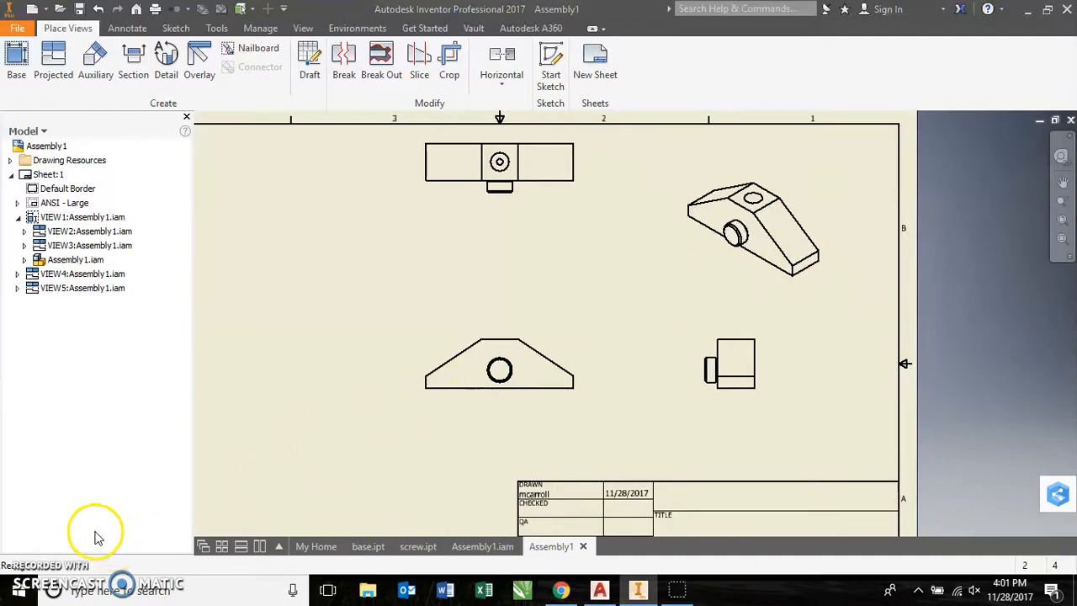